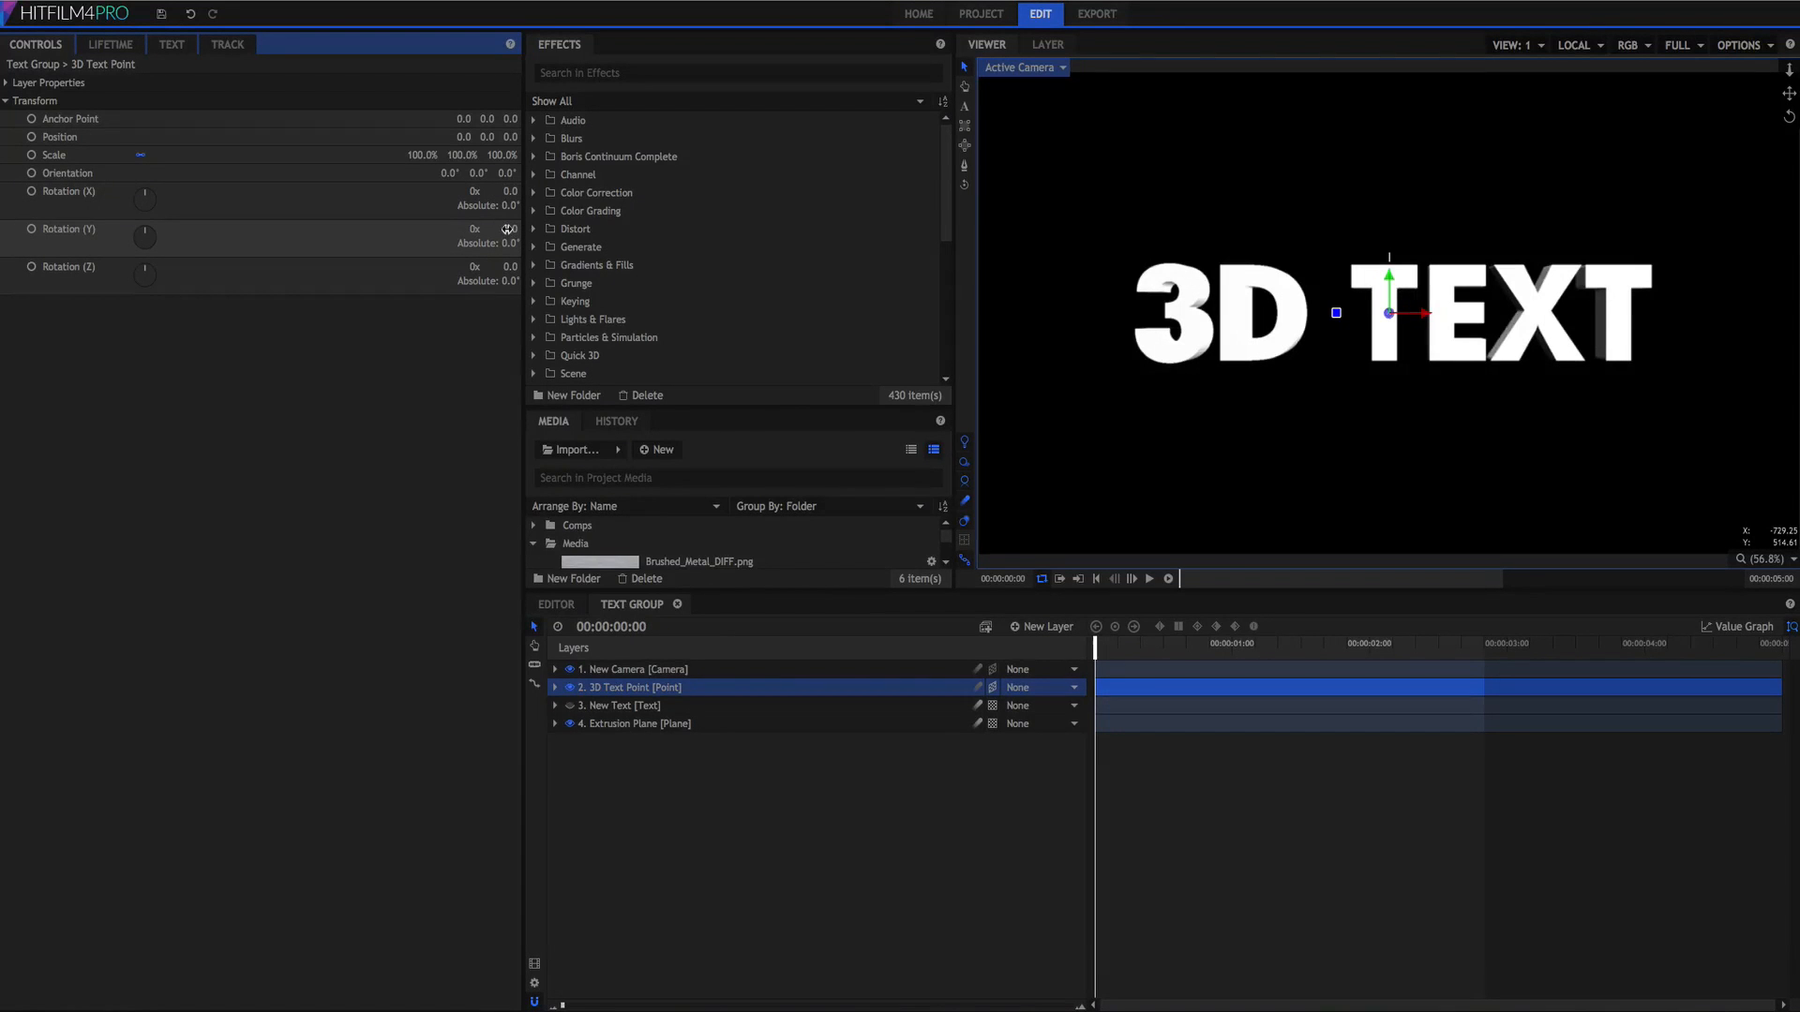
Tilt the text, restore its X rotation, and expand the 3D Text Point's Transform.
left_click_drag(146, 237, 135, 237)
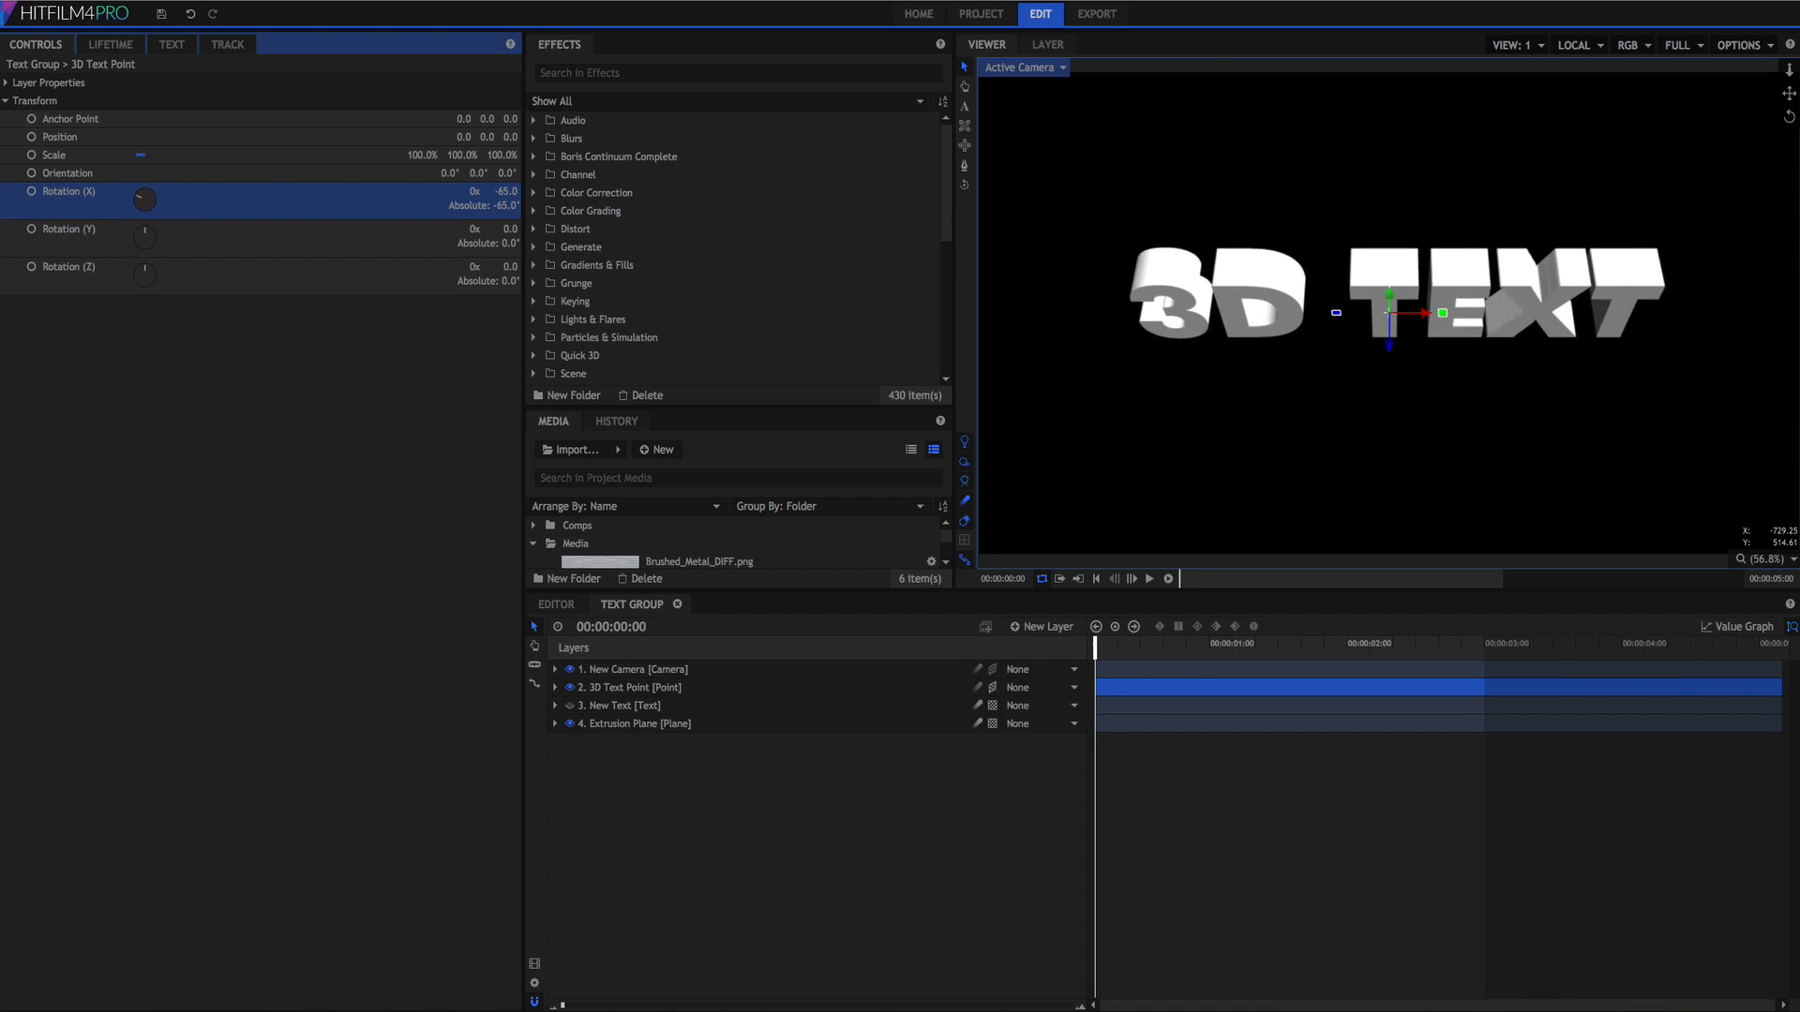
left_click_drag(146, 199, 152, 195)
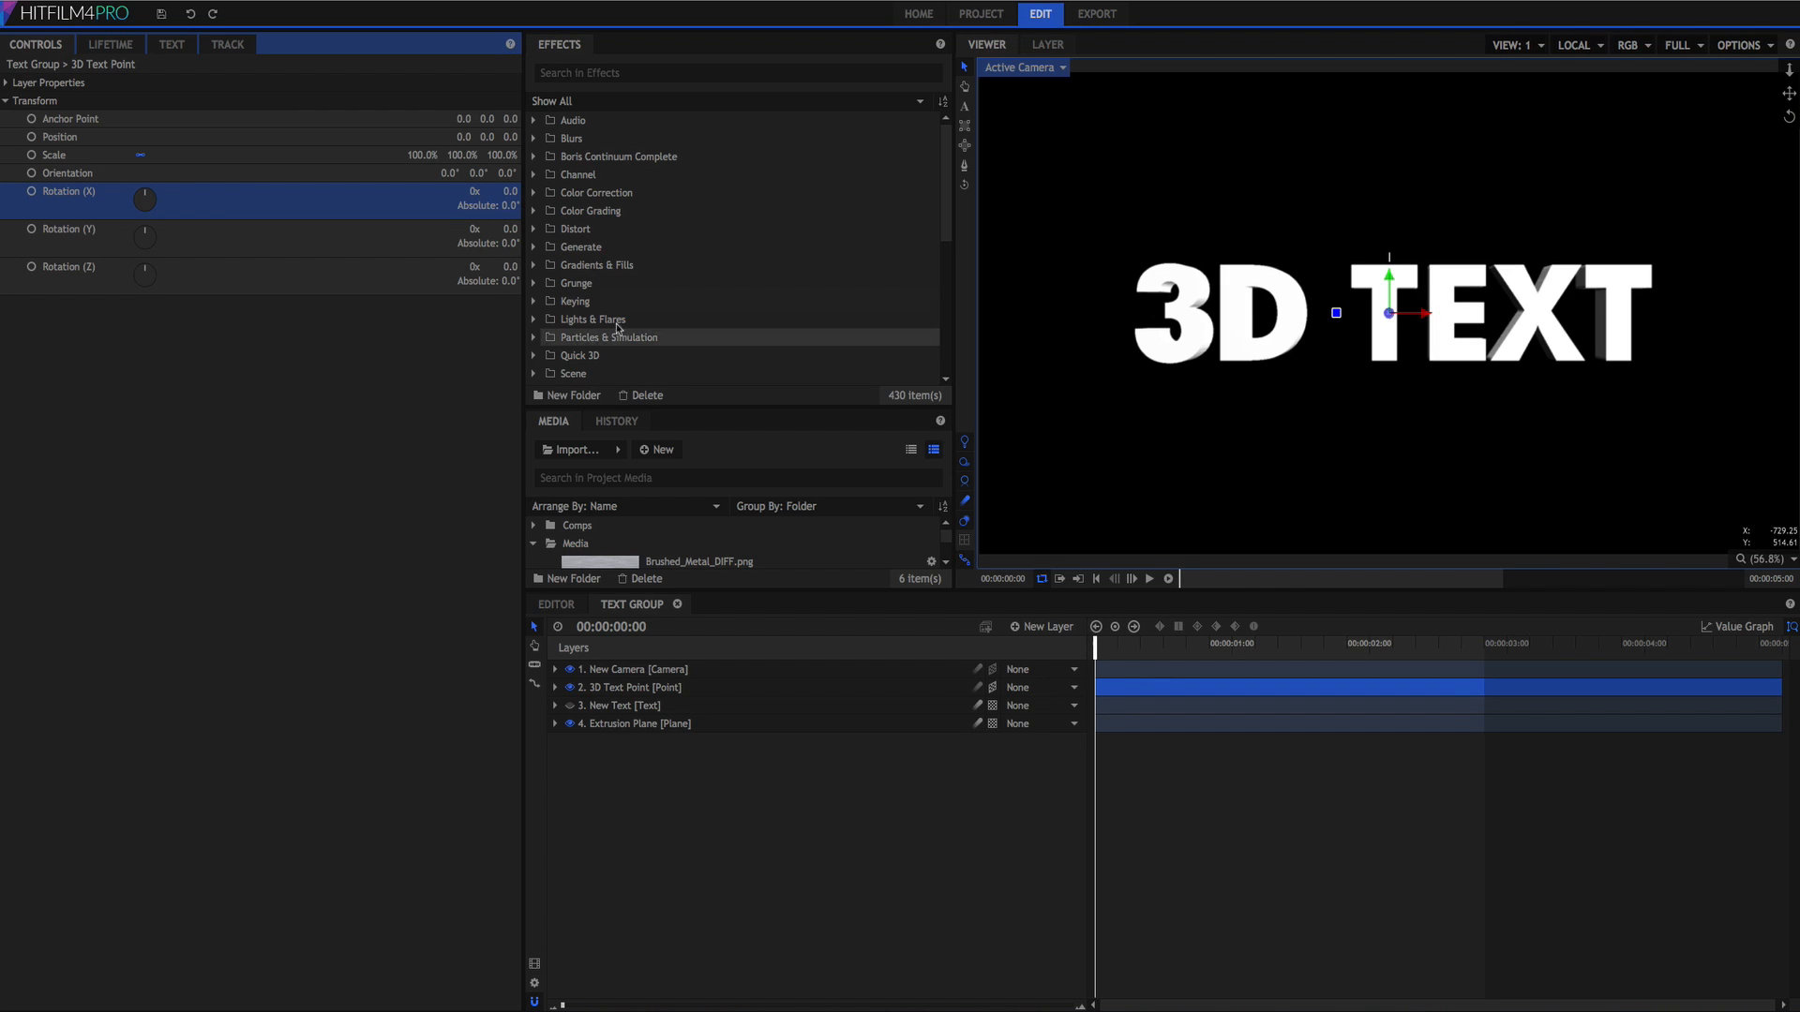
left_click(618, 705)
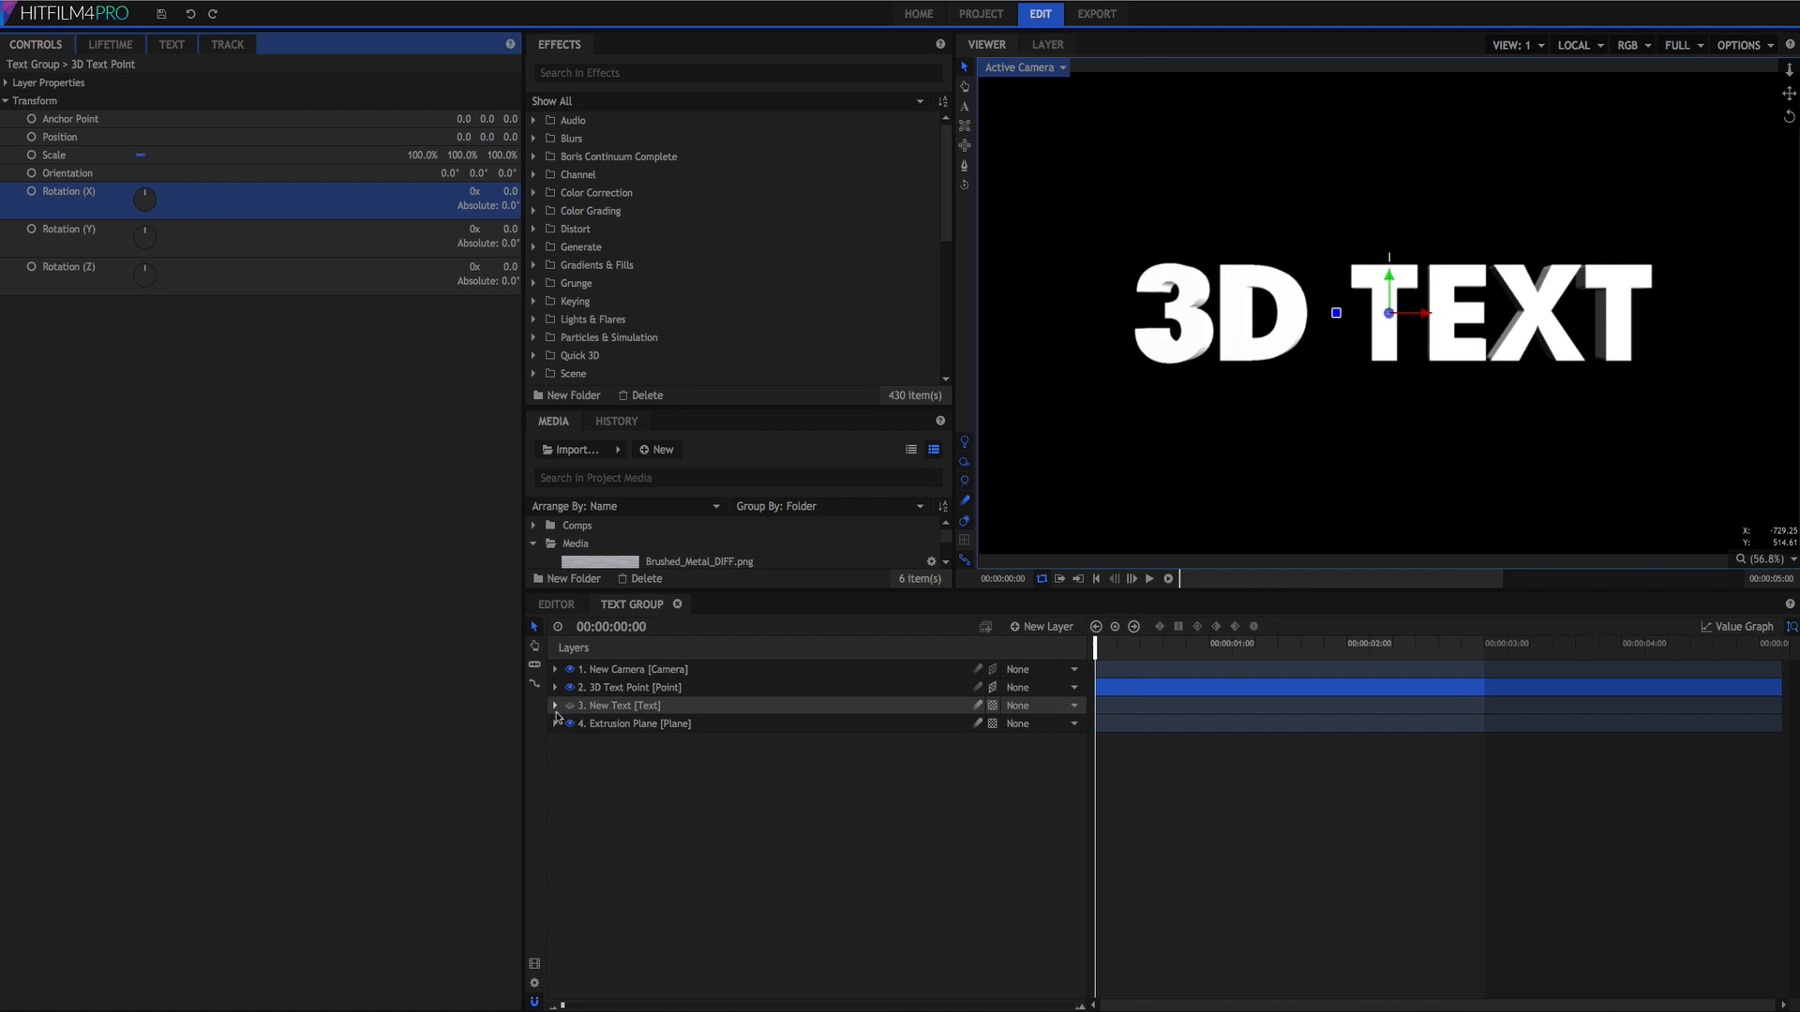
left_click(554, 687)
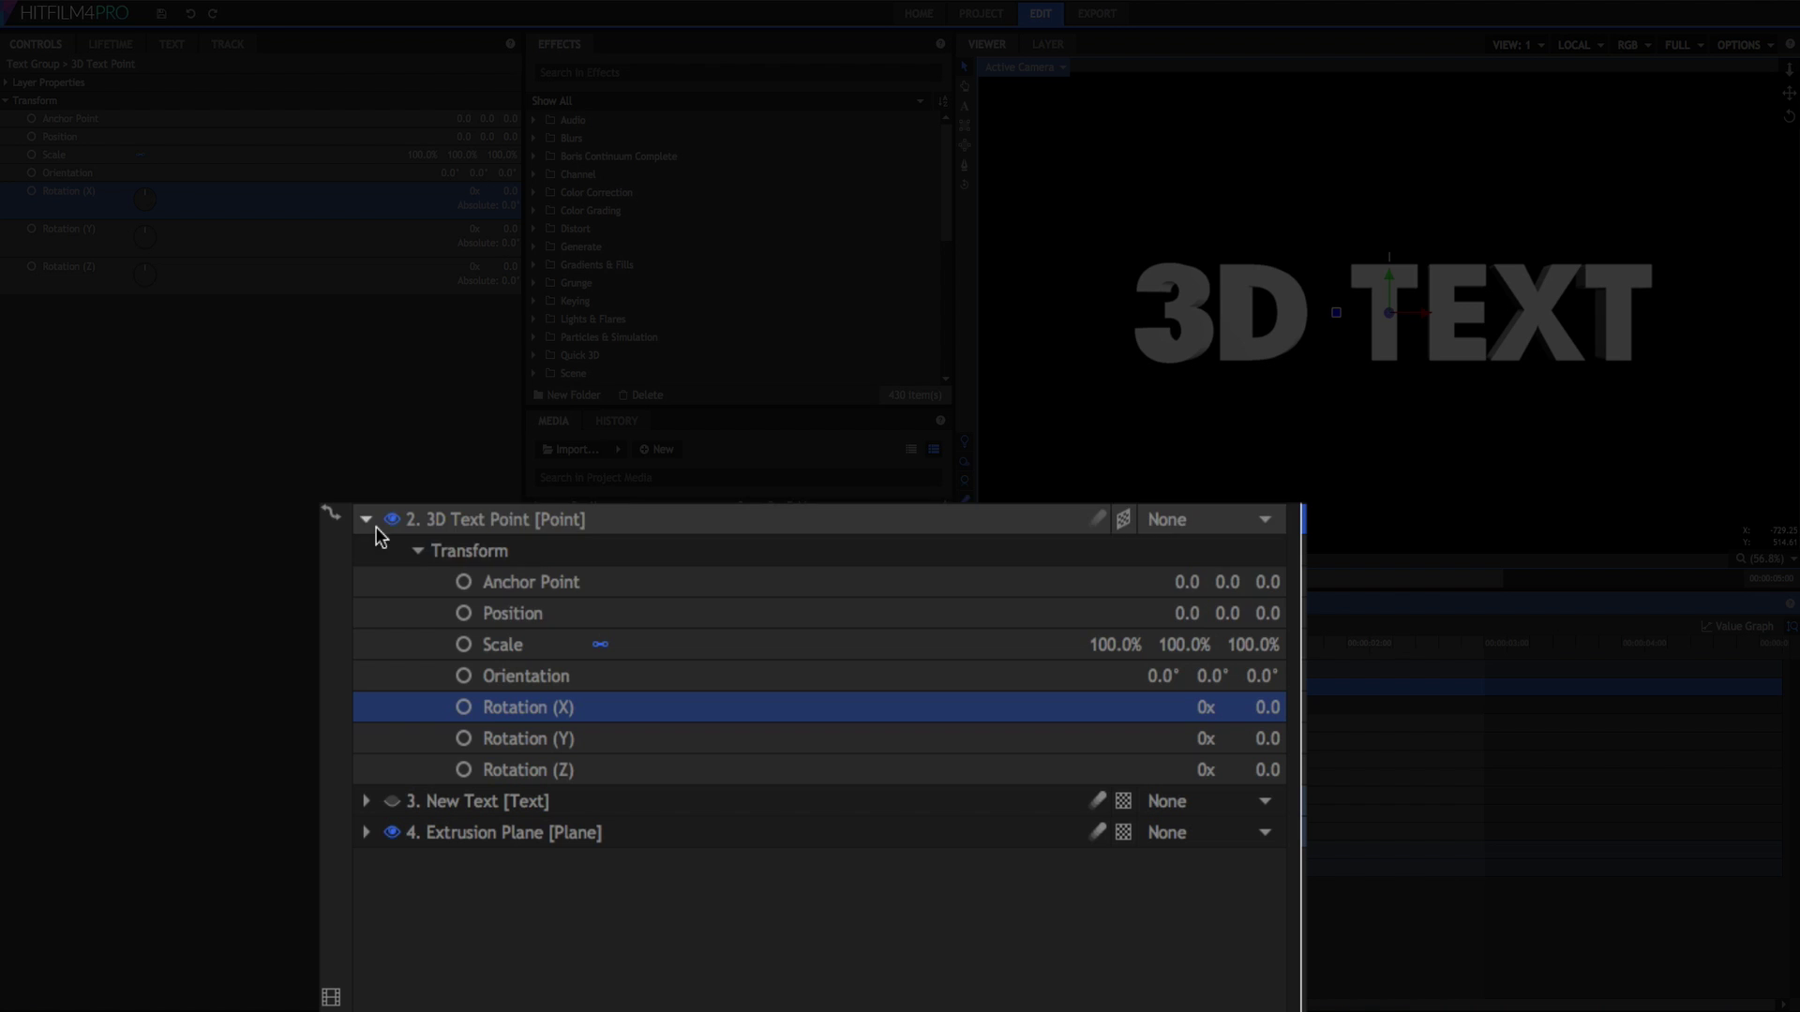
mouse_move(455, 680)
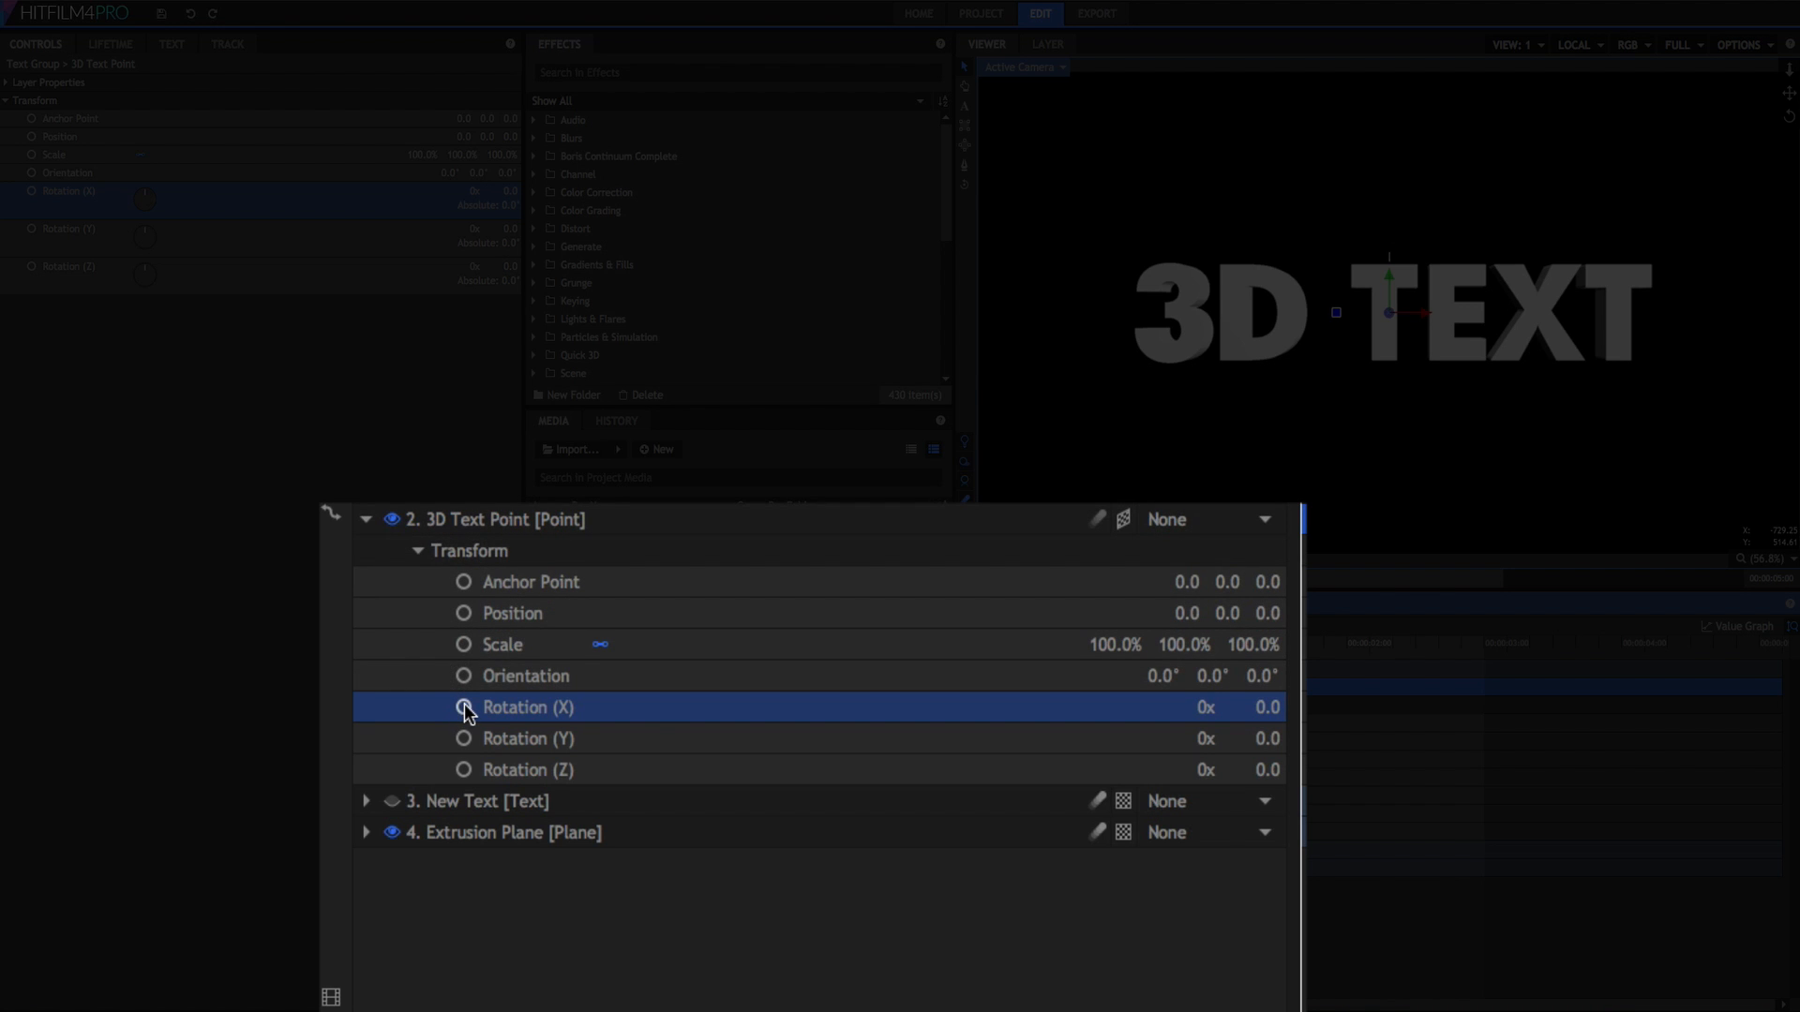
Keyframe X, Y and Z rotation at the start, with X at -220° and Y at -7°.
left_click(462, 707)
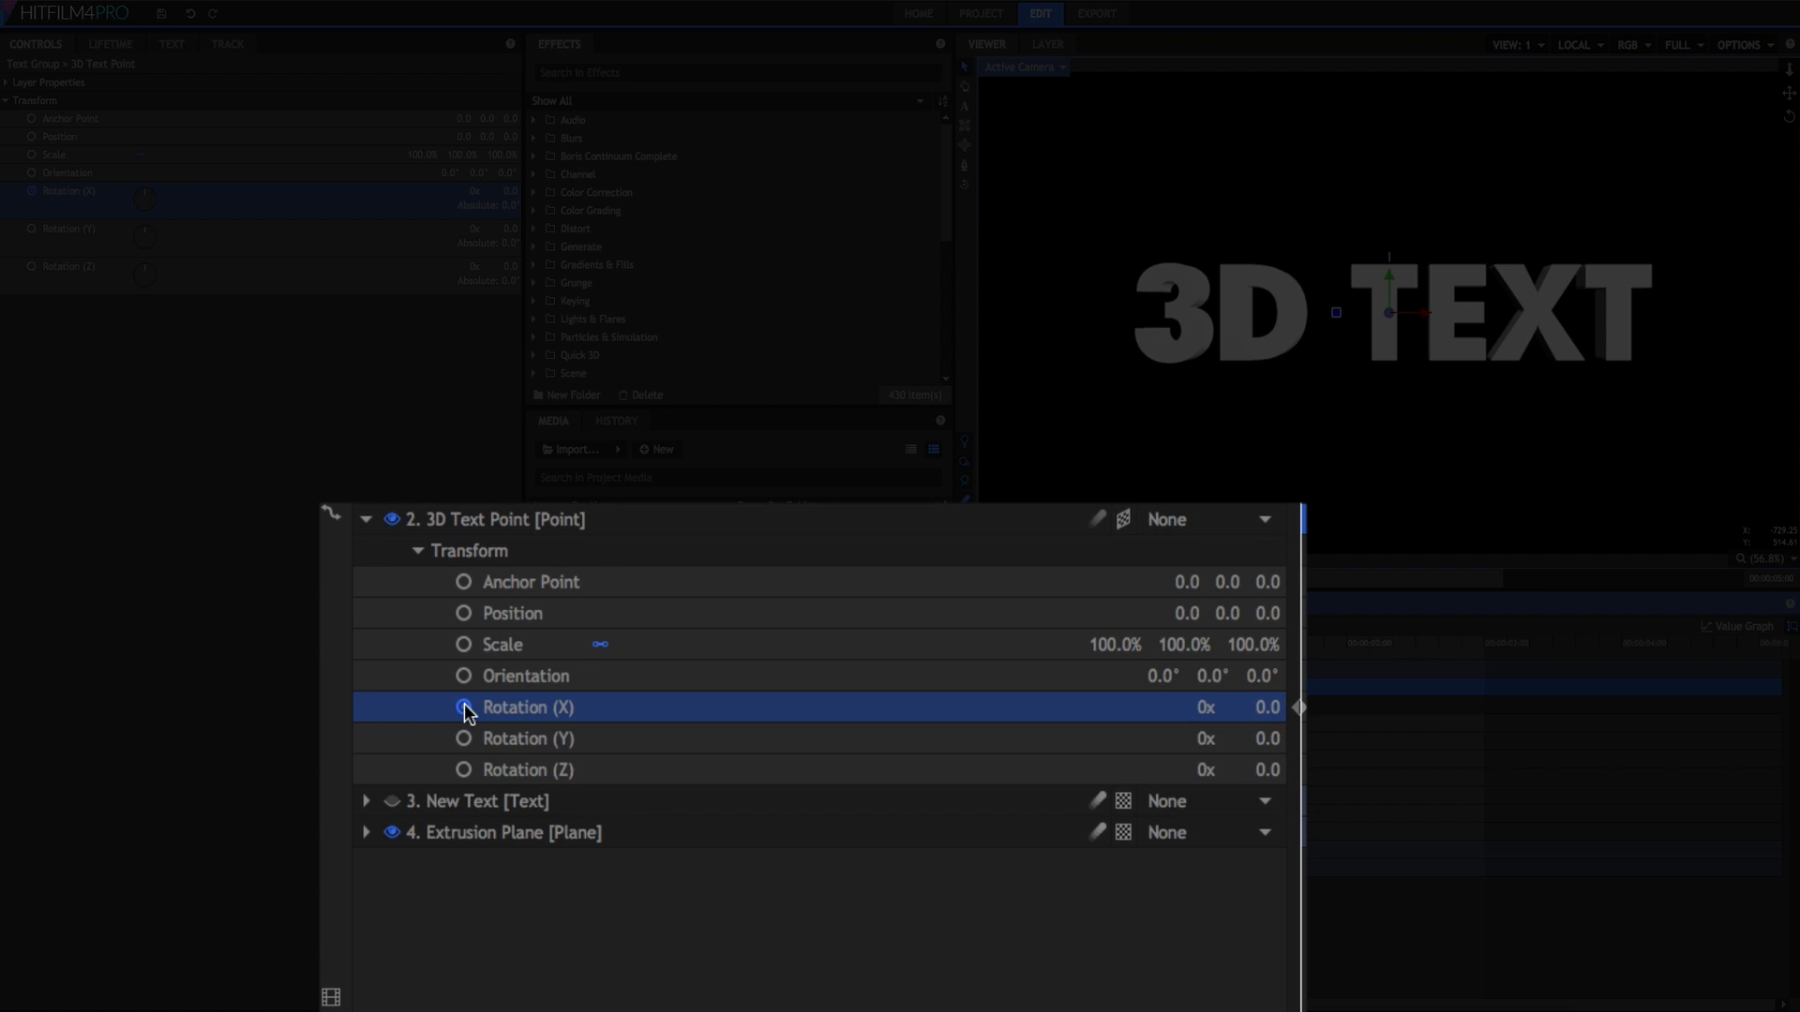
left_click(462, 738)
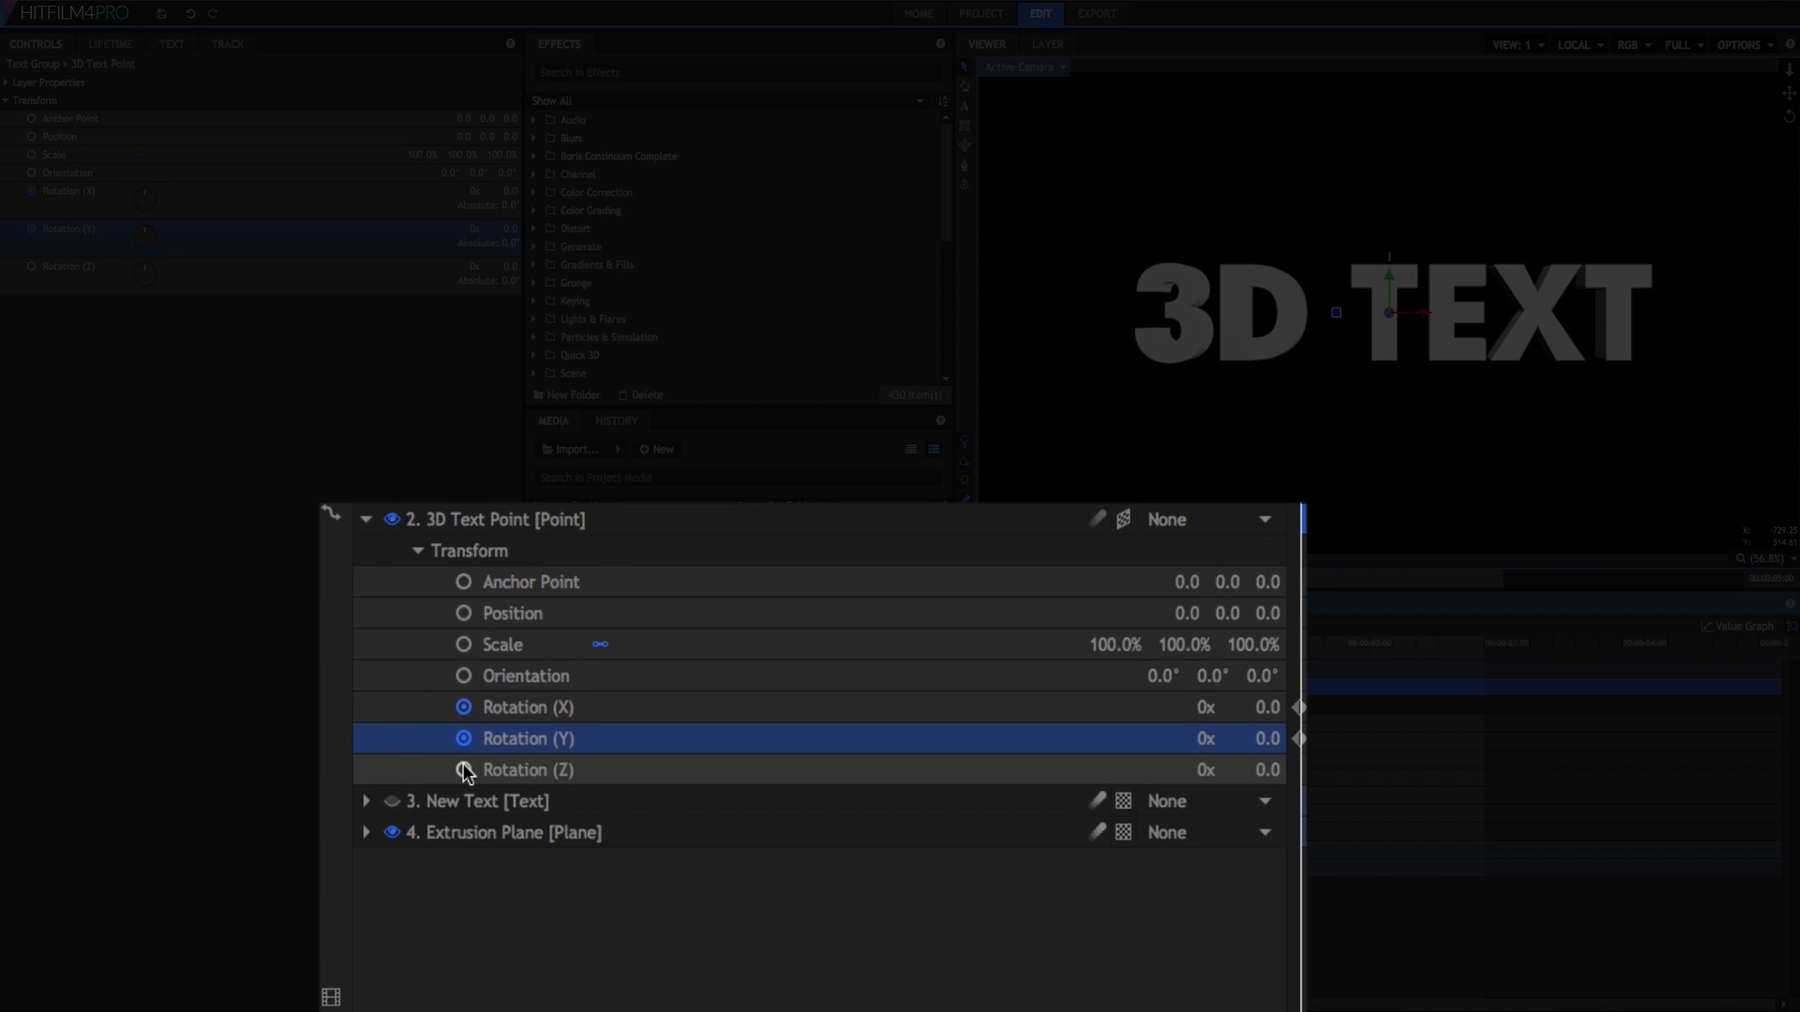
left_click(527, 768)
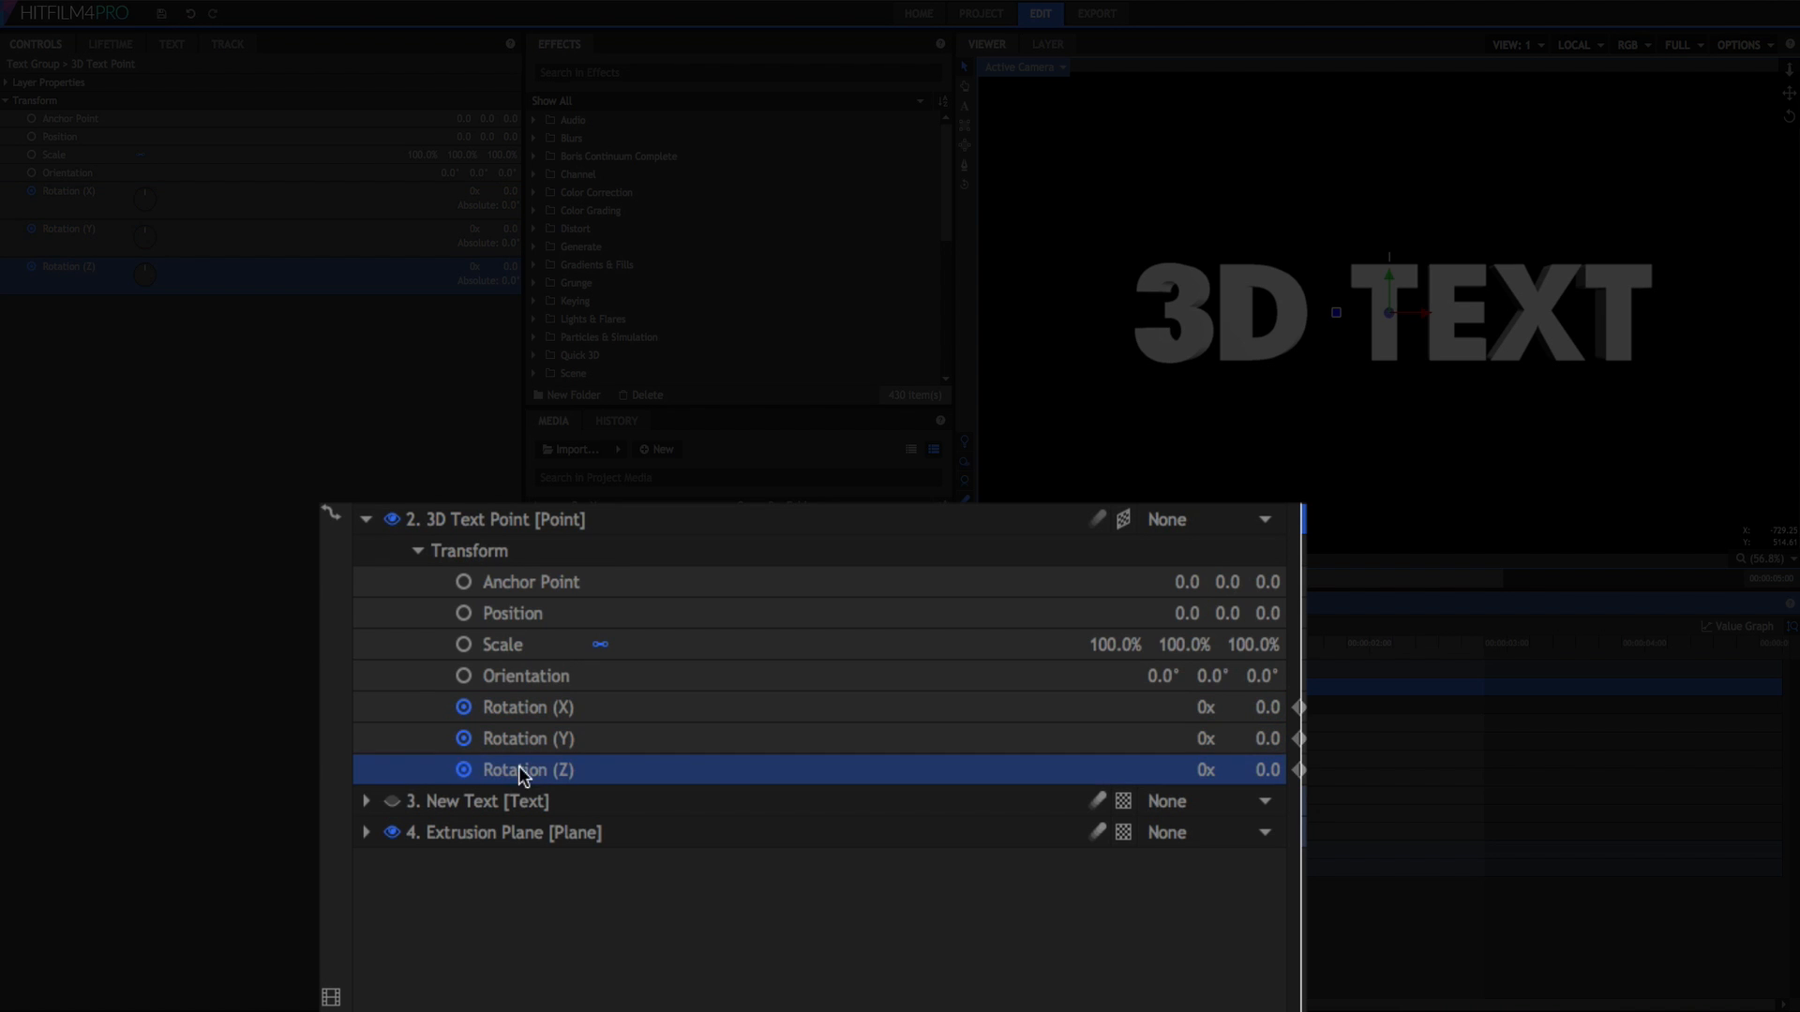
mouse_move(1268, 706)
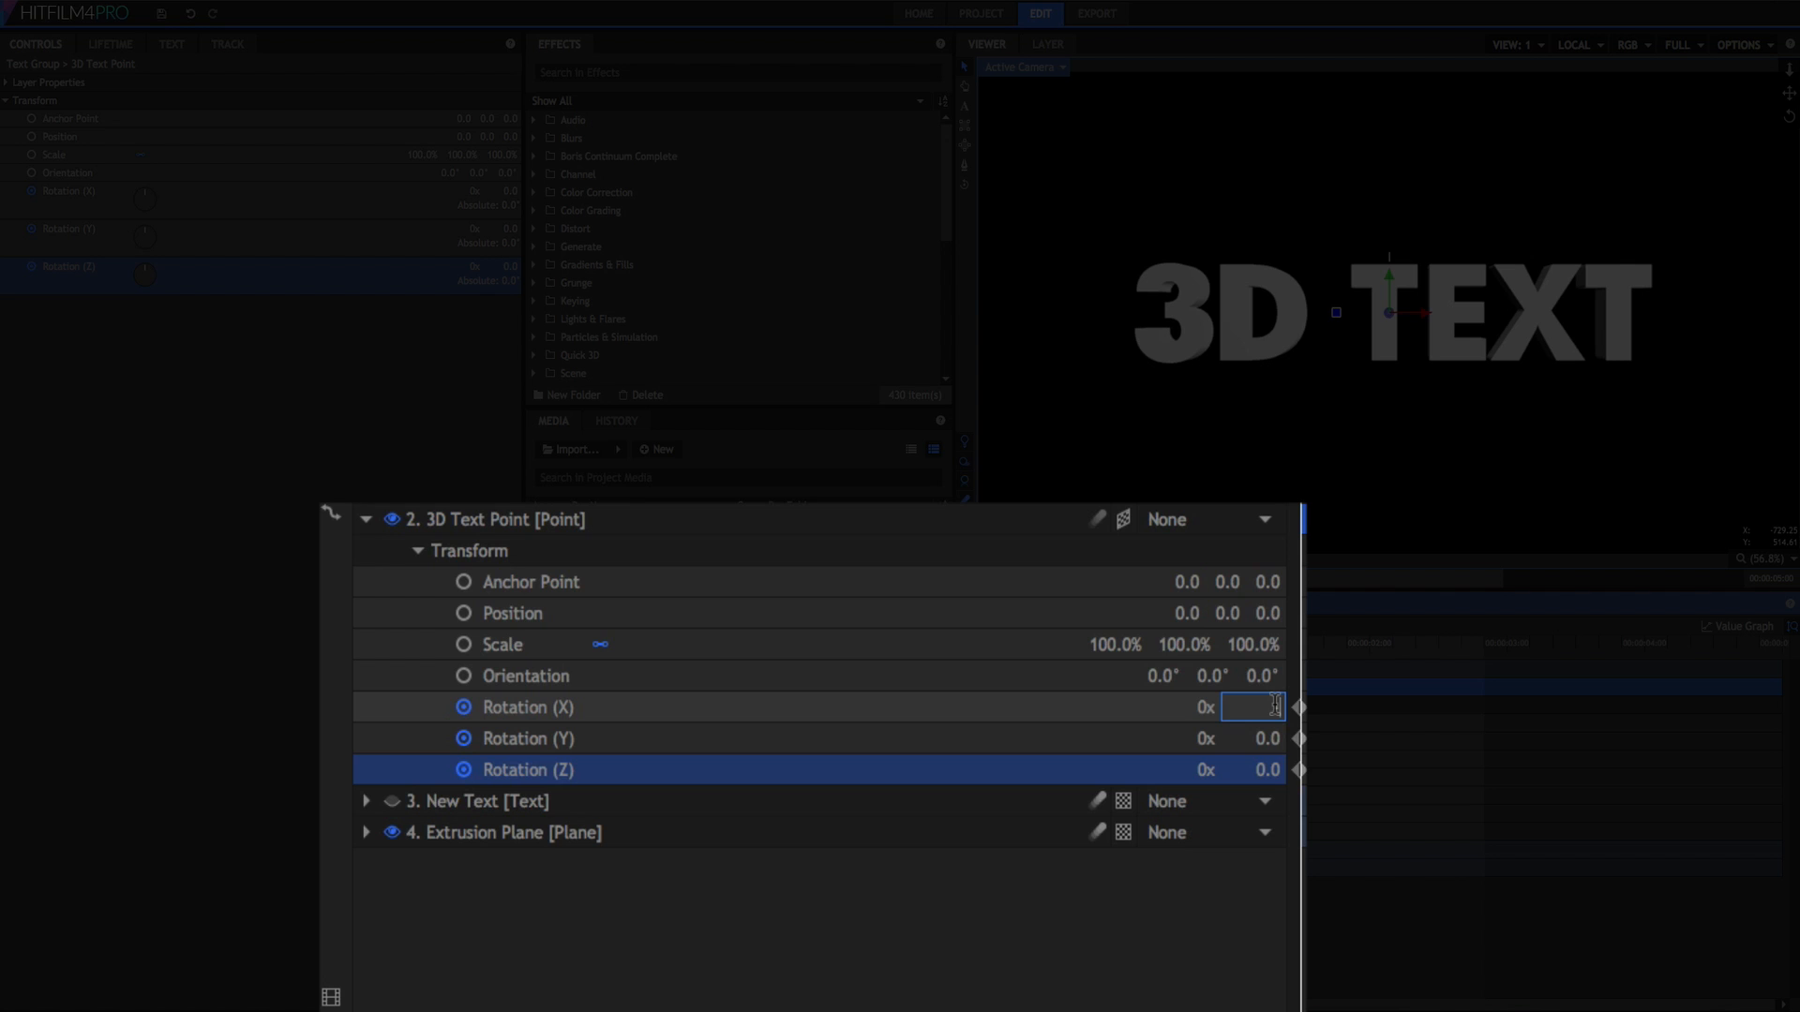
type("-220.0")
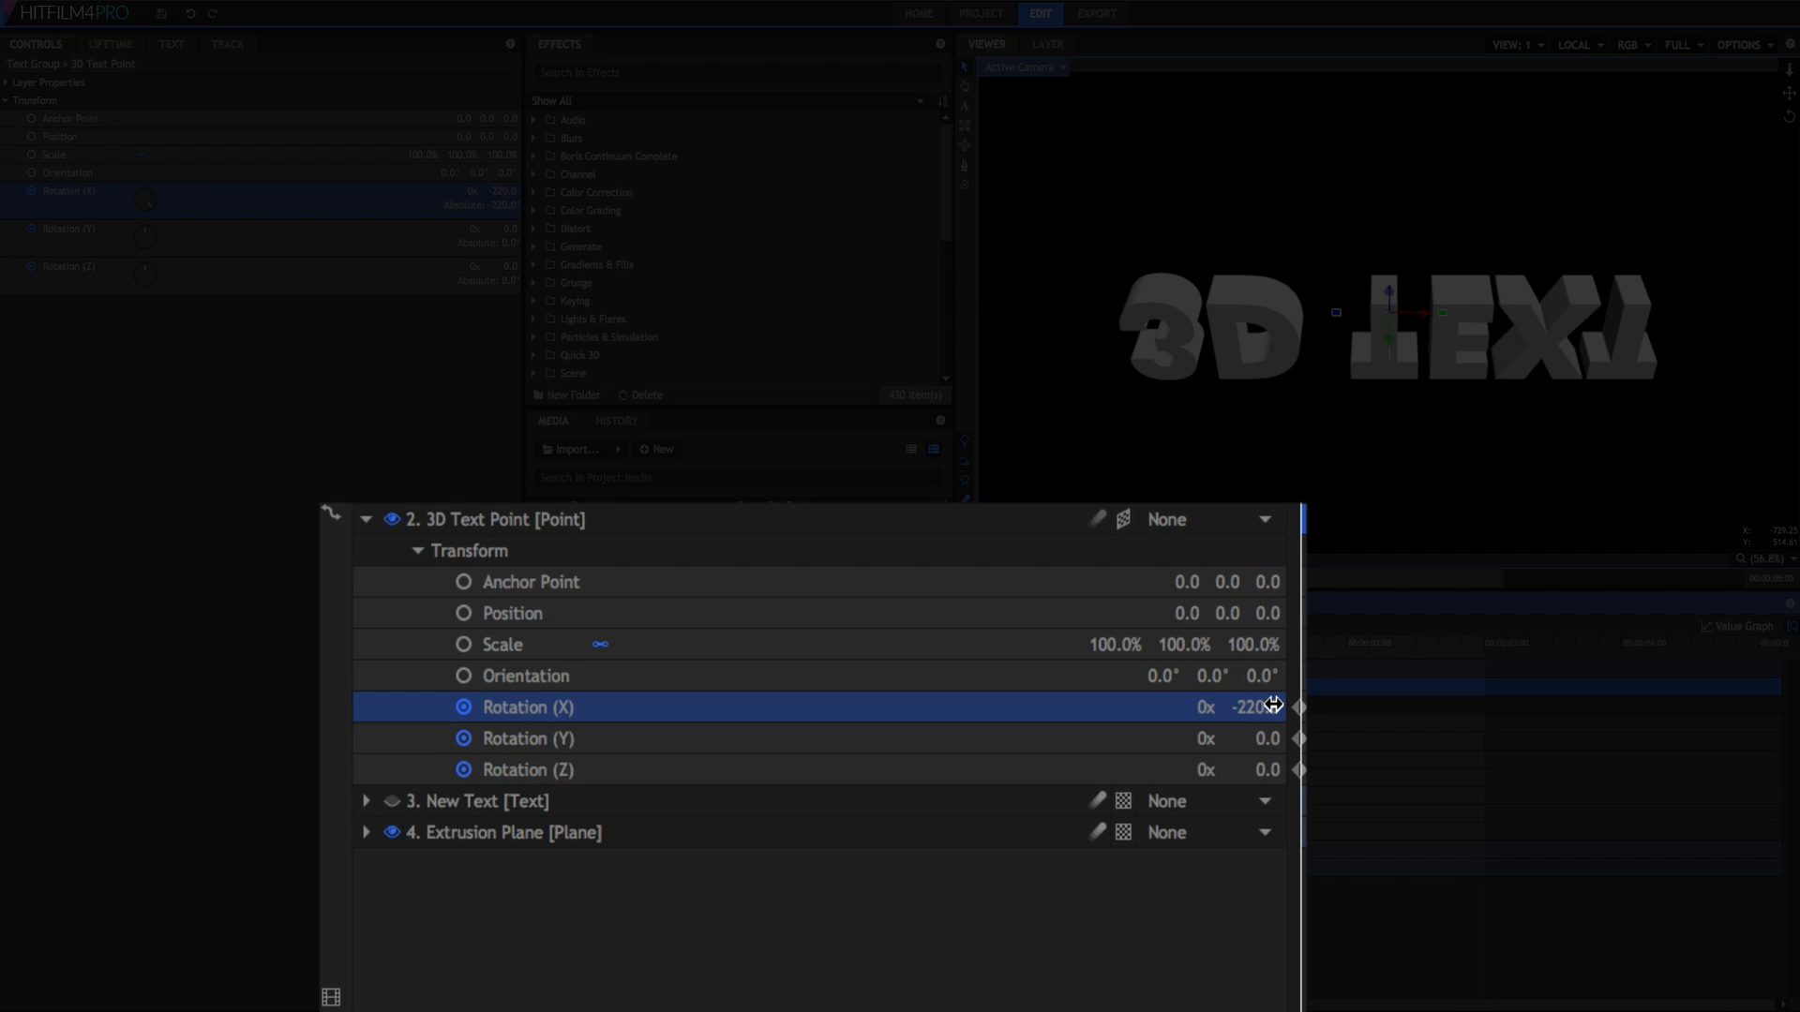
mouse_move(1268, 738)
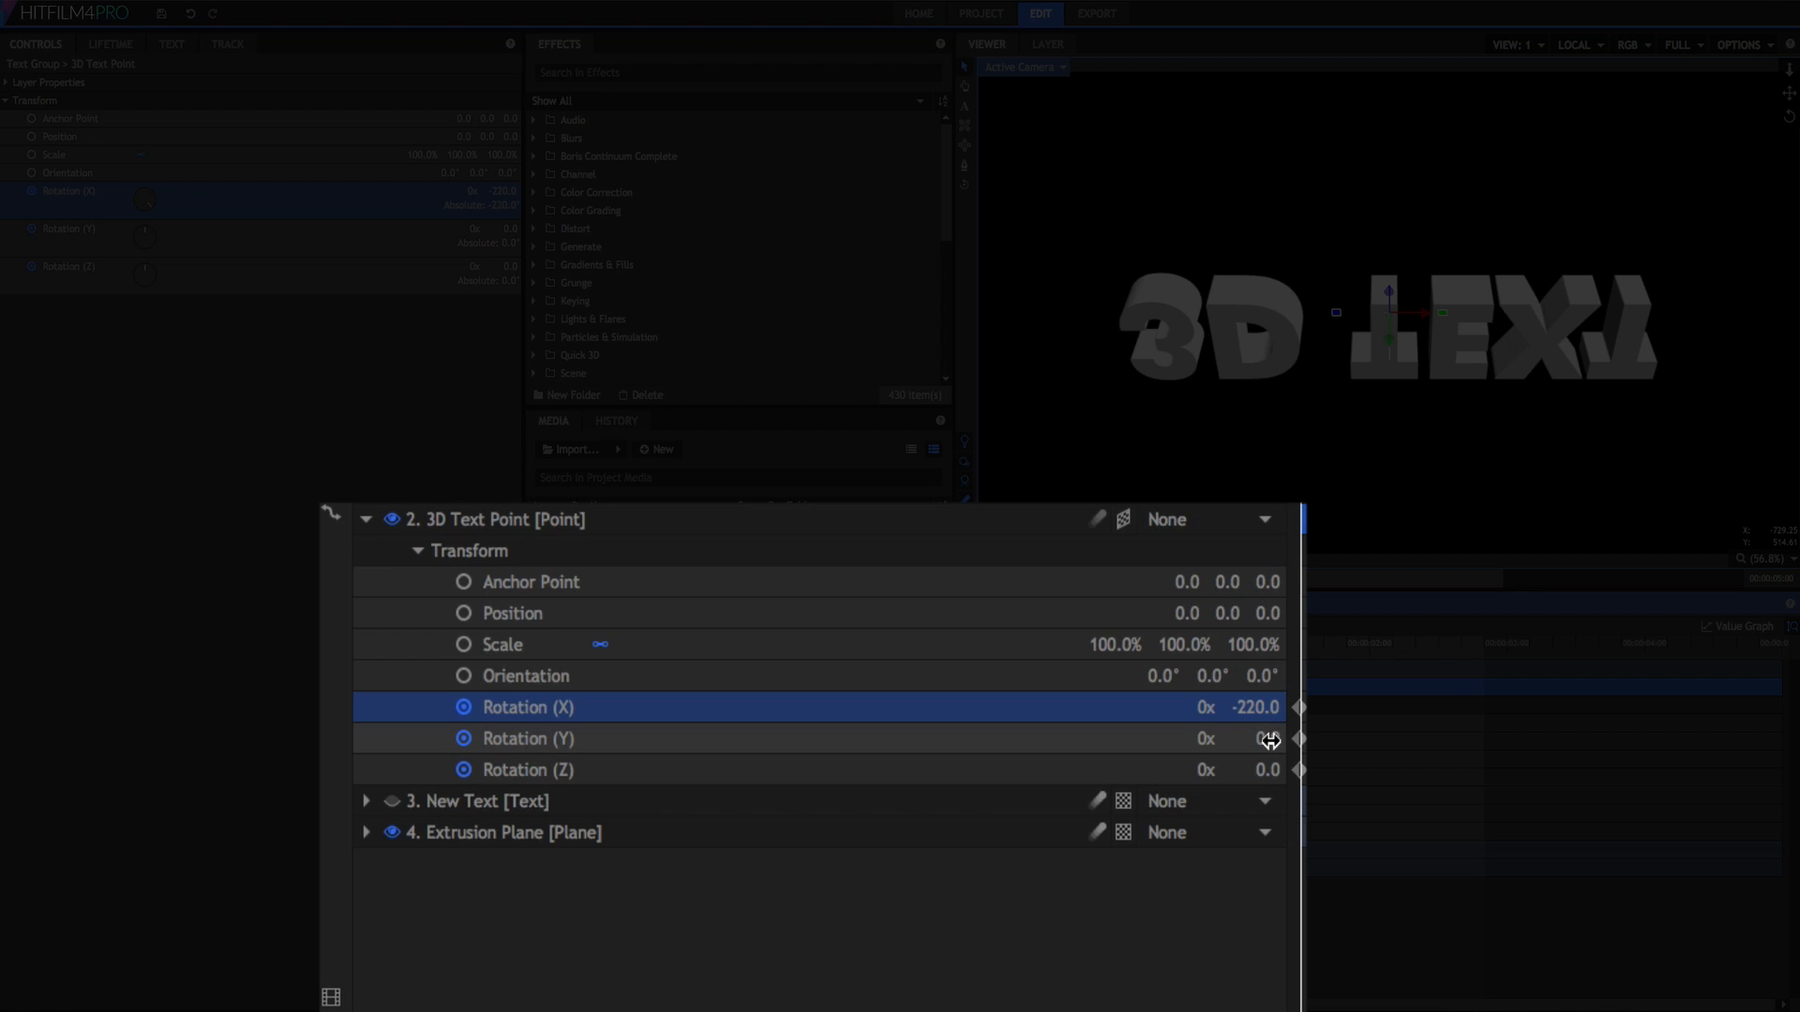
double_click(1254, 738)
type("-7")
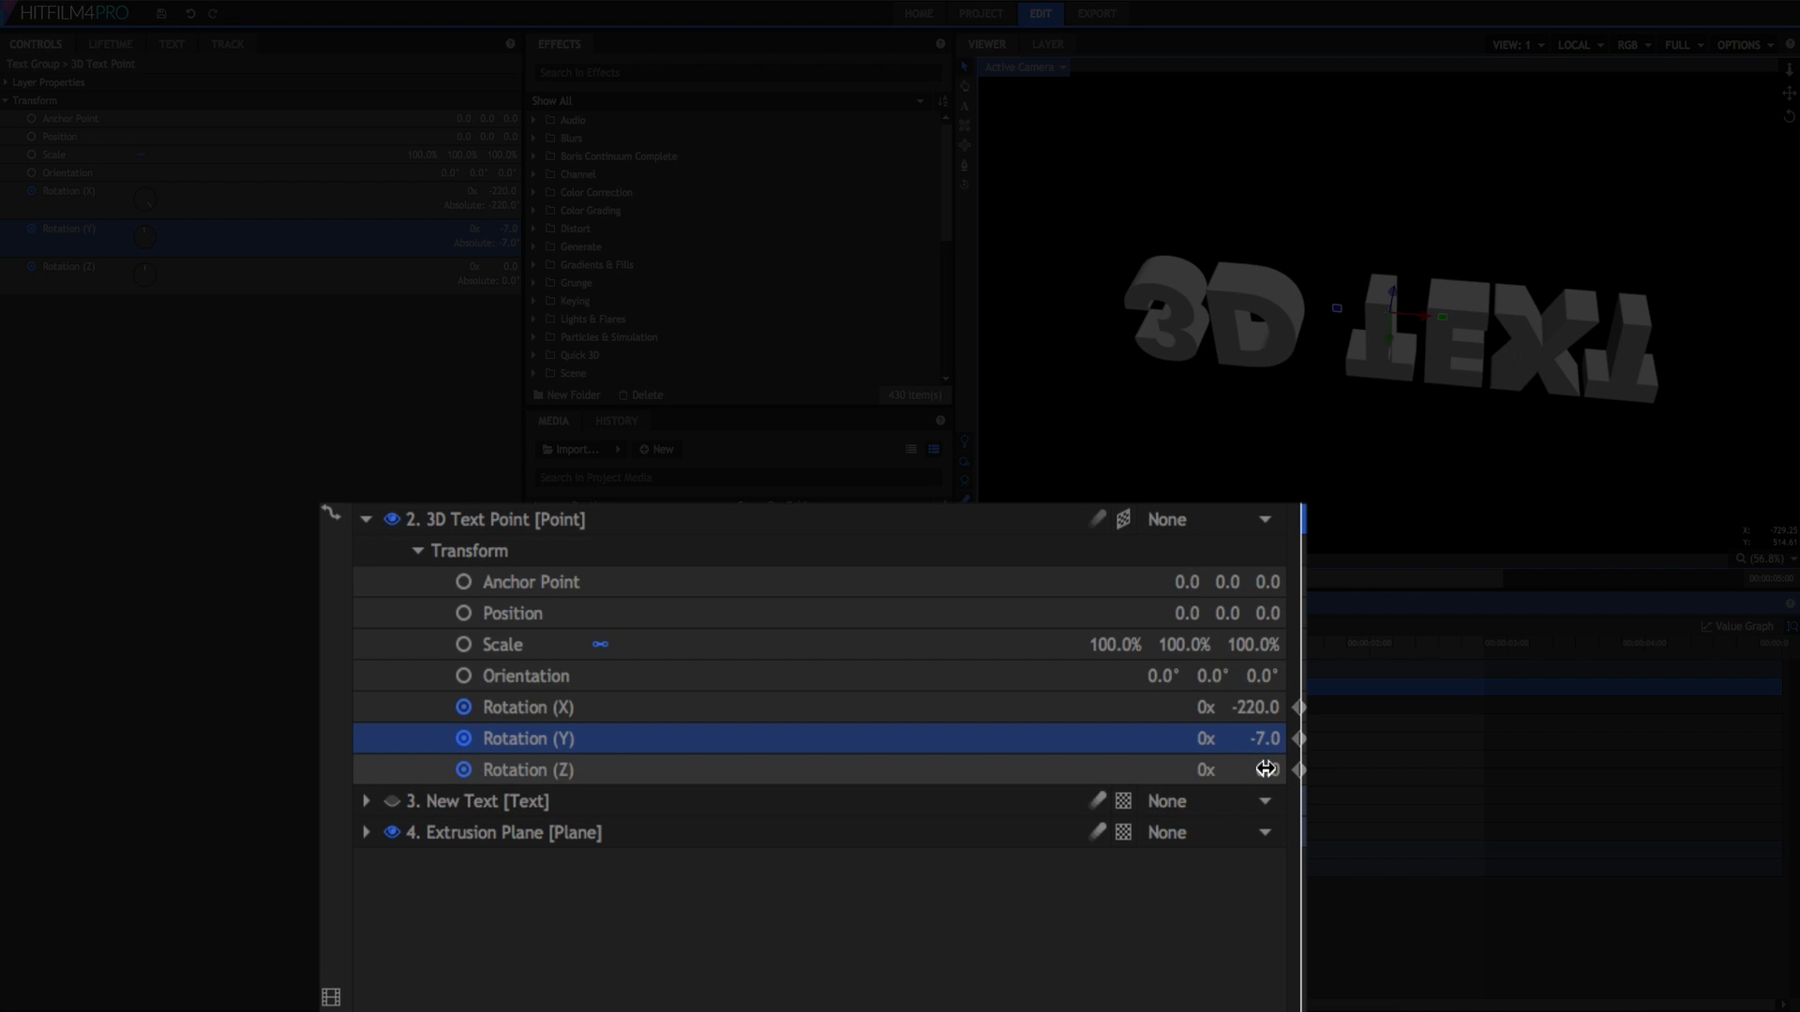
double_click(1254, 769)
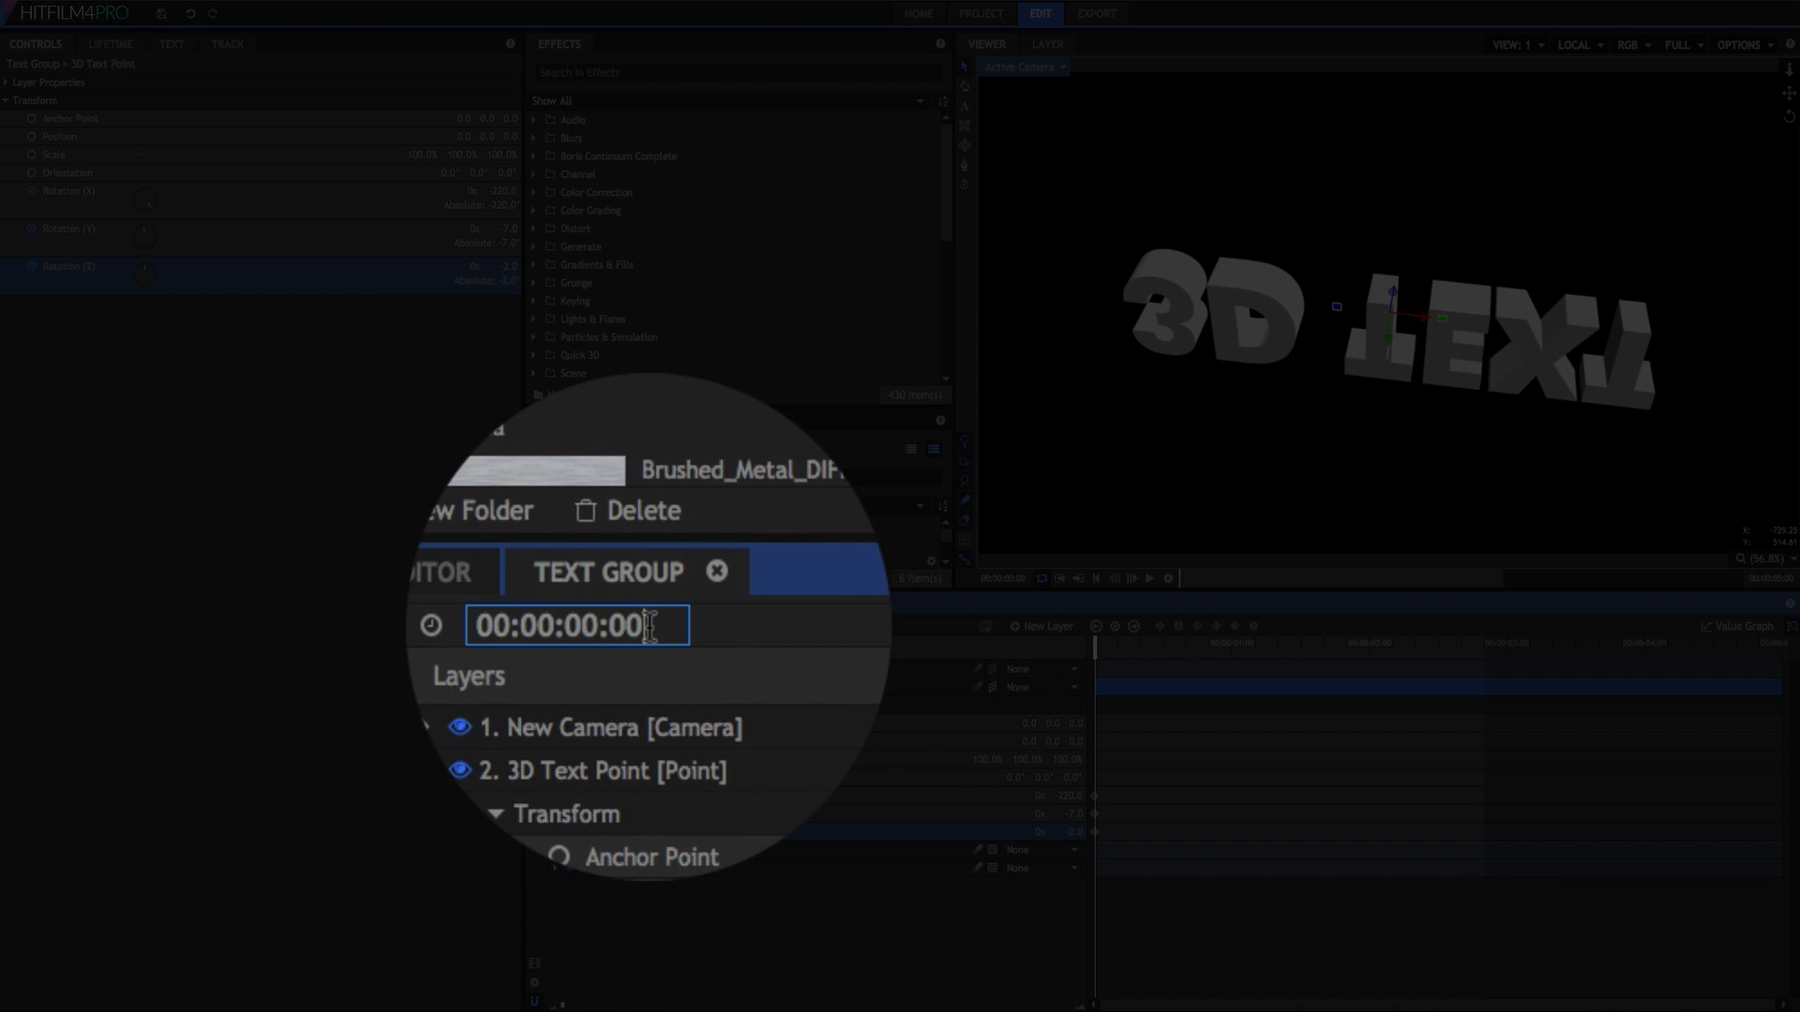
At frame 12, keyframe the rotation to X 0°, Y -4.8° and Z 0°.
type("12")
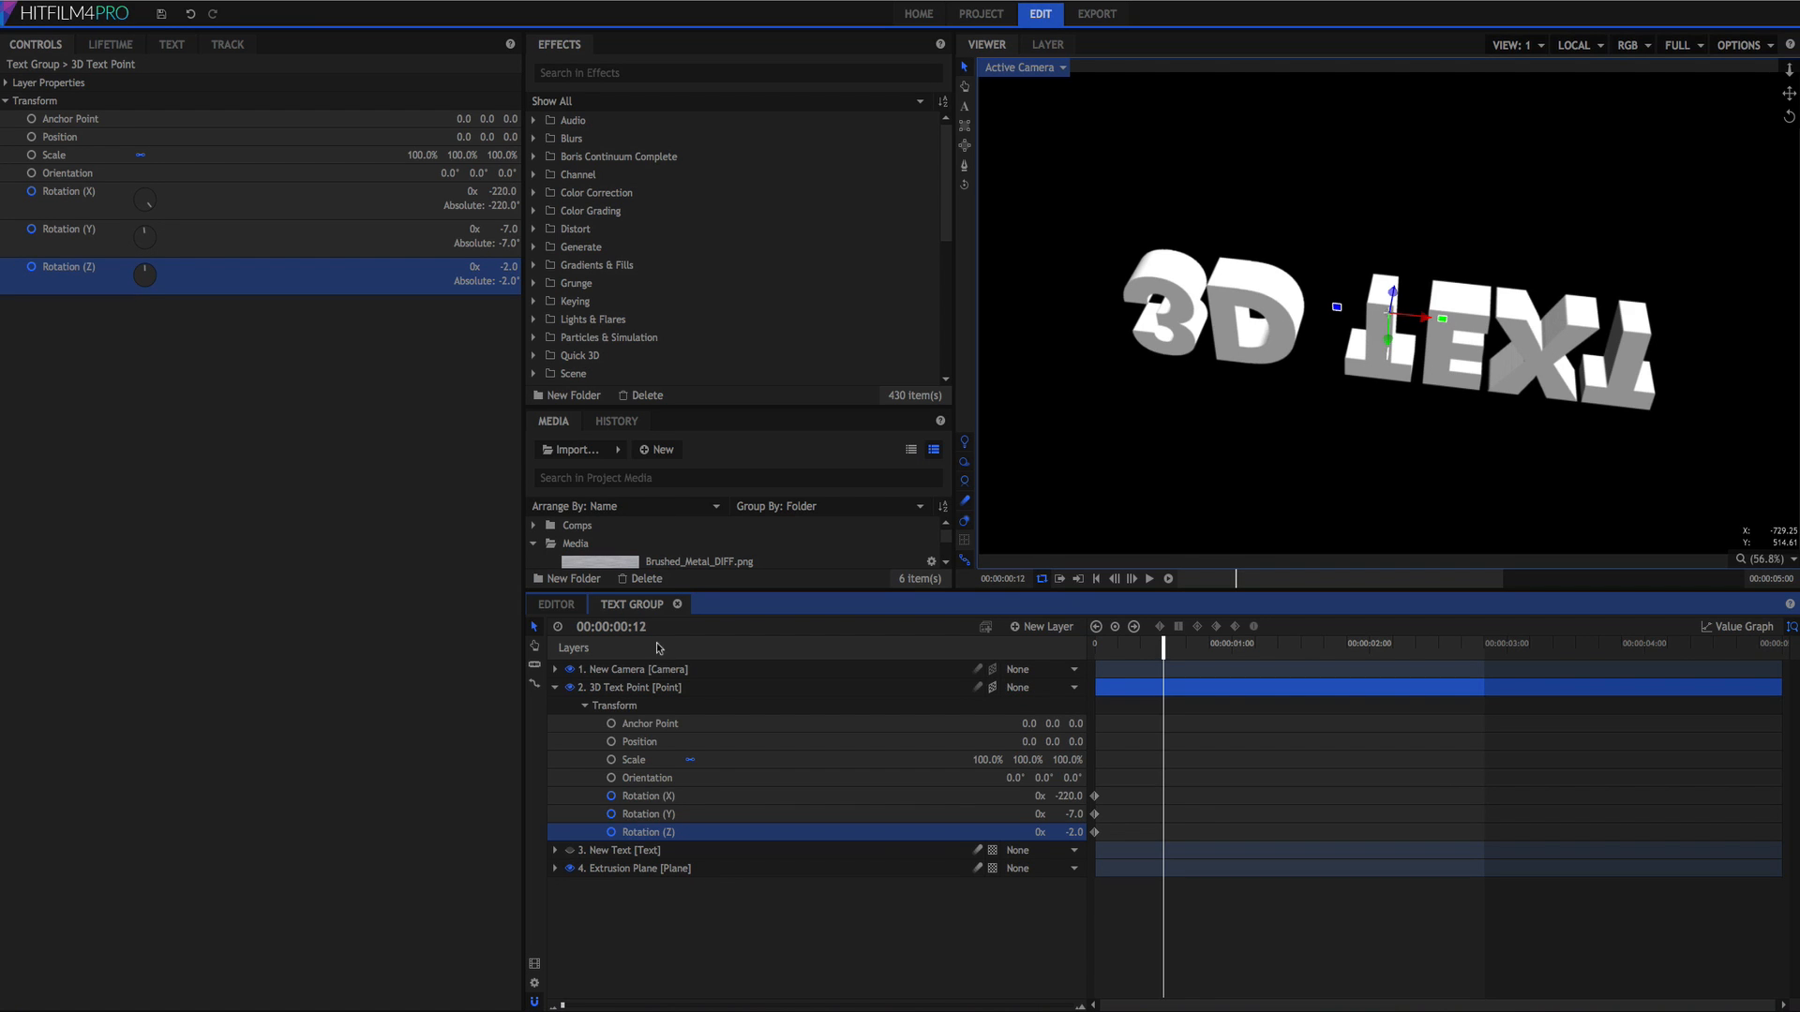
mouse_move(948, 832)
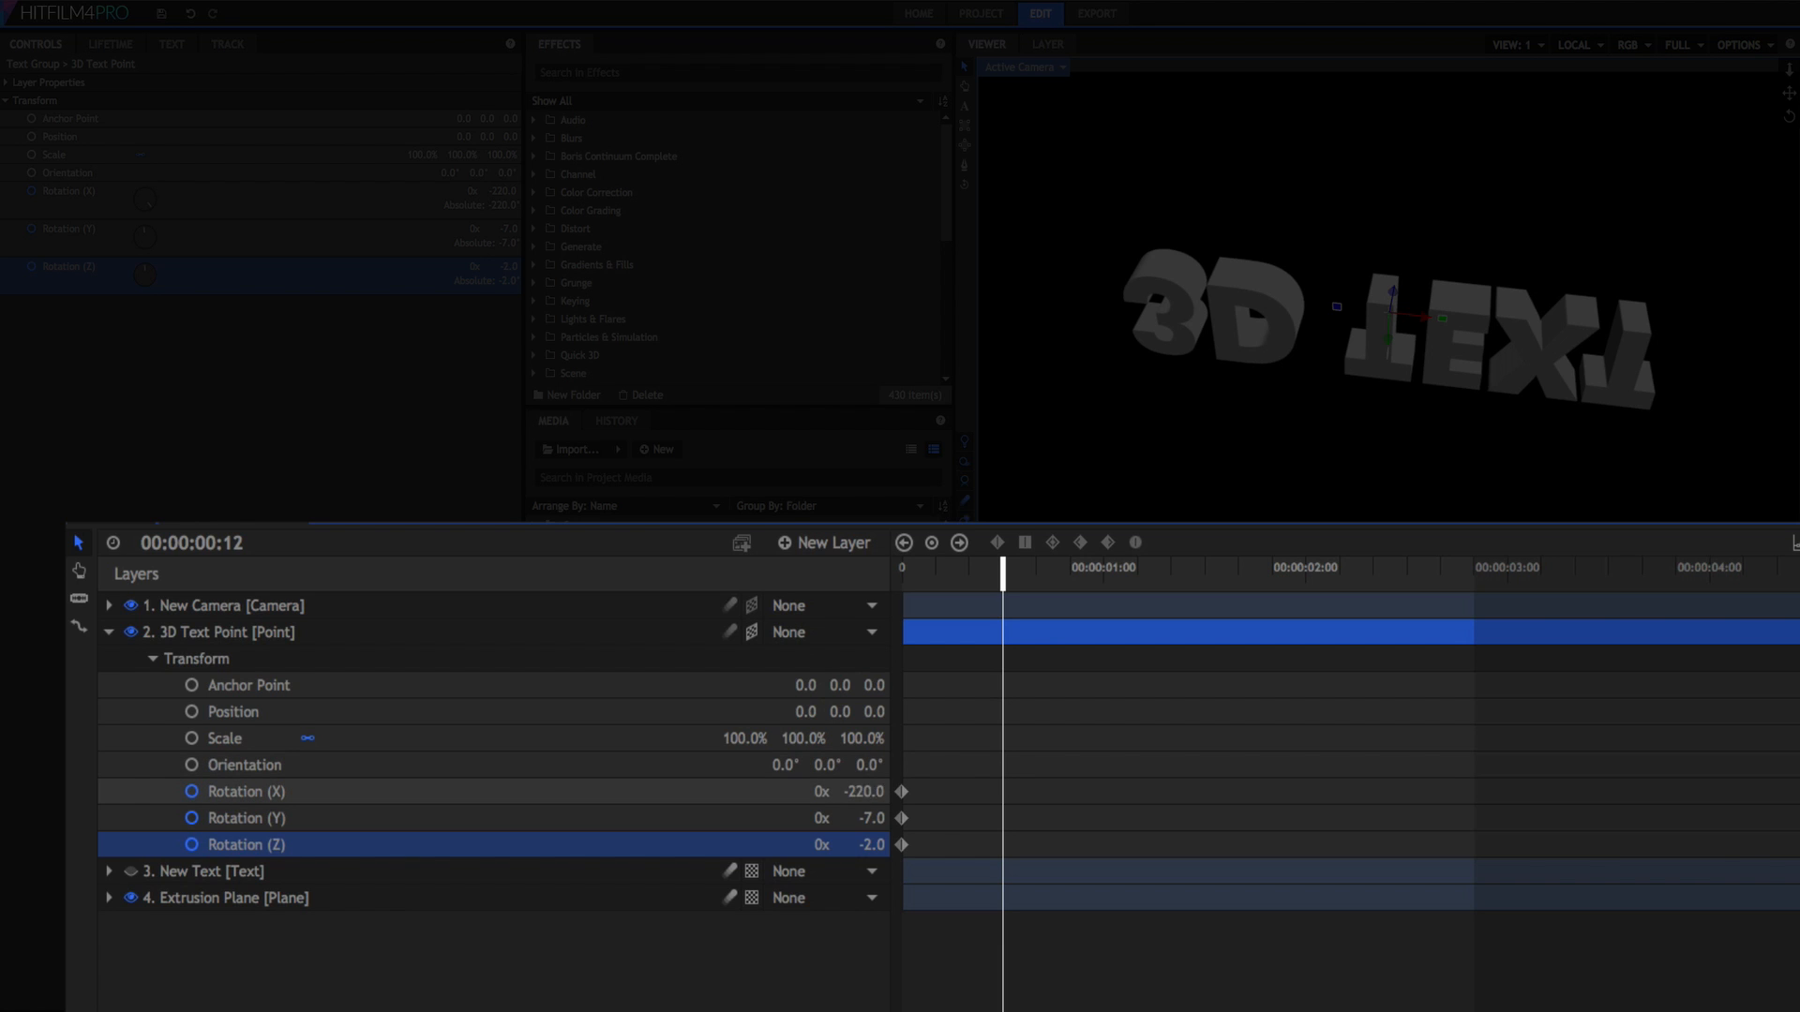
double_click(863, 792)
type("0")
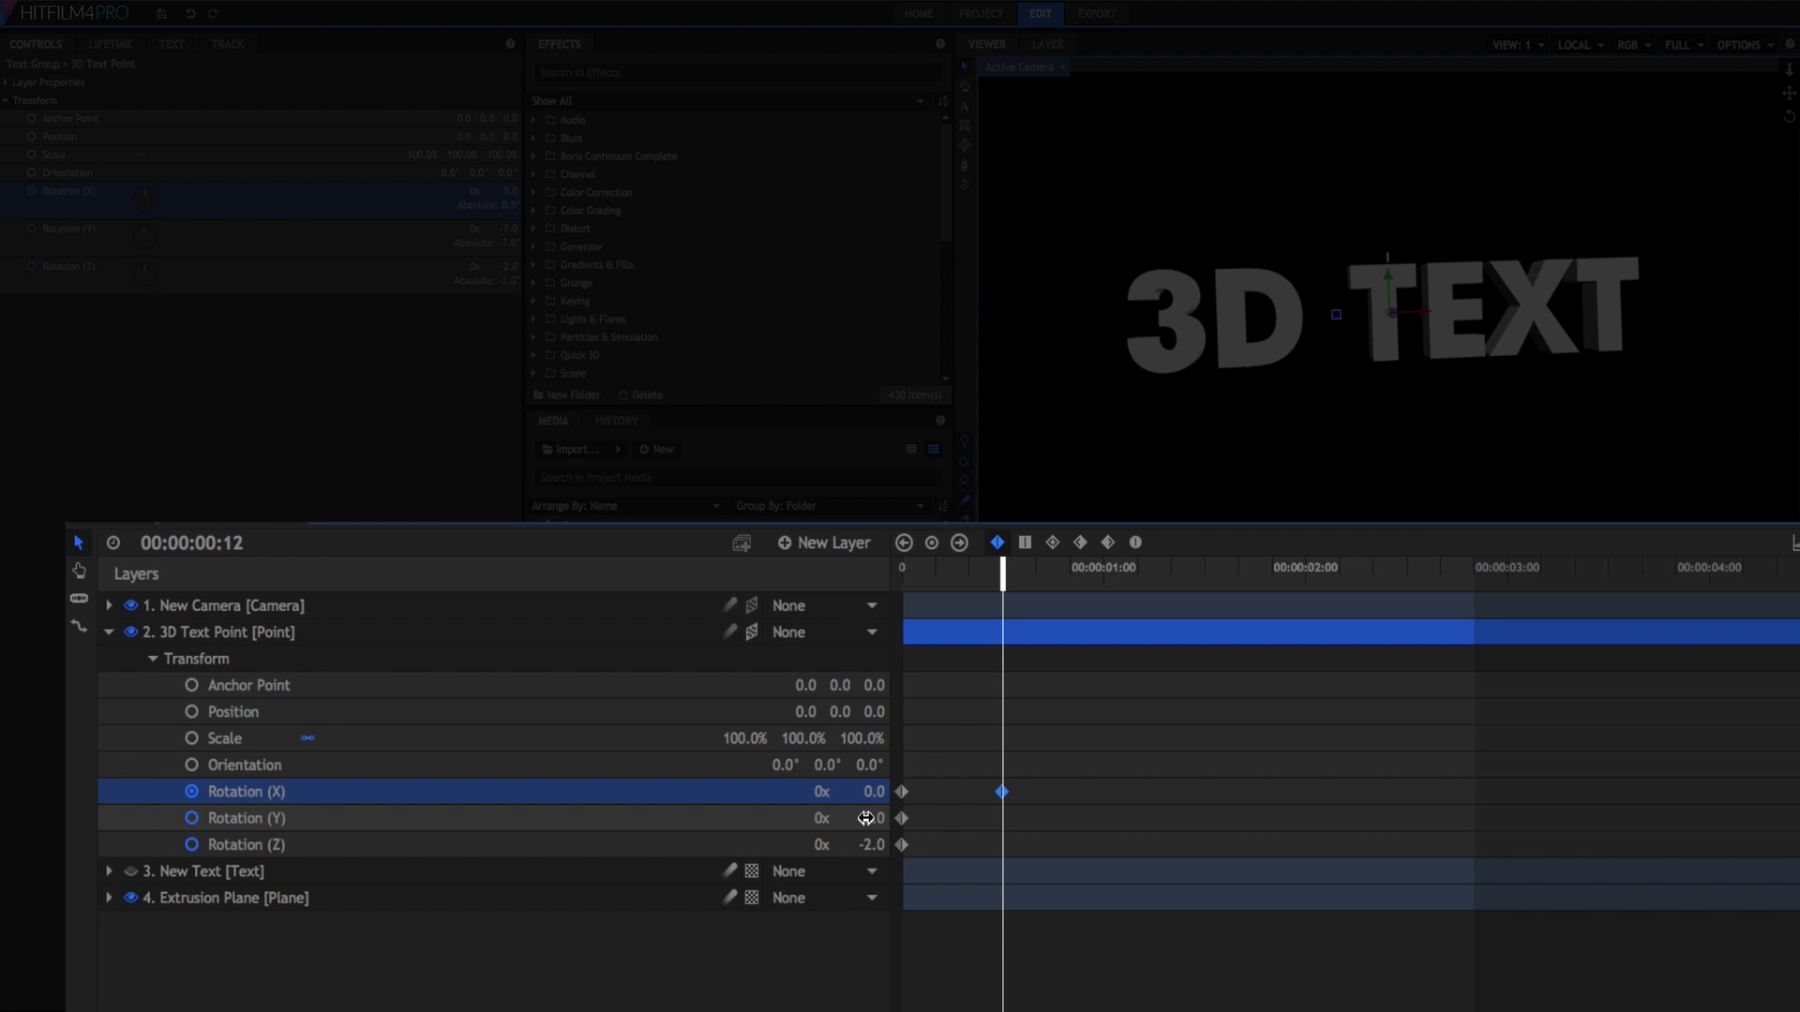
double_click(869, 817)
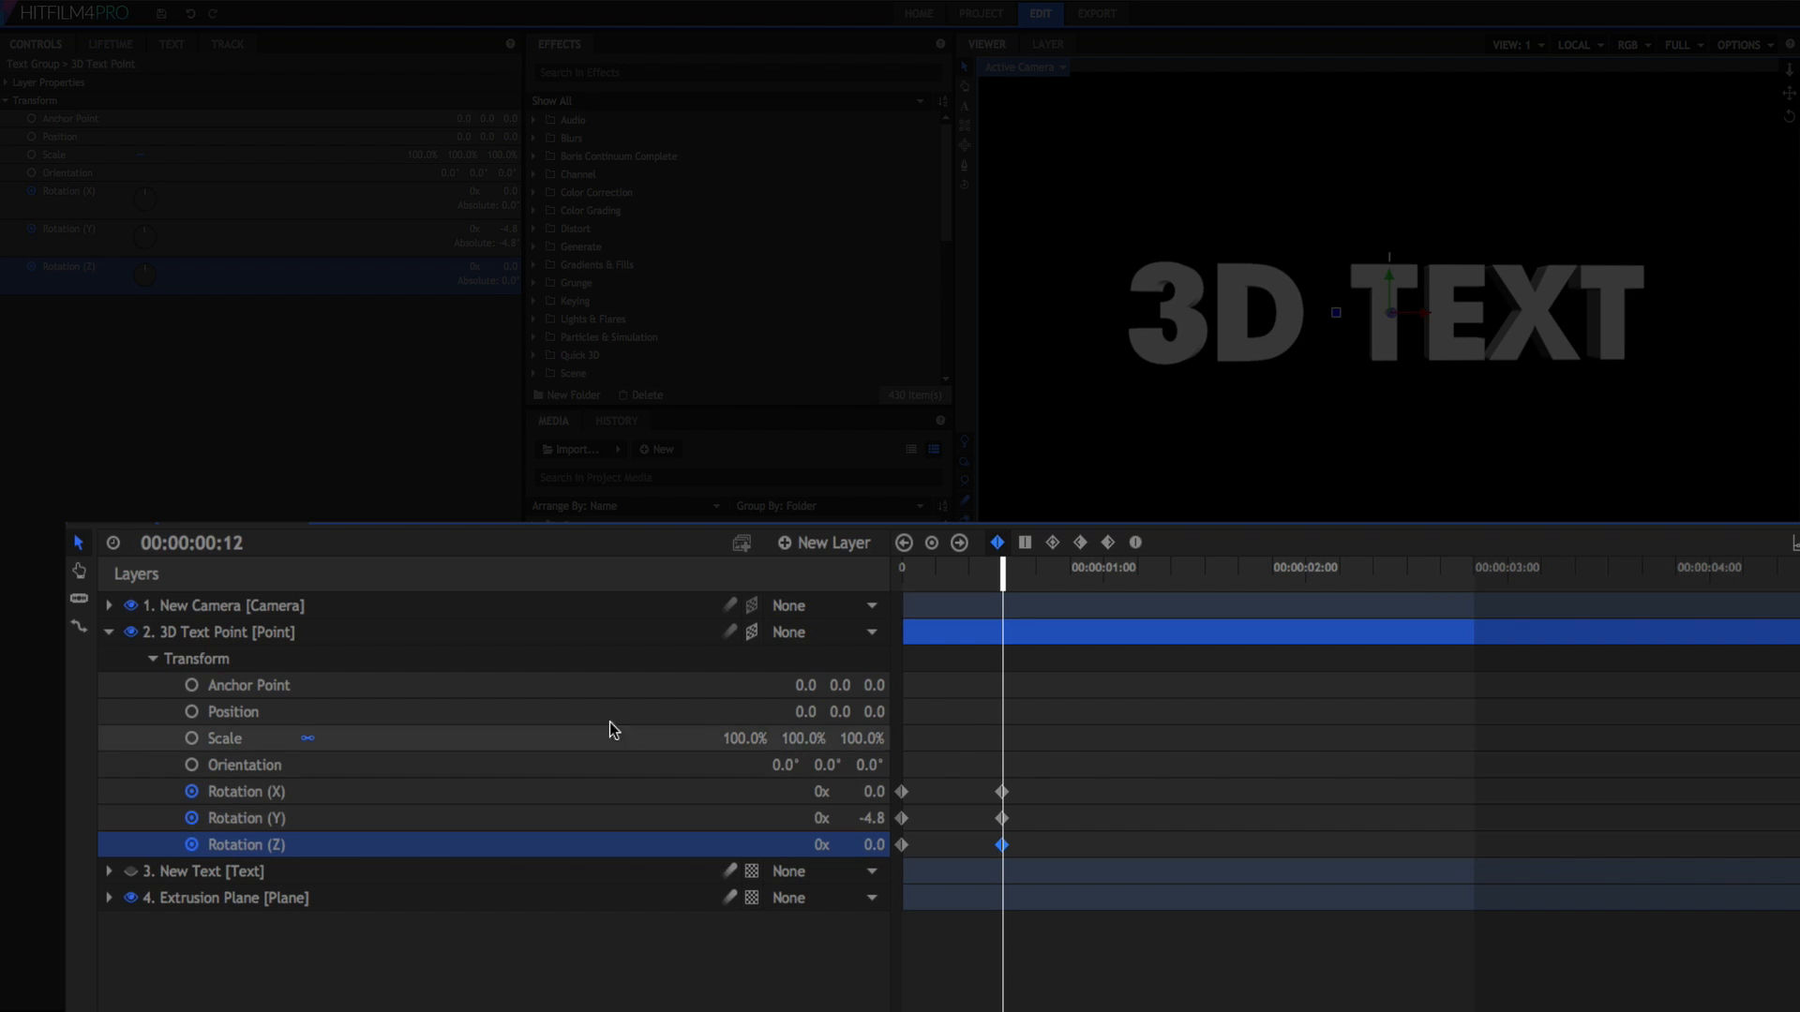
At 00:00:01:21, keyframe the X and Y rotation, with Y at 1.0°.
left_click(204, 543)
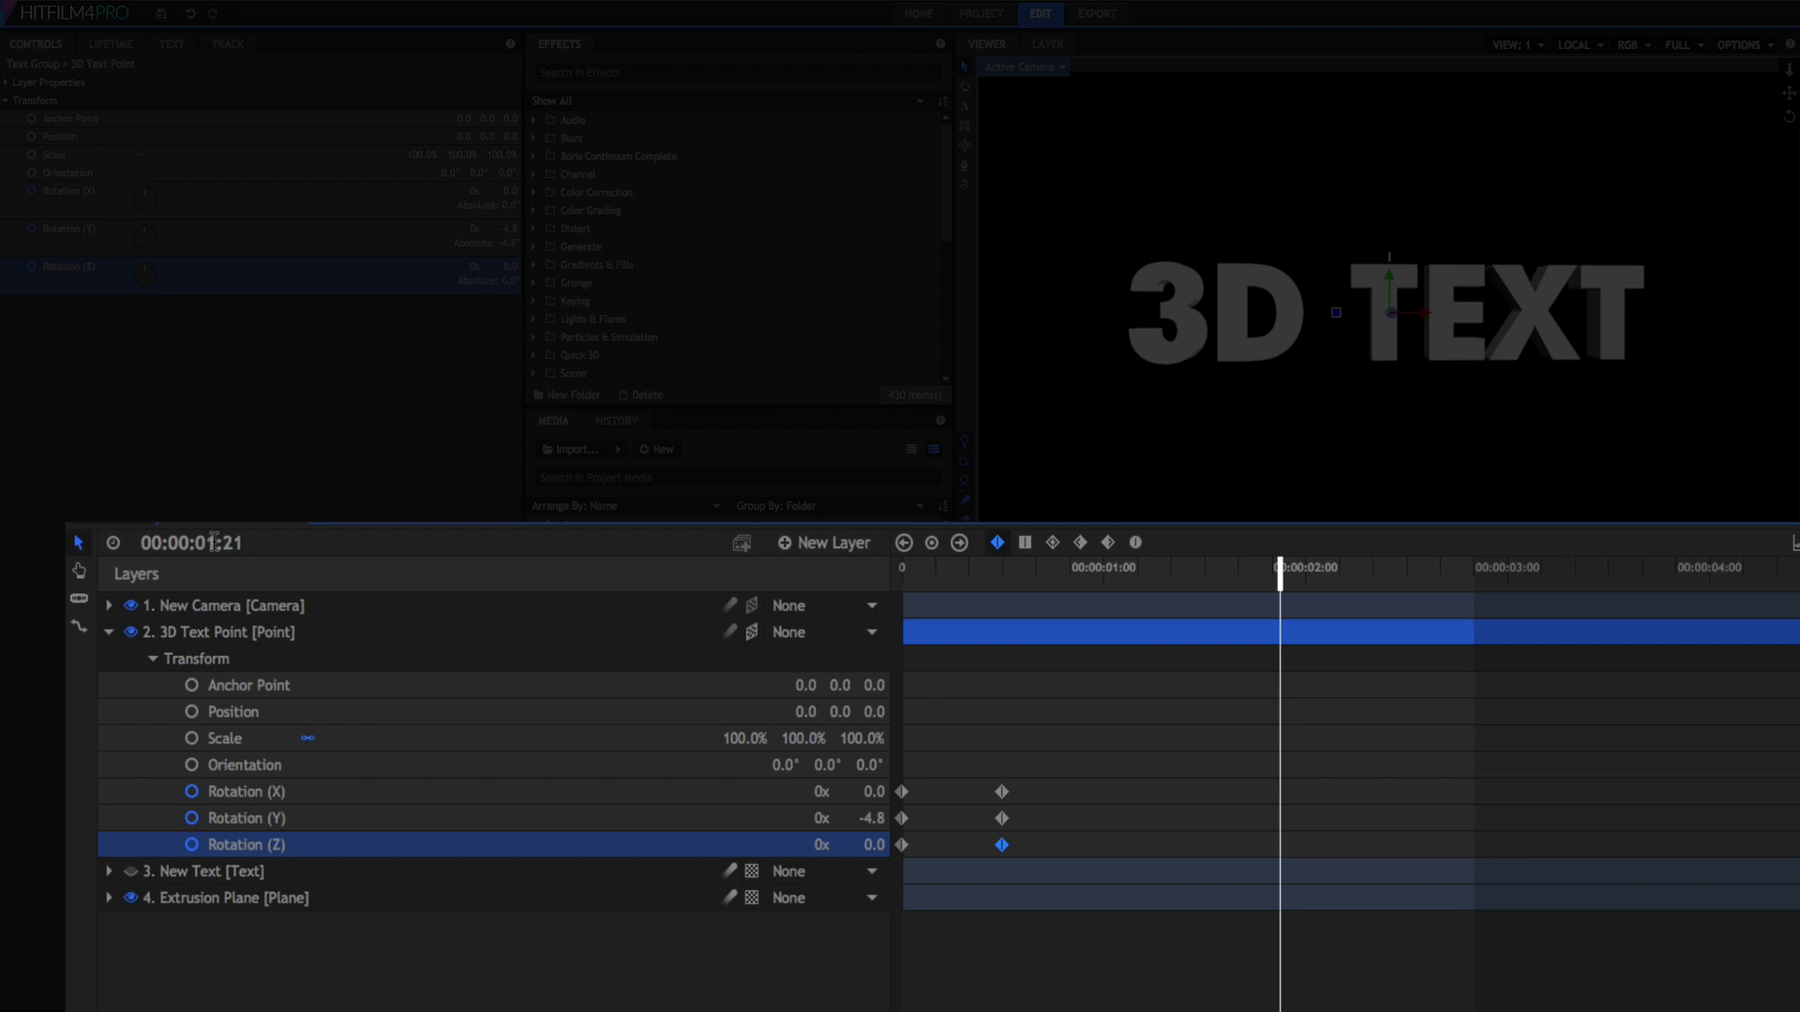
double_click(869, 791)
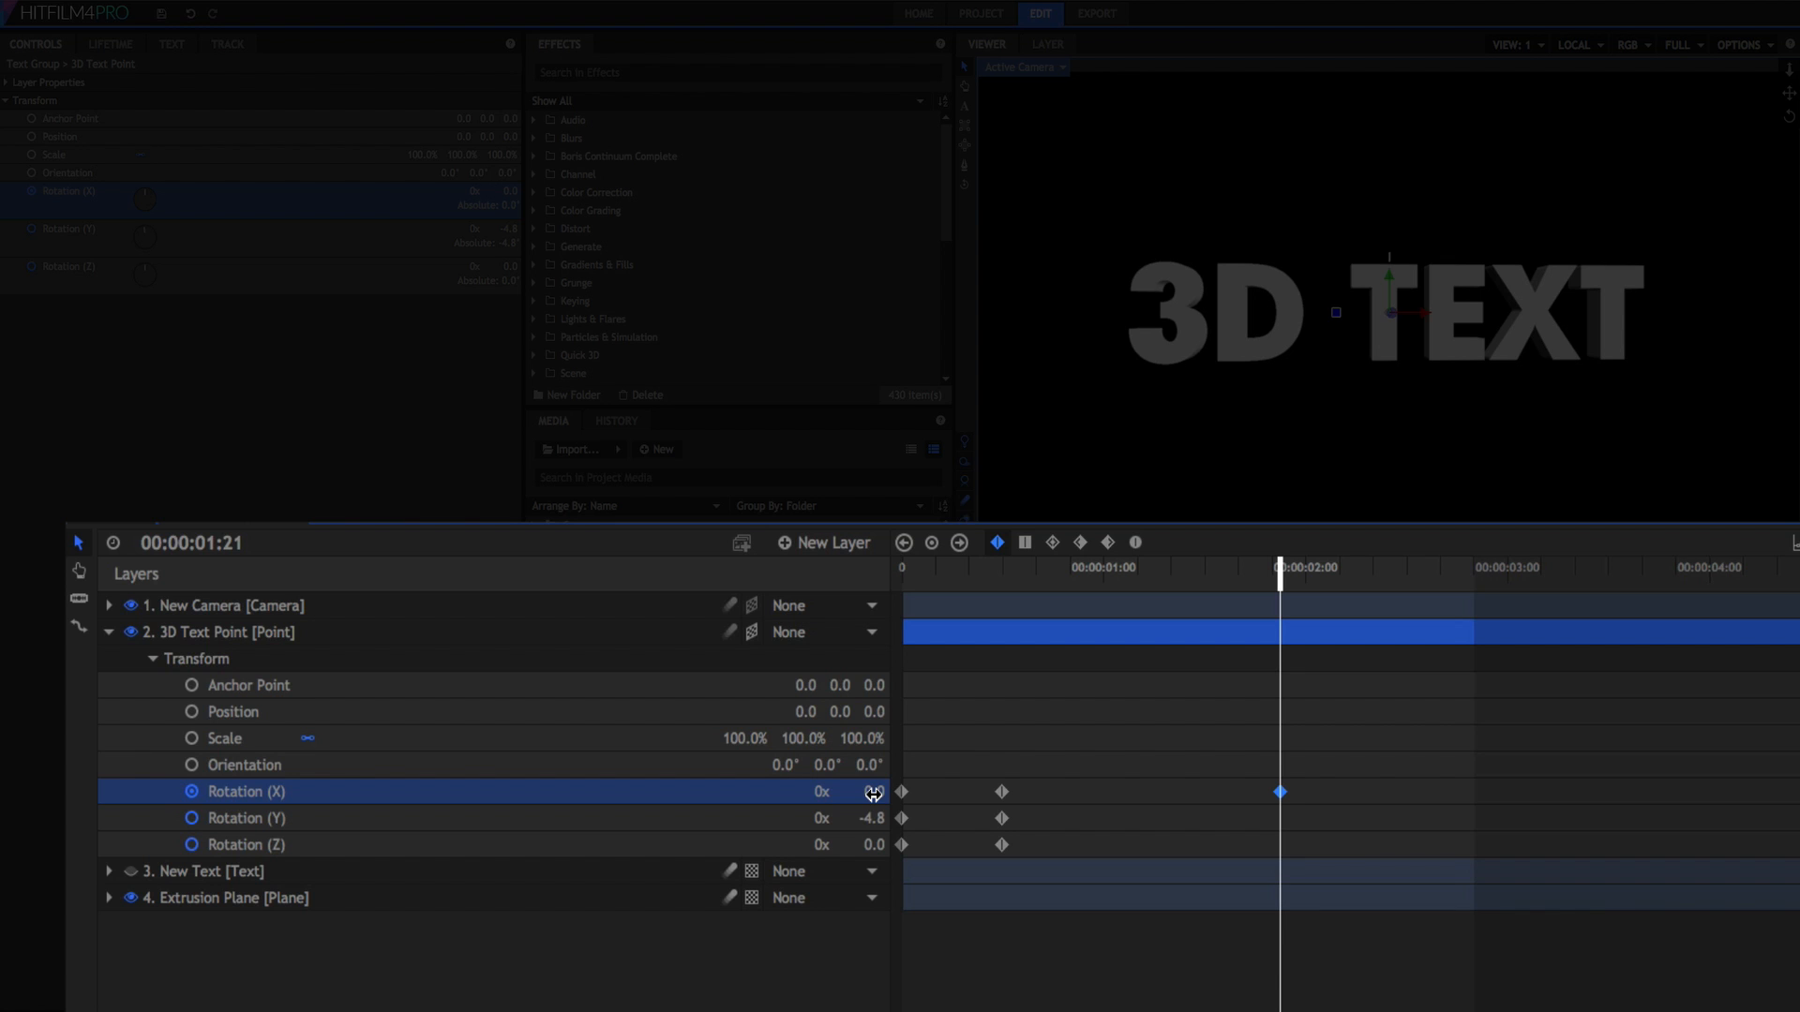
double_click(871, 817)
type("1")
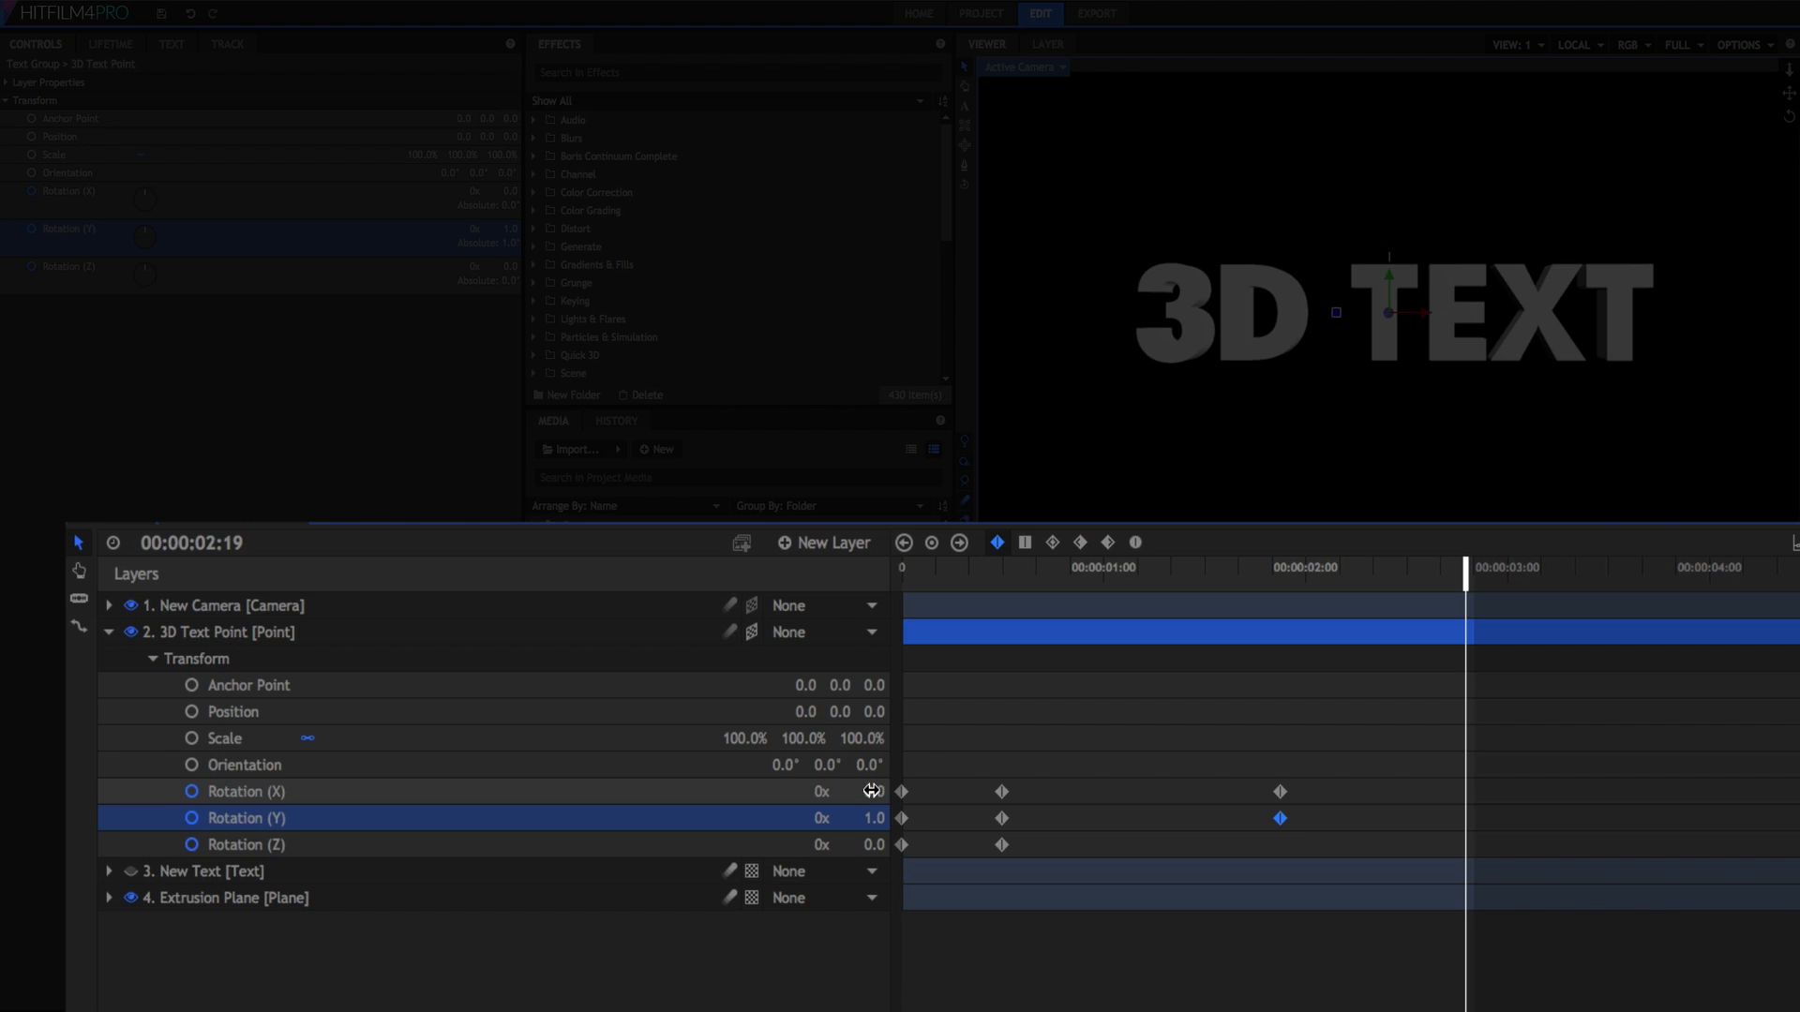
At 00:00:02:19, keyframe the X rotation at 1.6°.
double_click(869, 791)
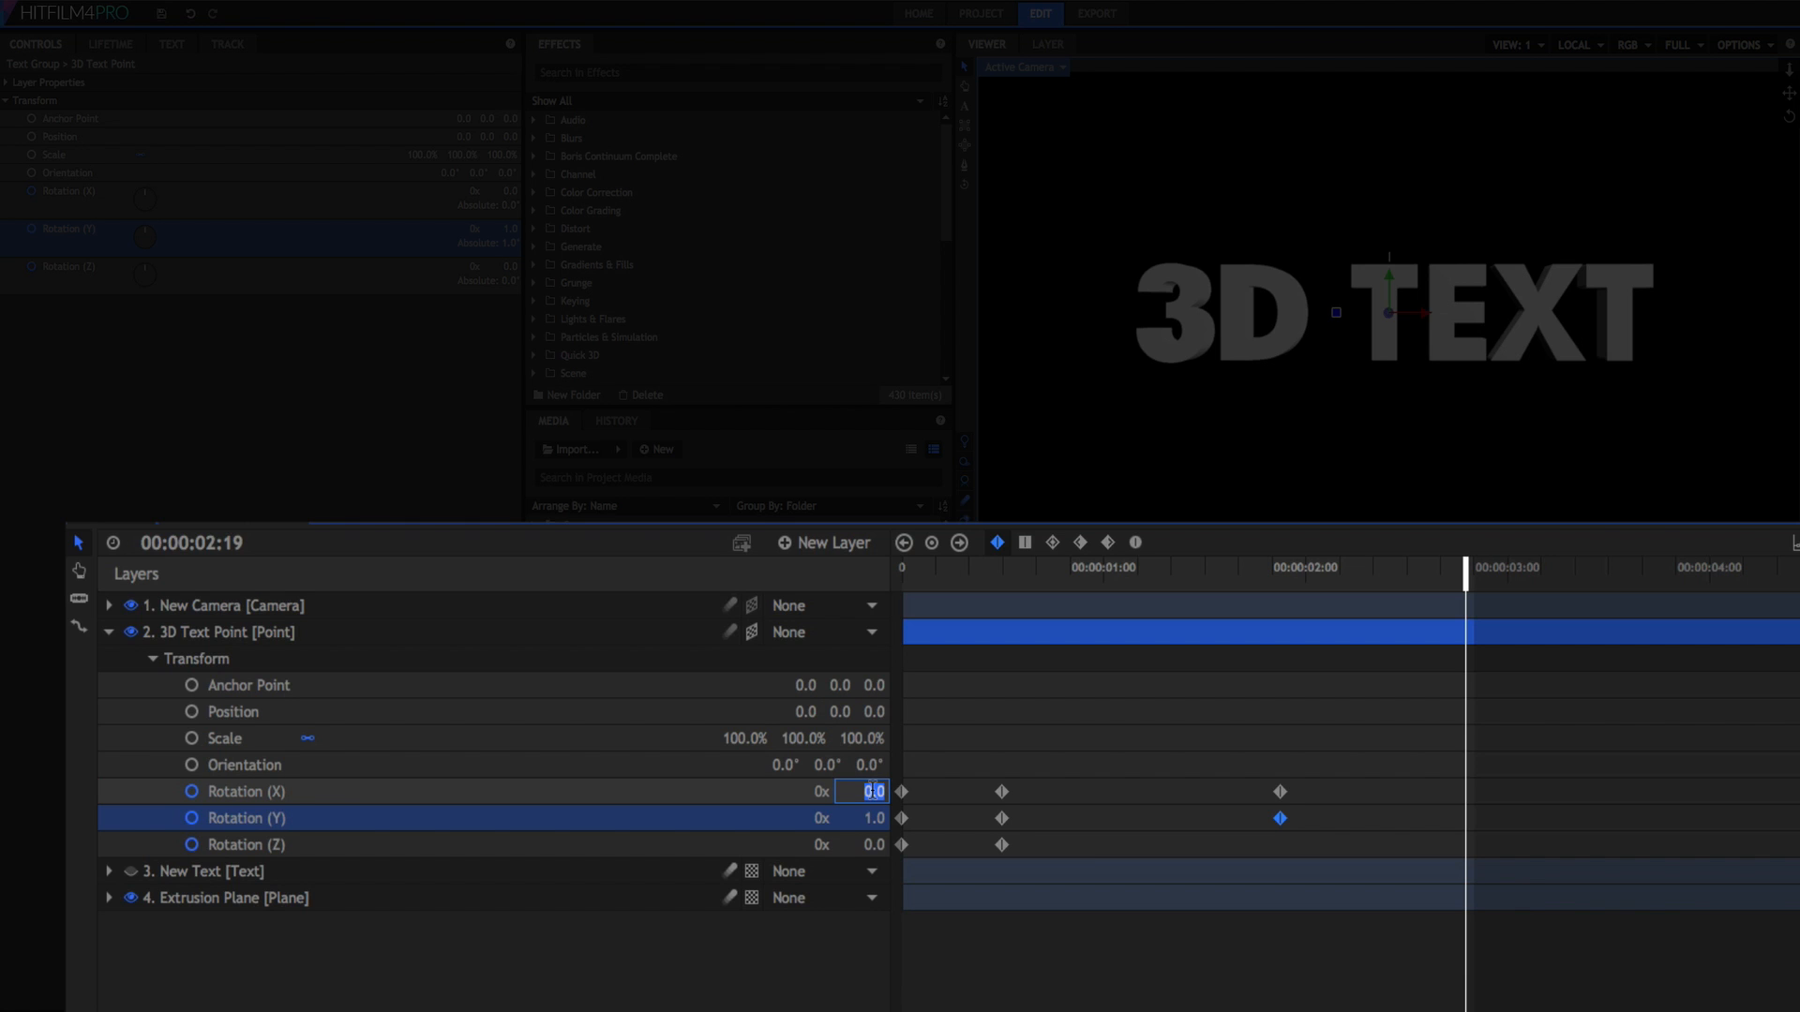
type("1.6")
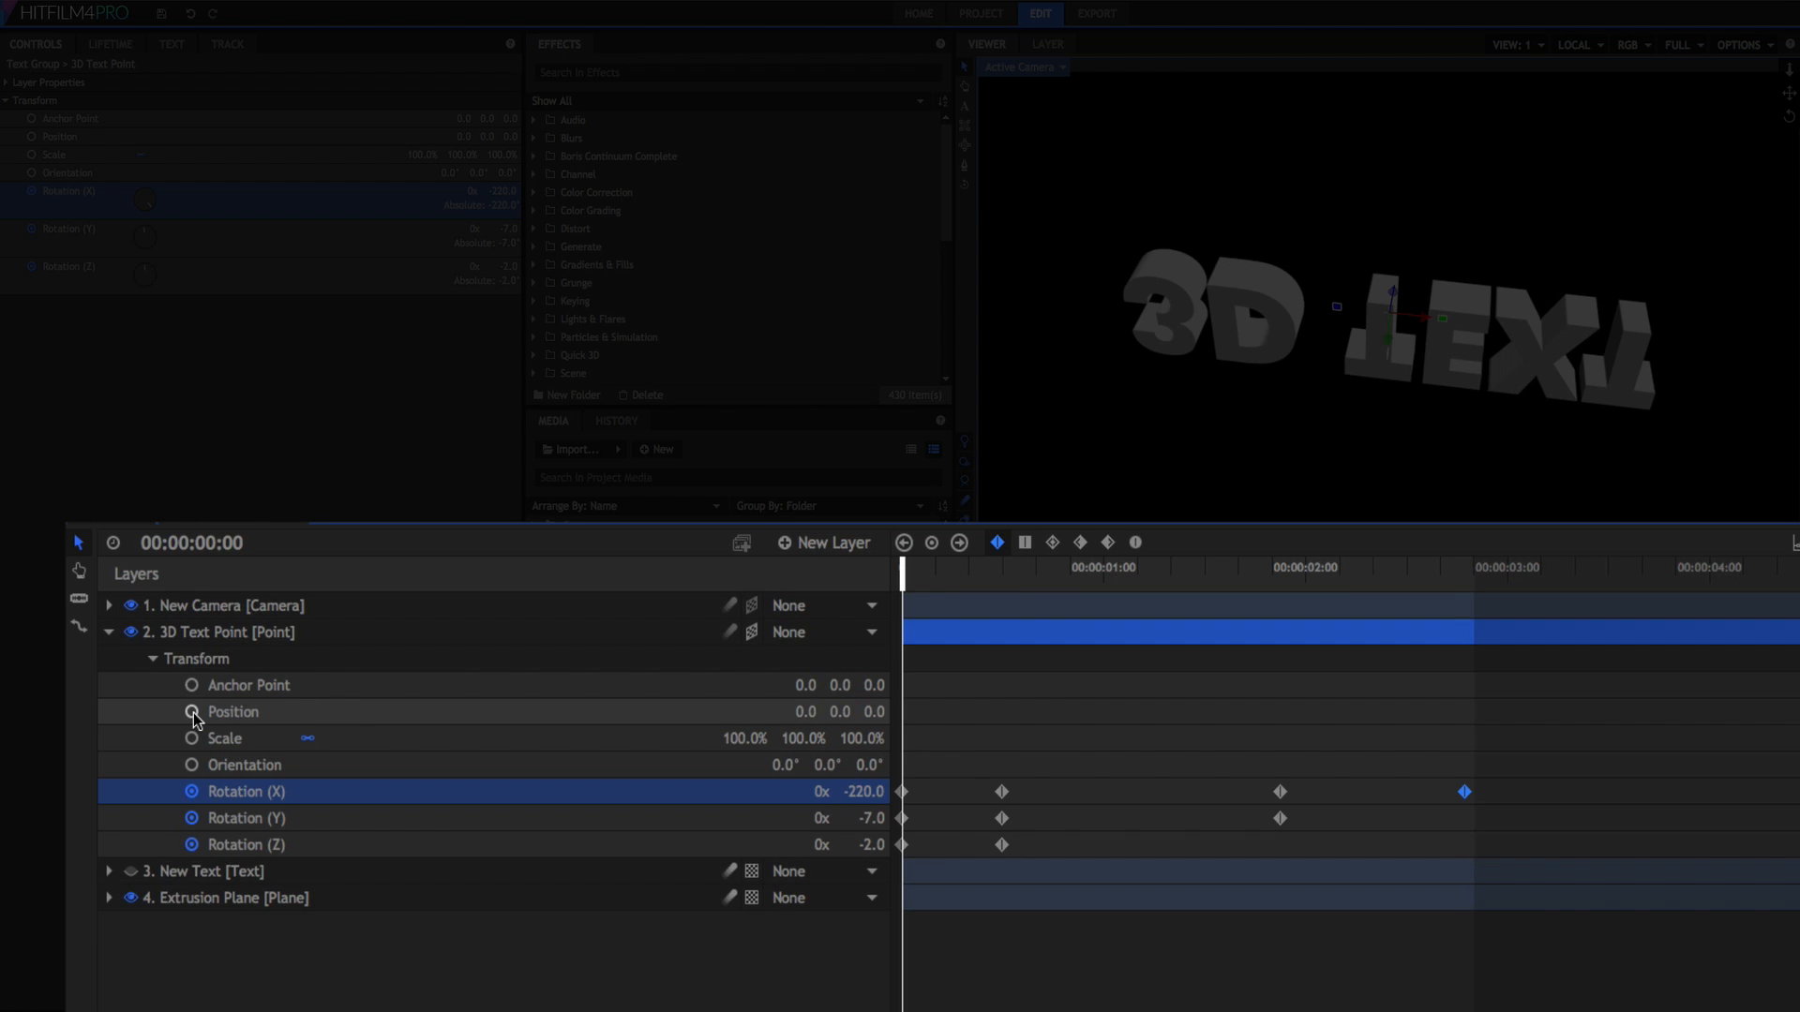
Keyframe Position Z at 1877.7 on frame 0 and at 0 on frame 12.
left_click(190, 712)
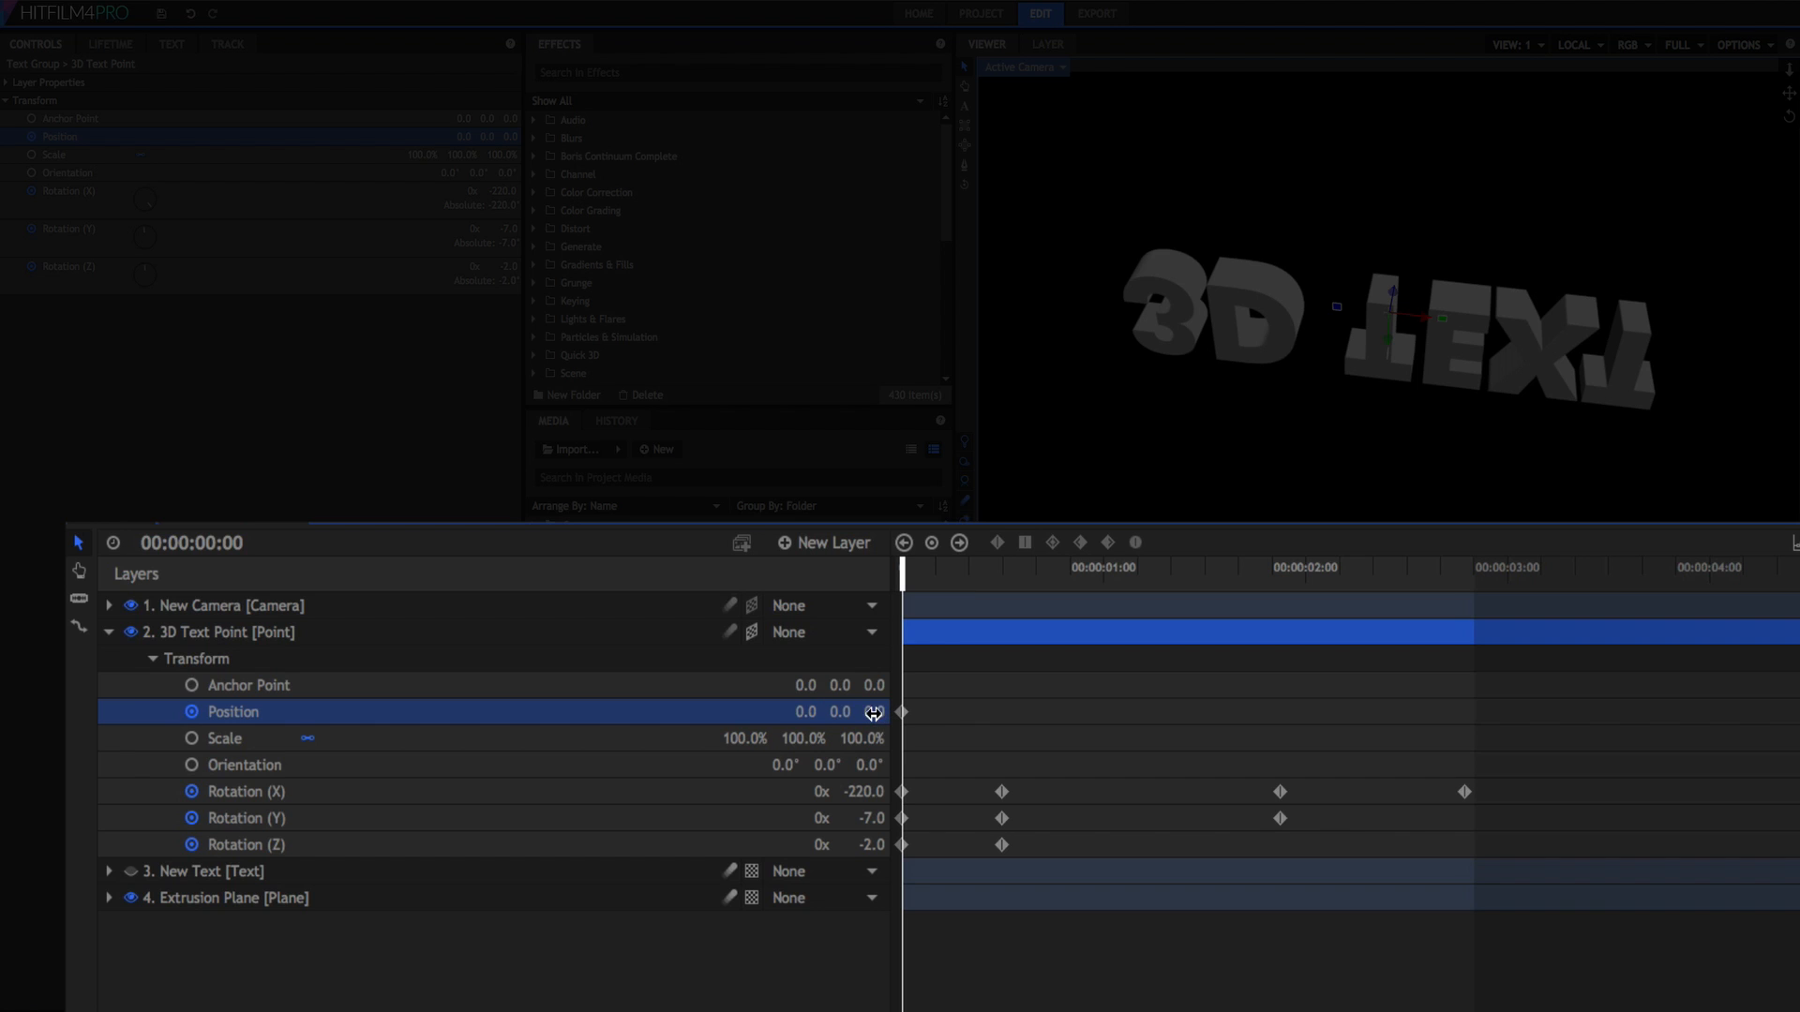
left_click(874, 712)
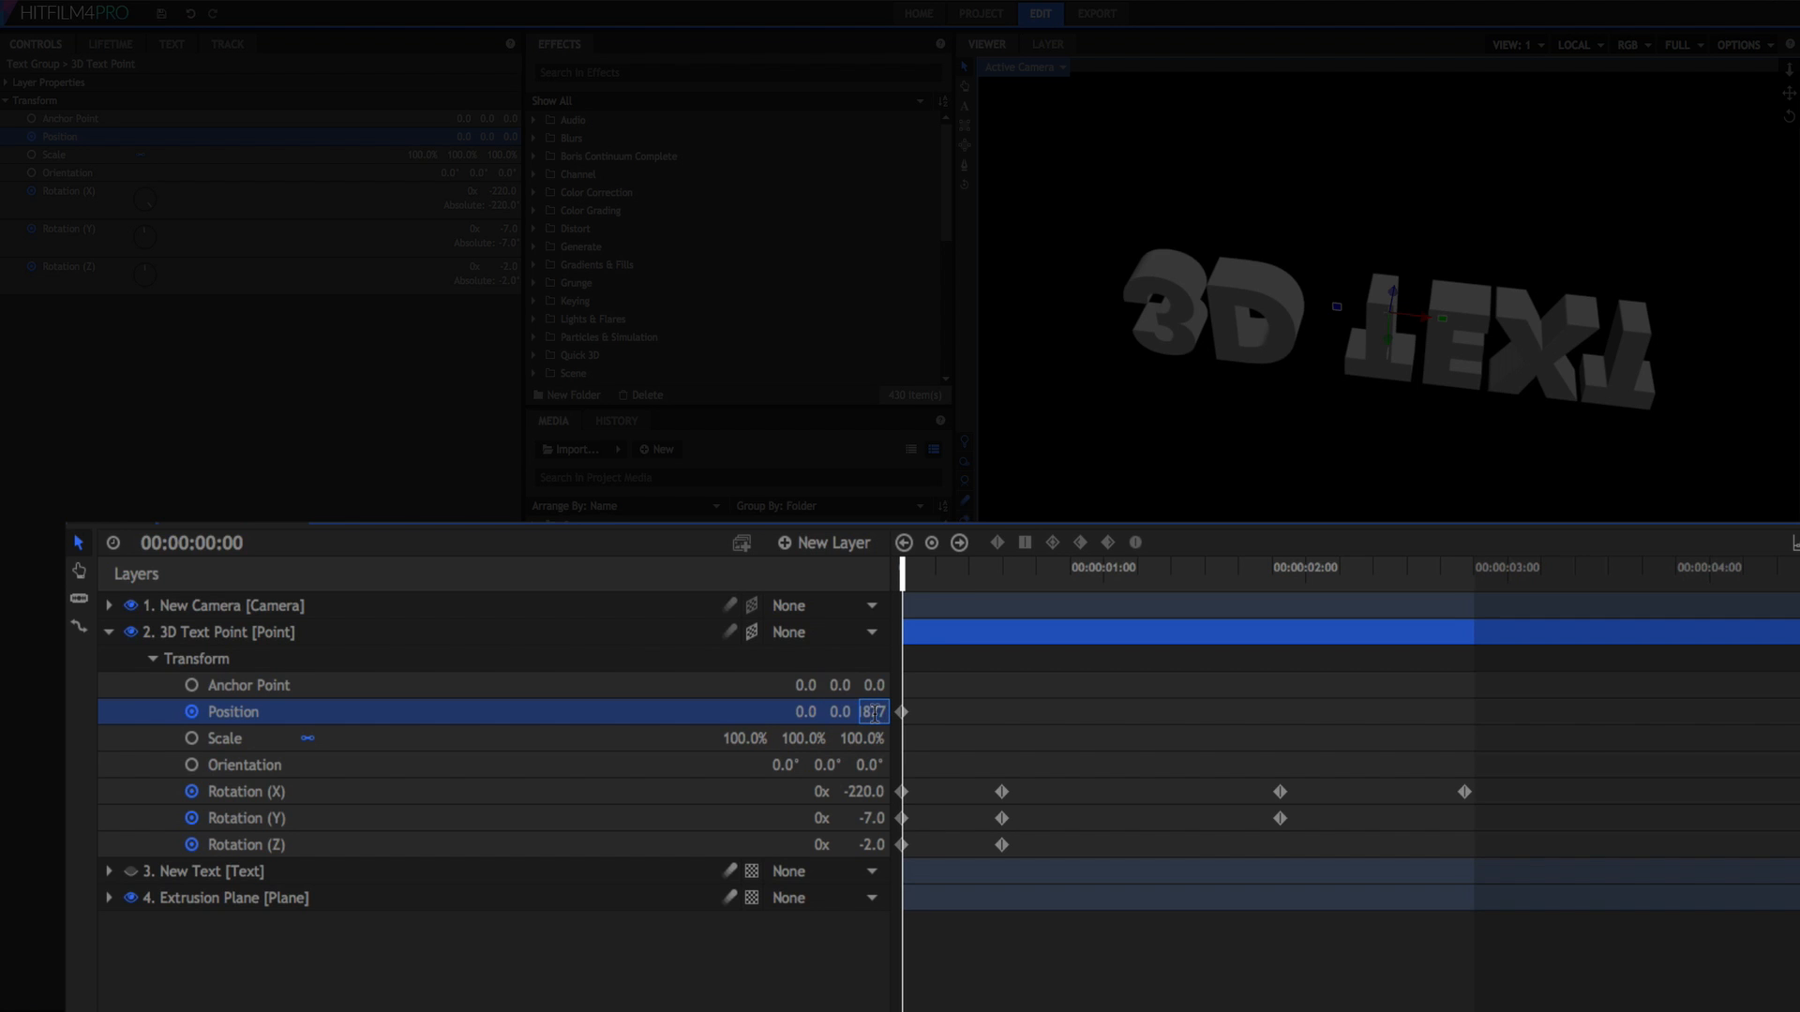
type("77.7")
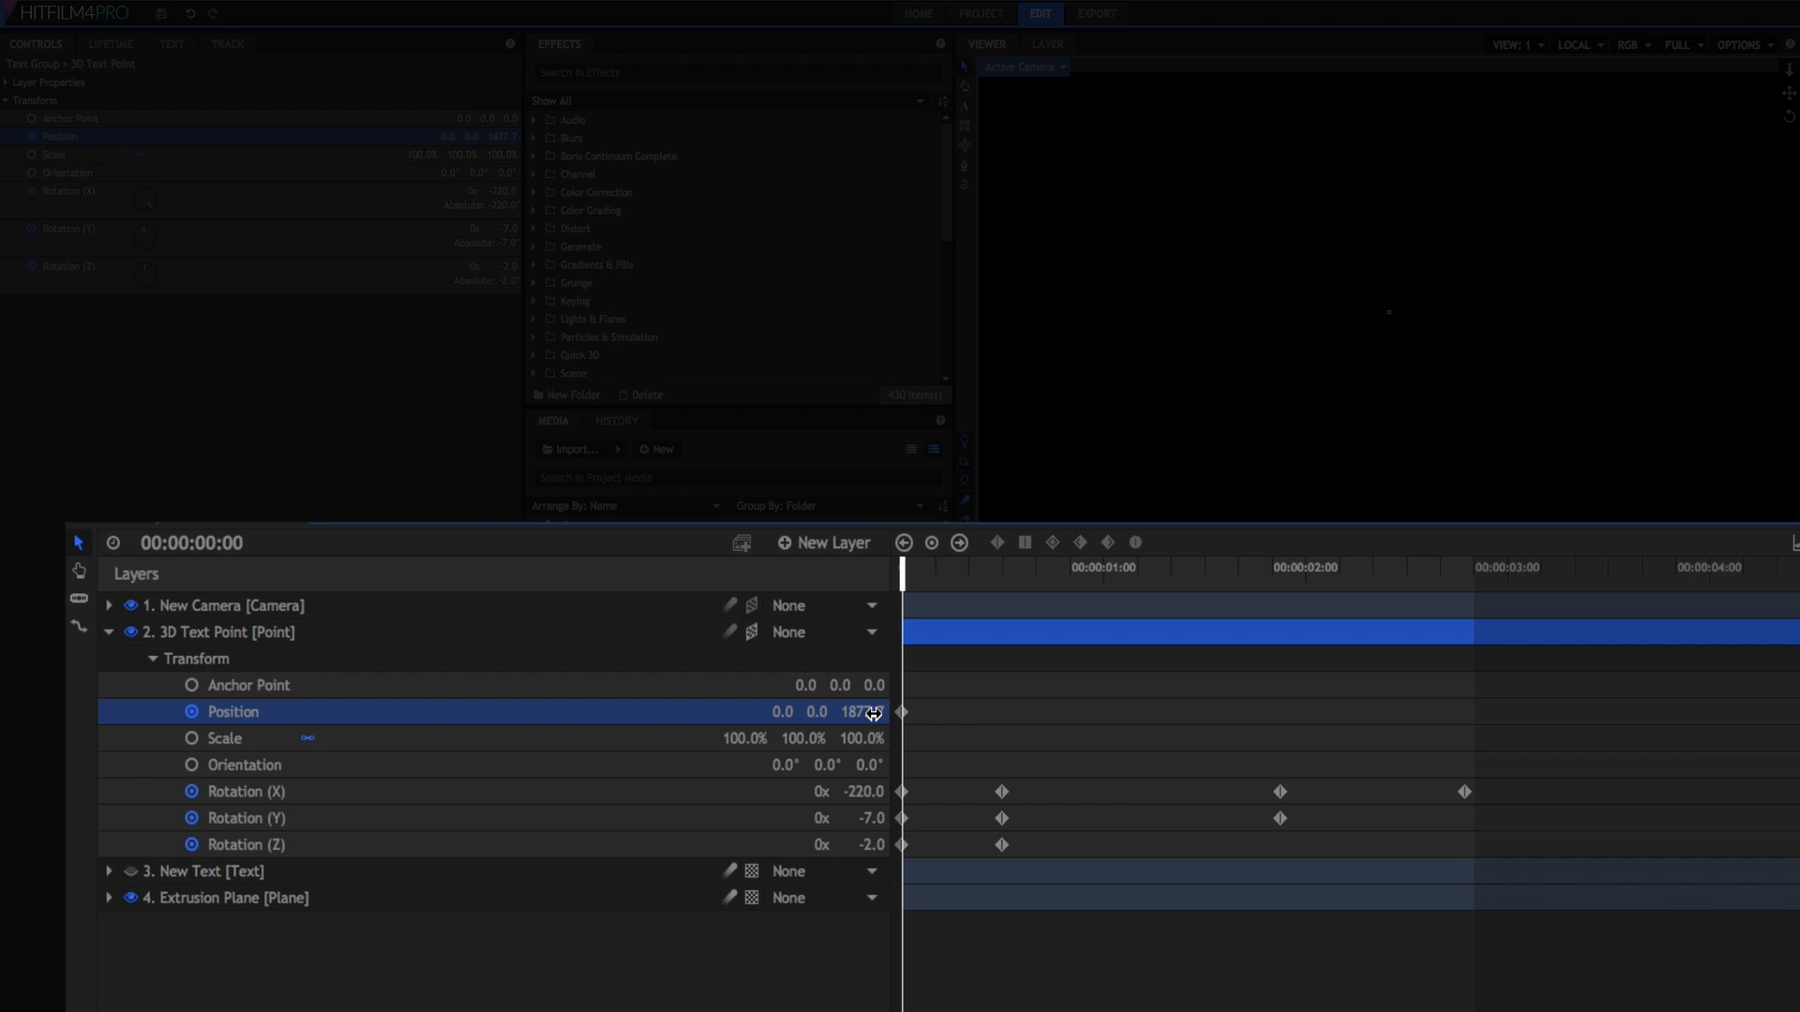
left_click(200, 542)
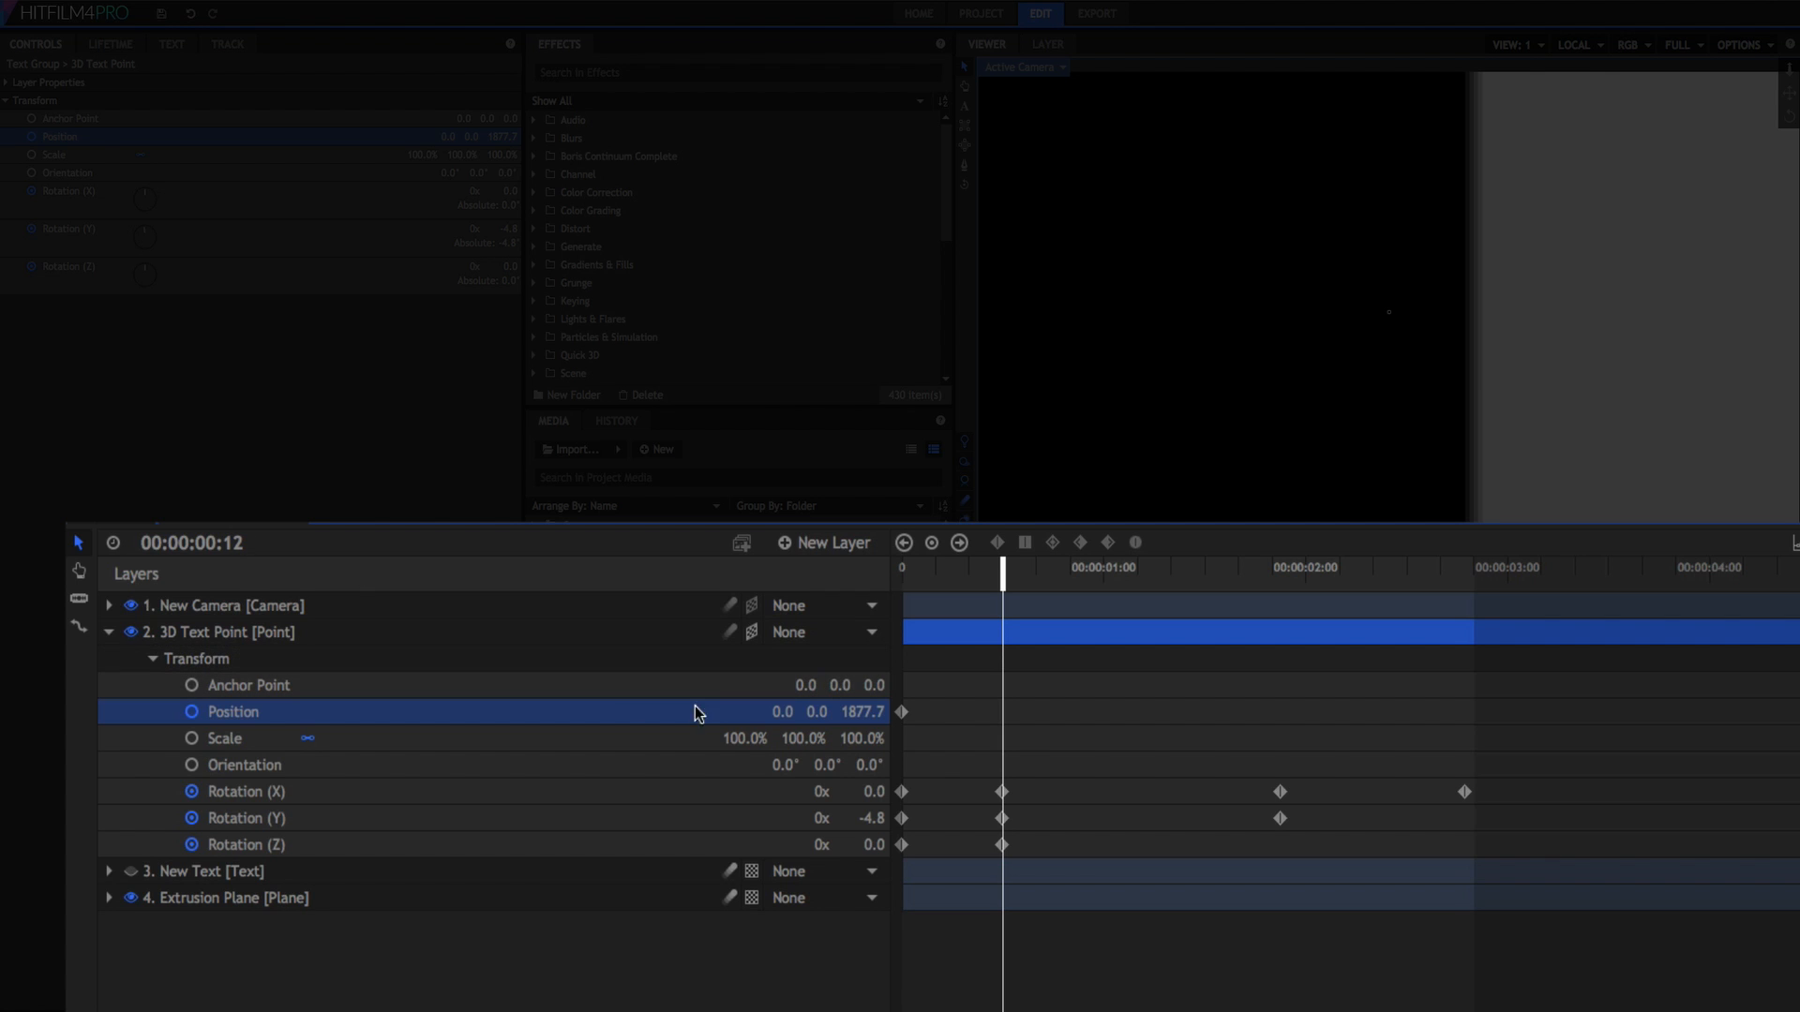
double_click(862, 712)
type("0")
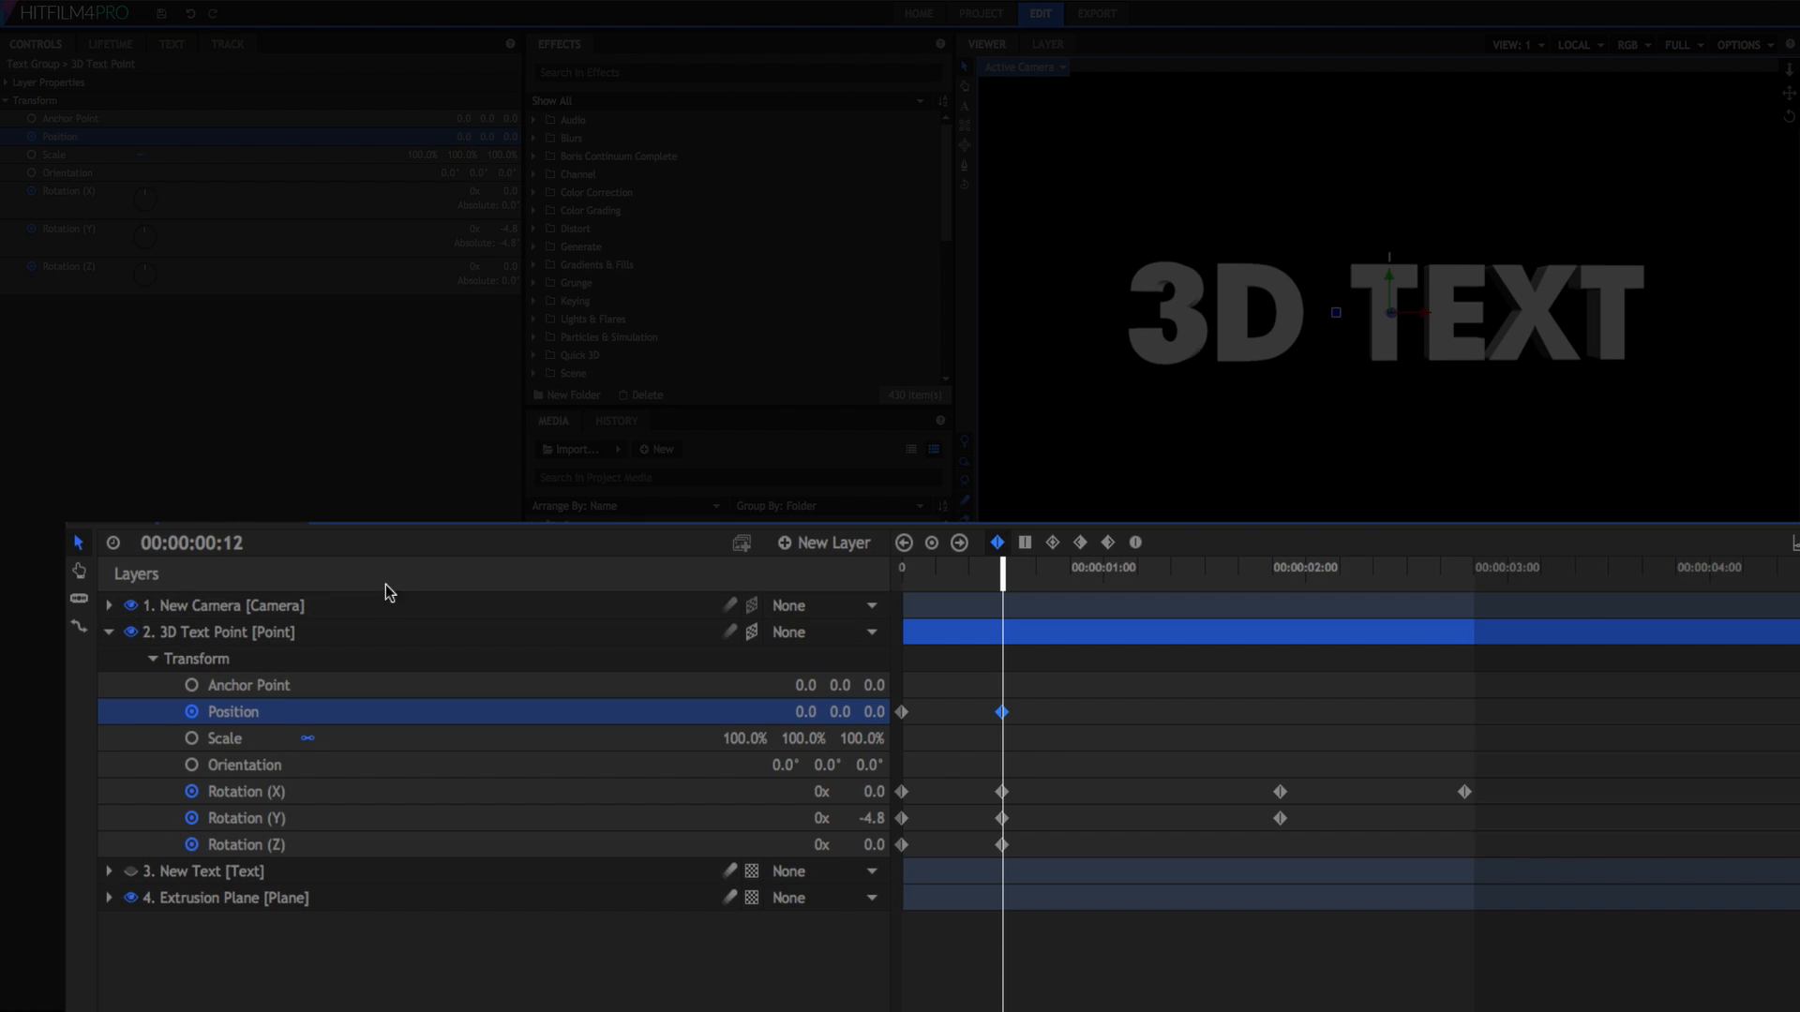
left_click(200, 542)
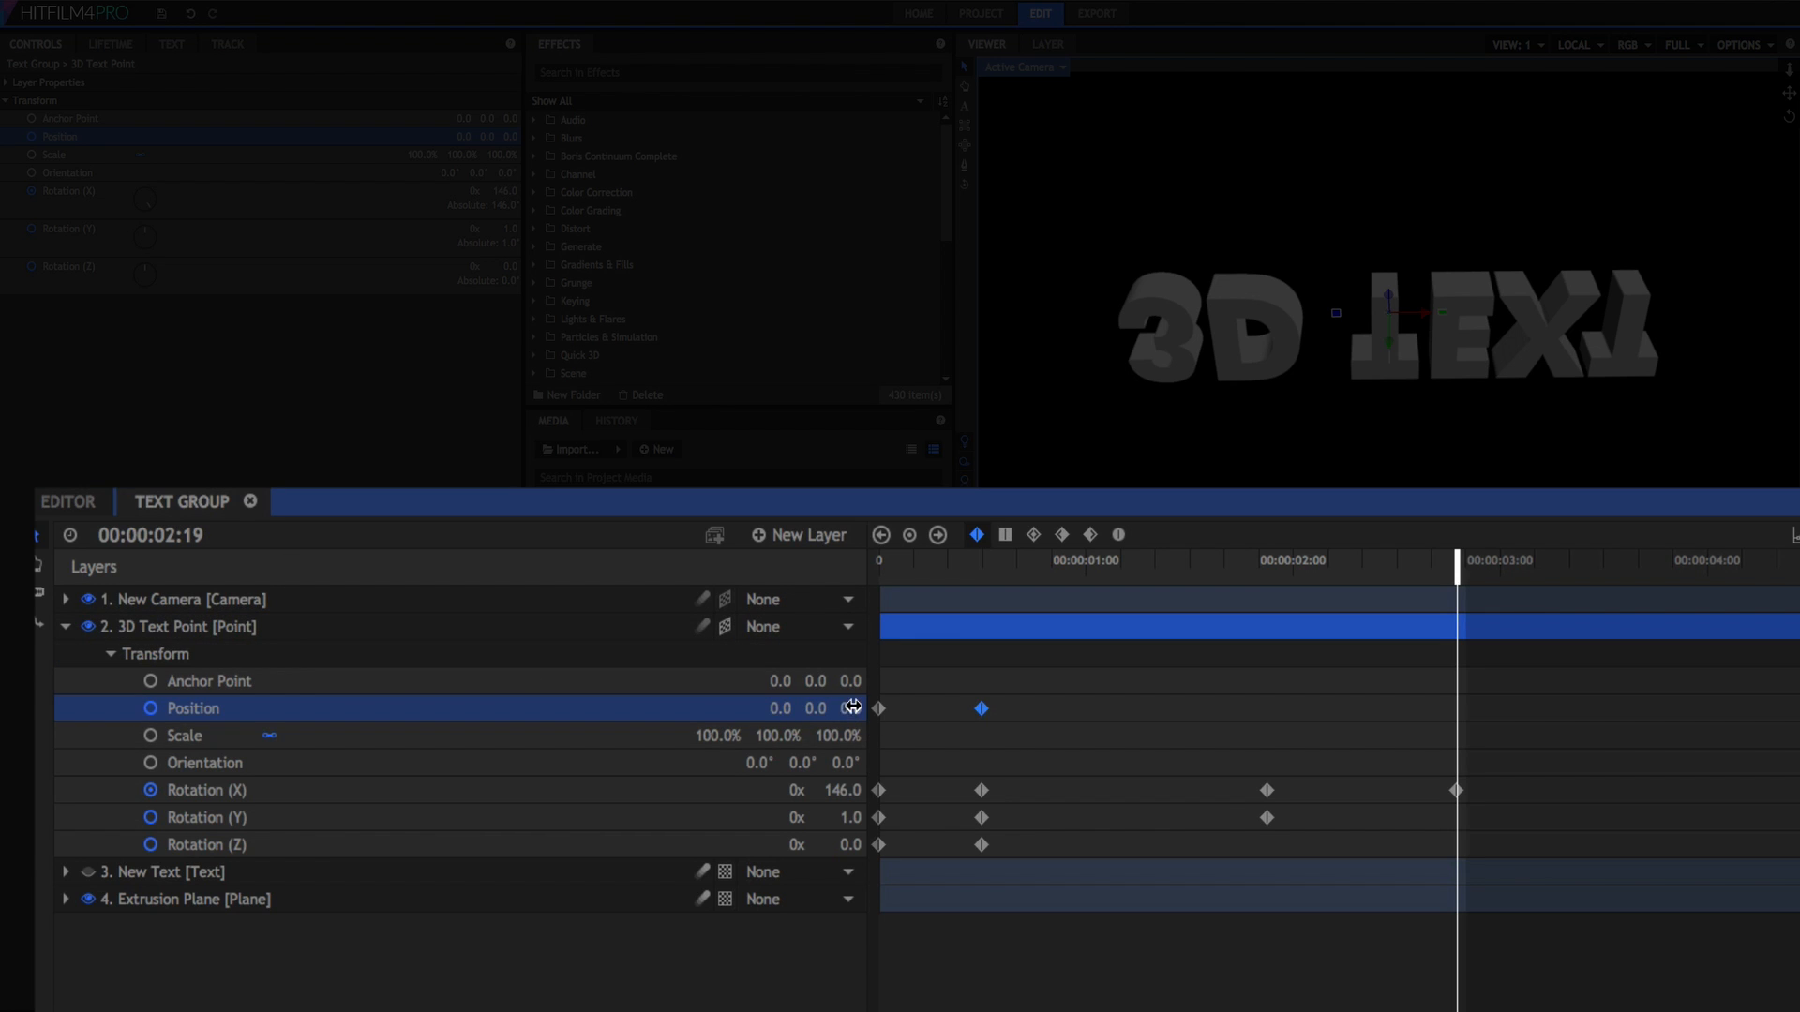
Keyframe Position Z at -4500 at 2:19 and hold it at 0 at 1:21.
double_click(849, 709)
type("-4500")
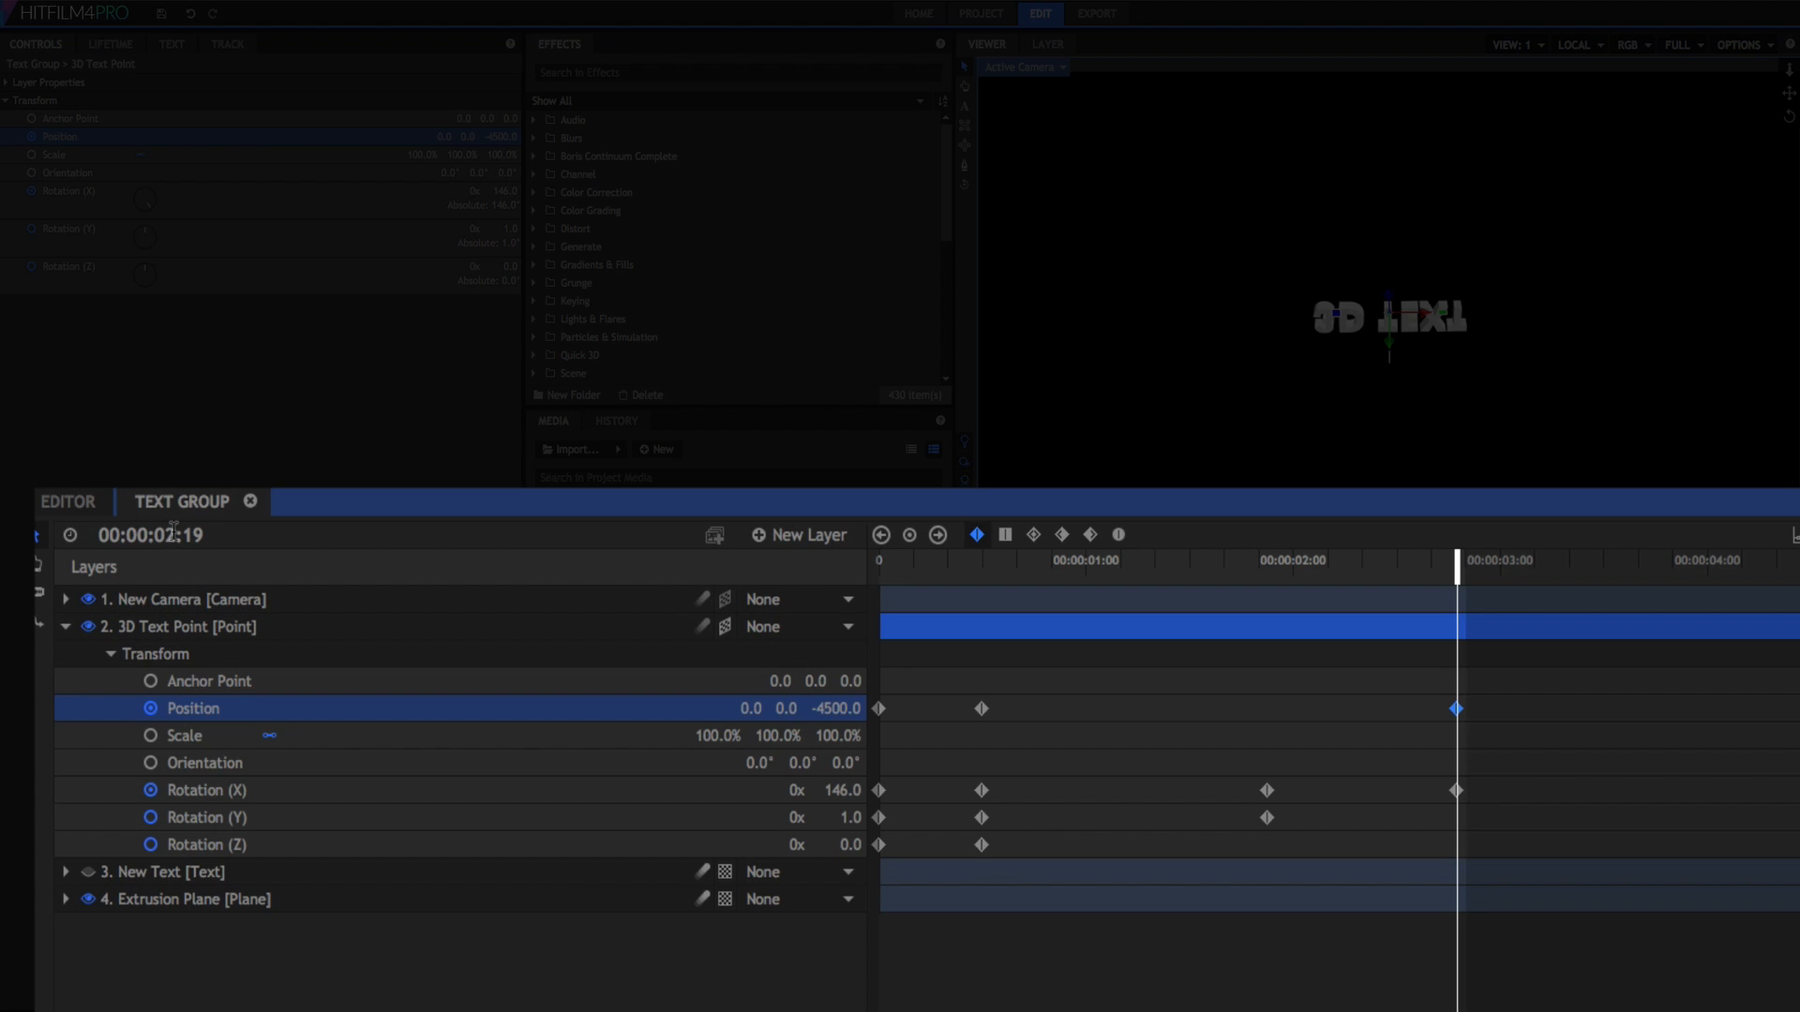
left_click(160, 536)
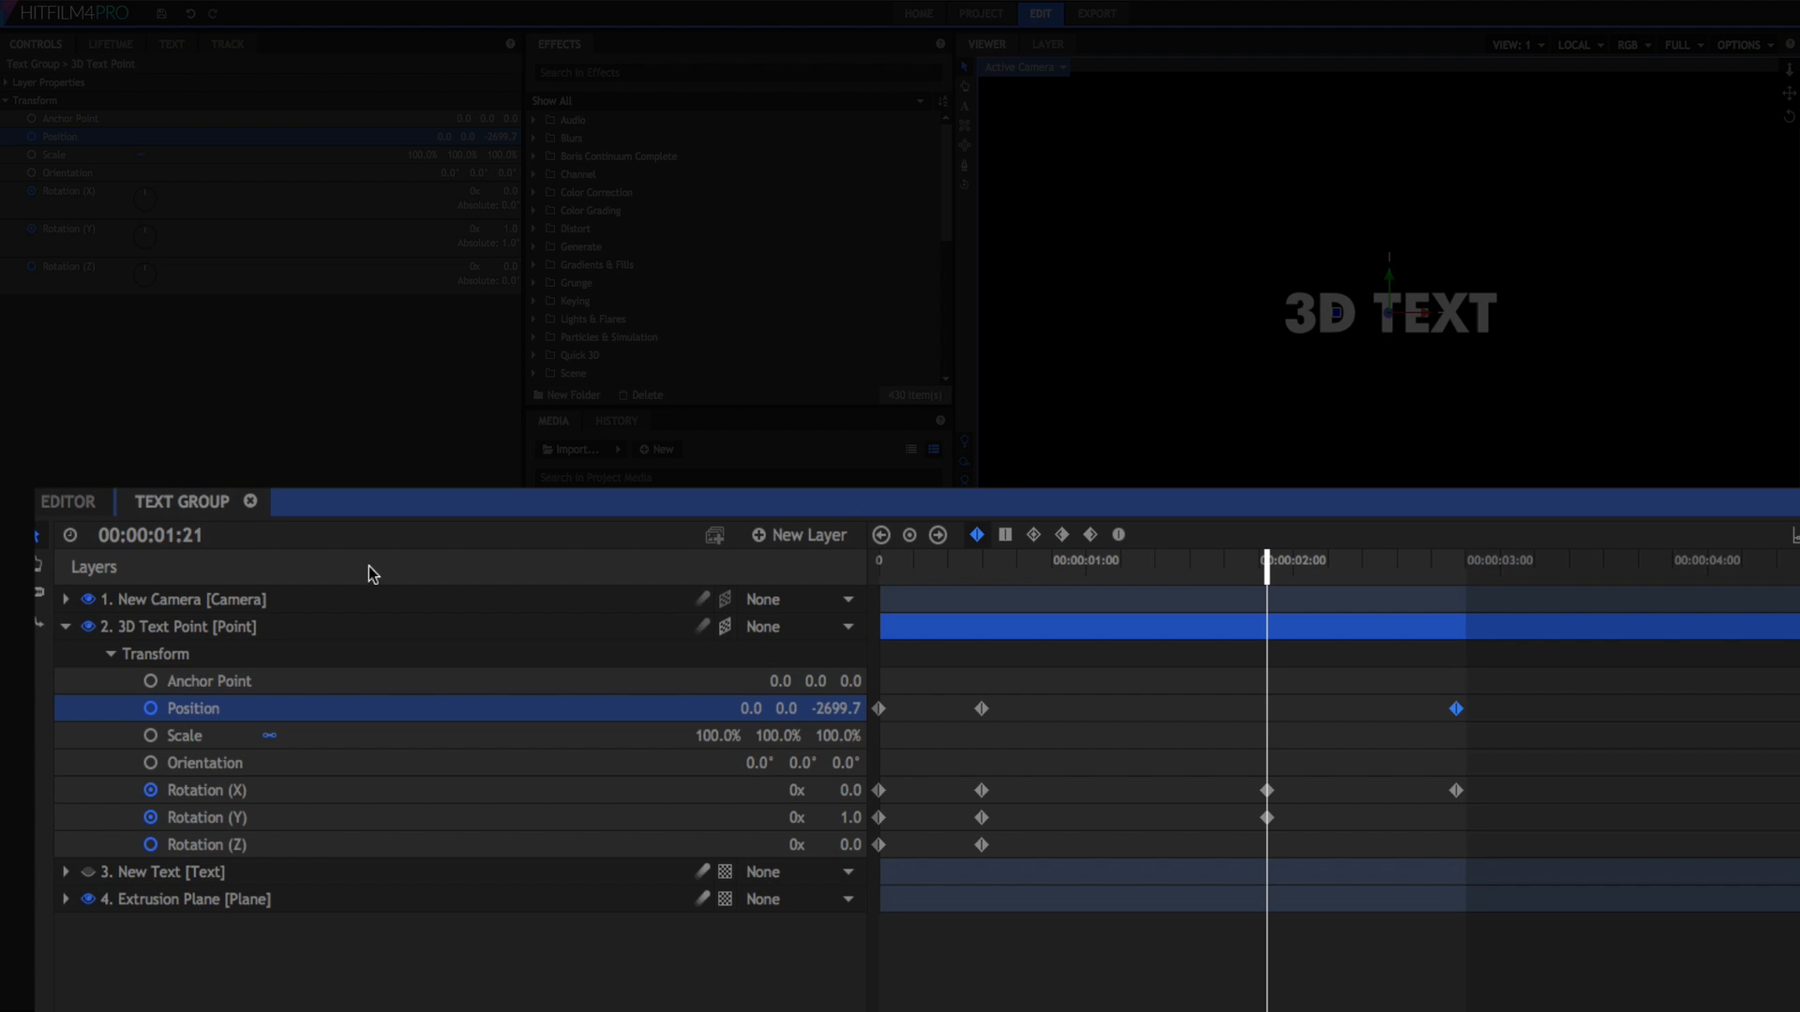
double_click(829, 708)
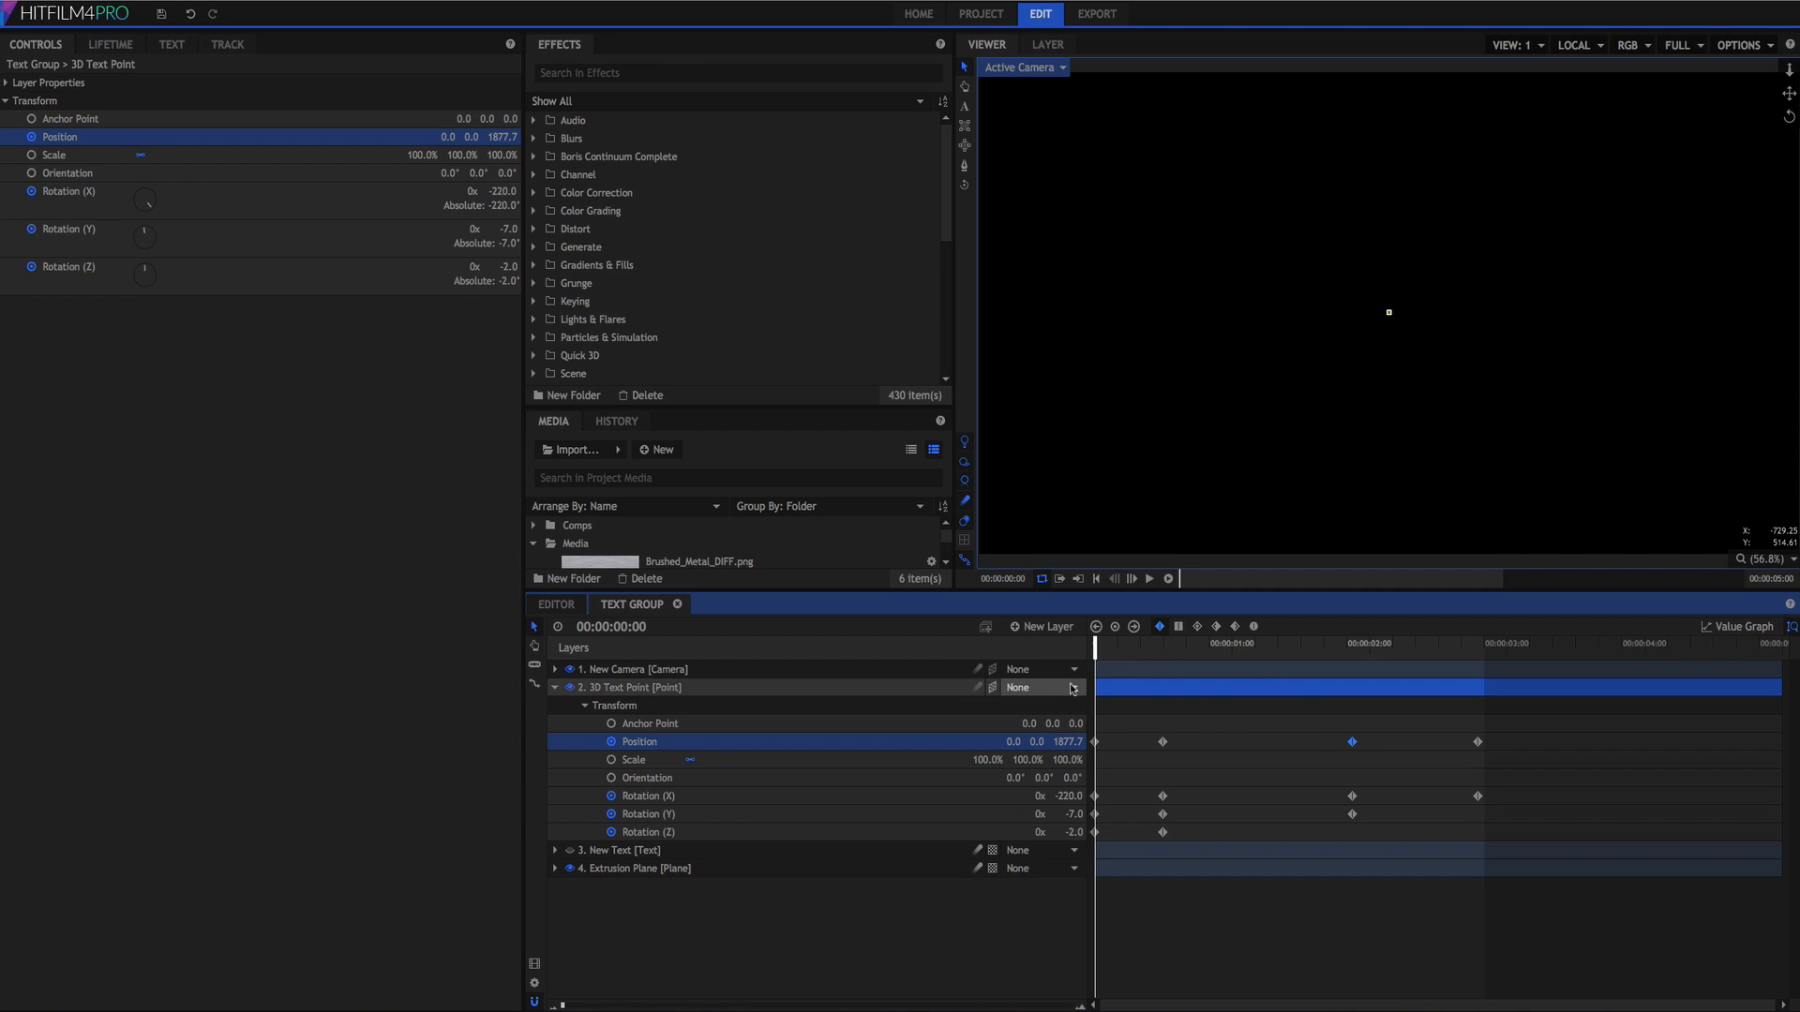
Expand Extrusion Plane's Transform and keyframe Opacity at 100% at 00:00:01:21.
left_click(554, 686)
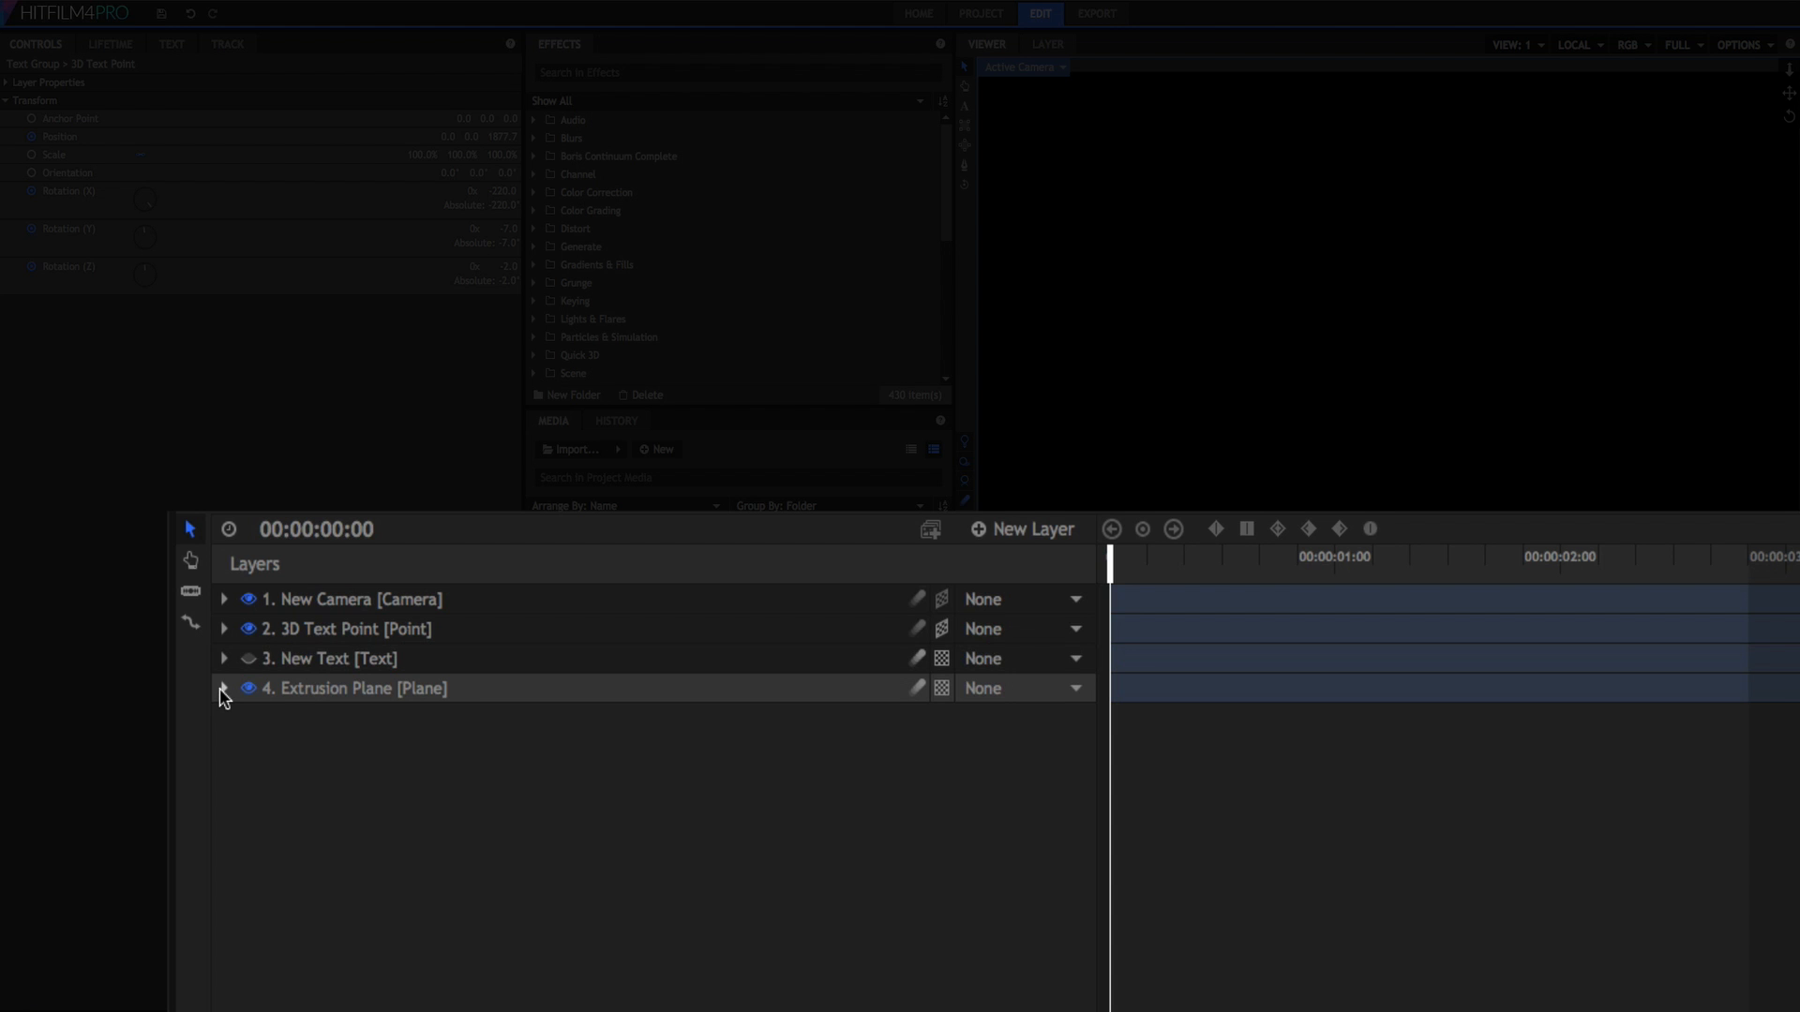
left_click(224, 695)
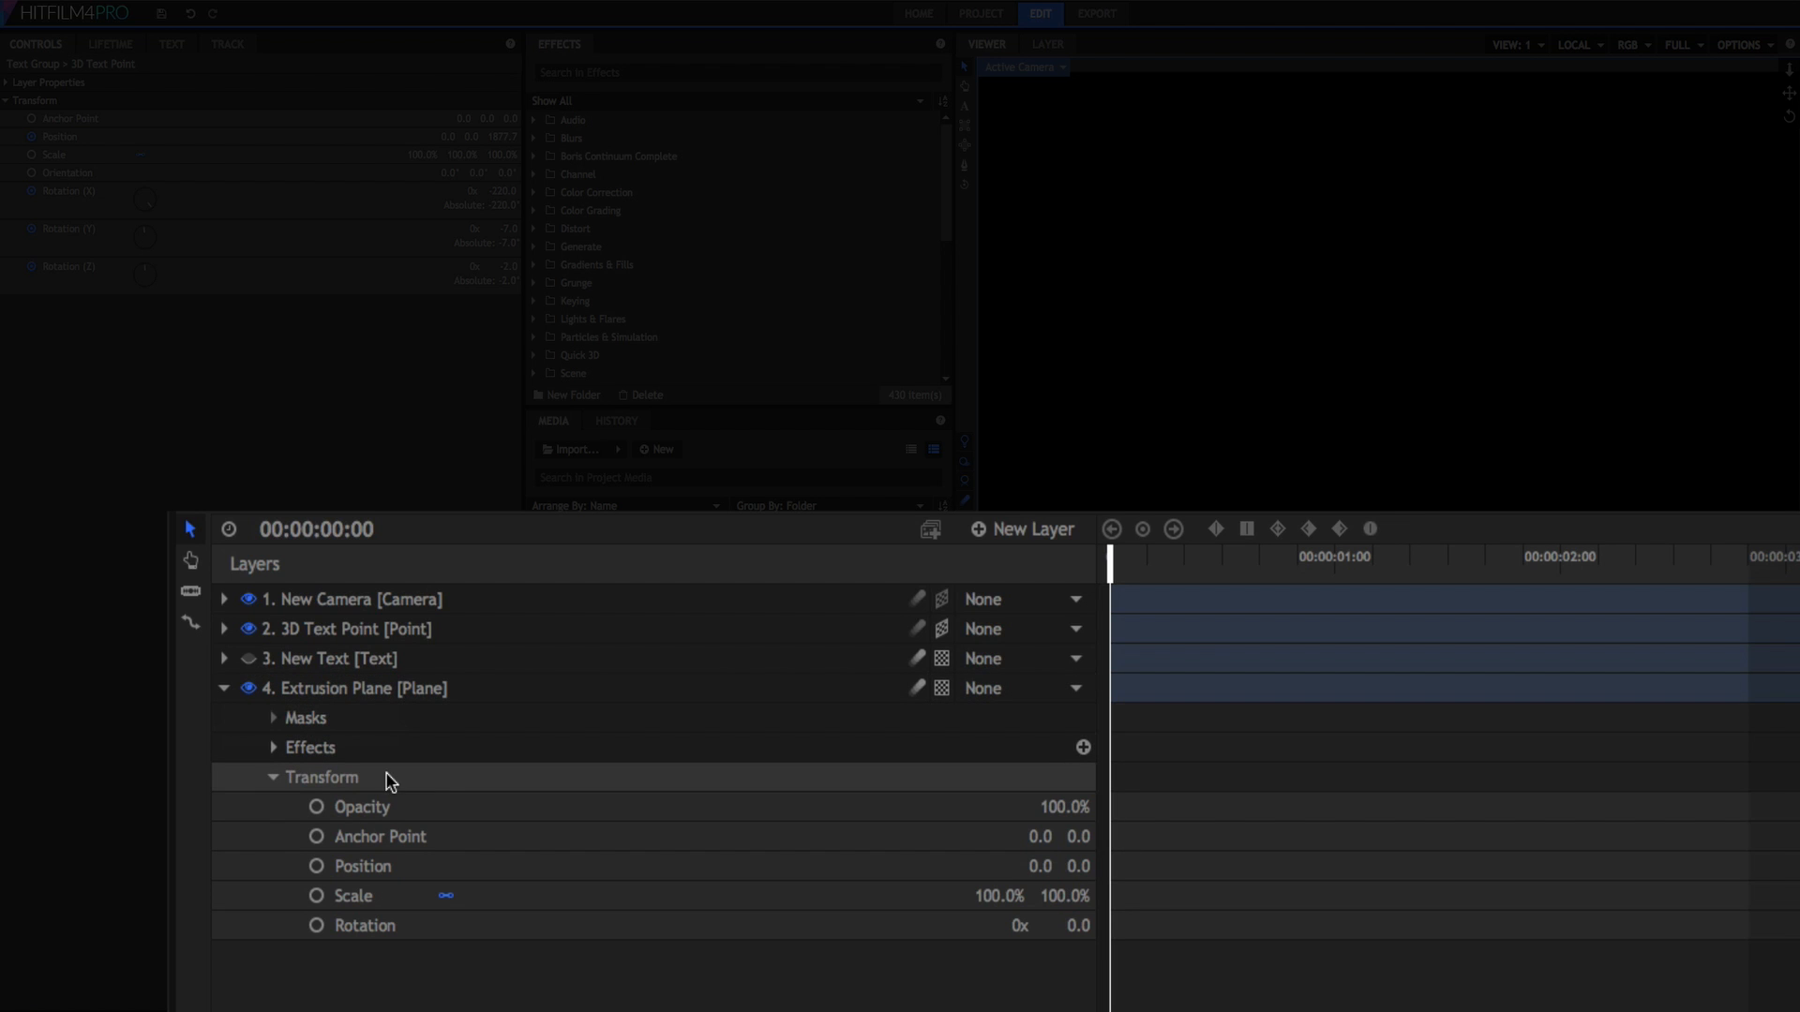
left_click(322, 777)
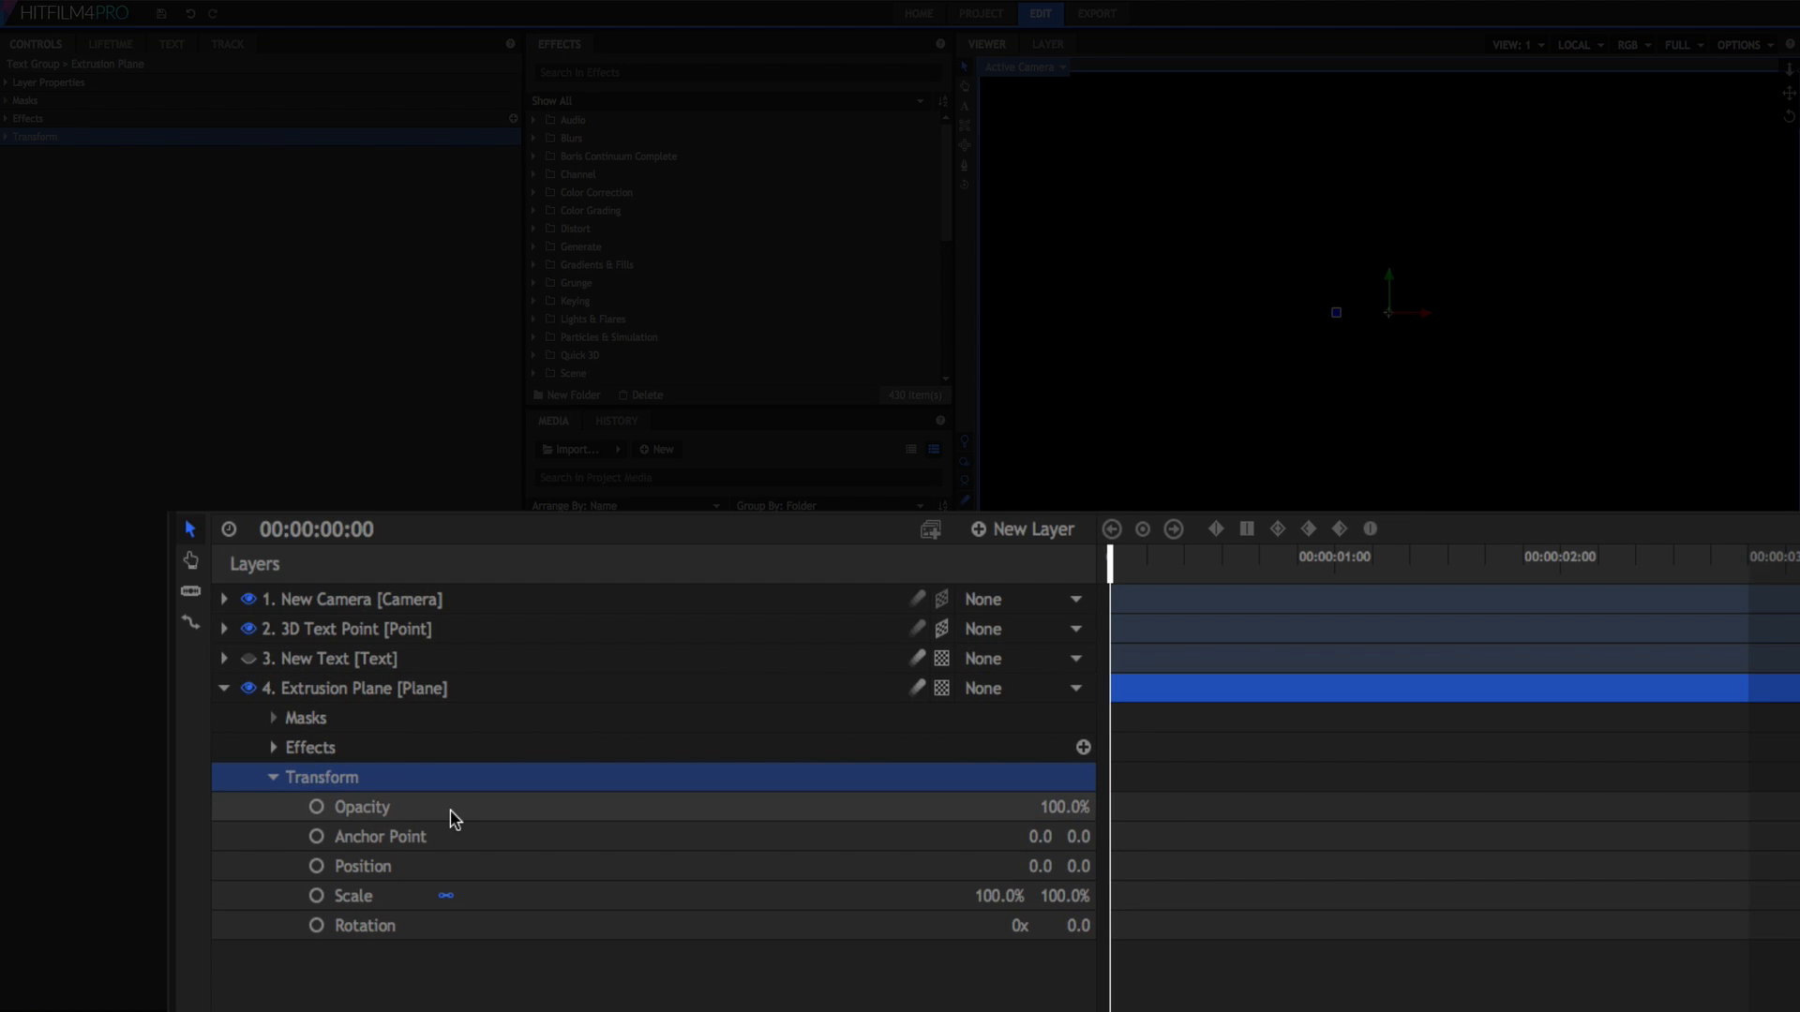
left_click(360, 807)
type("1")
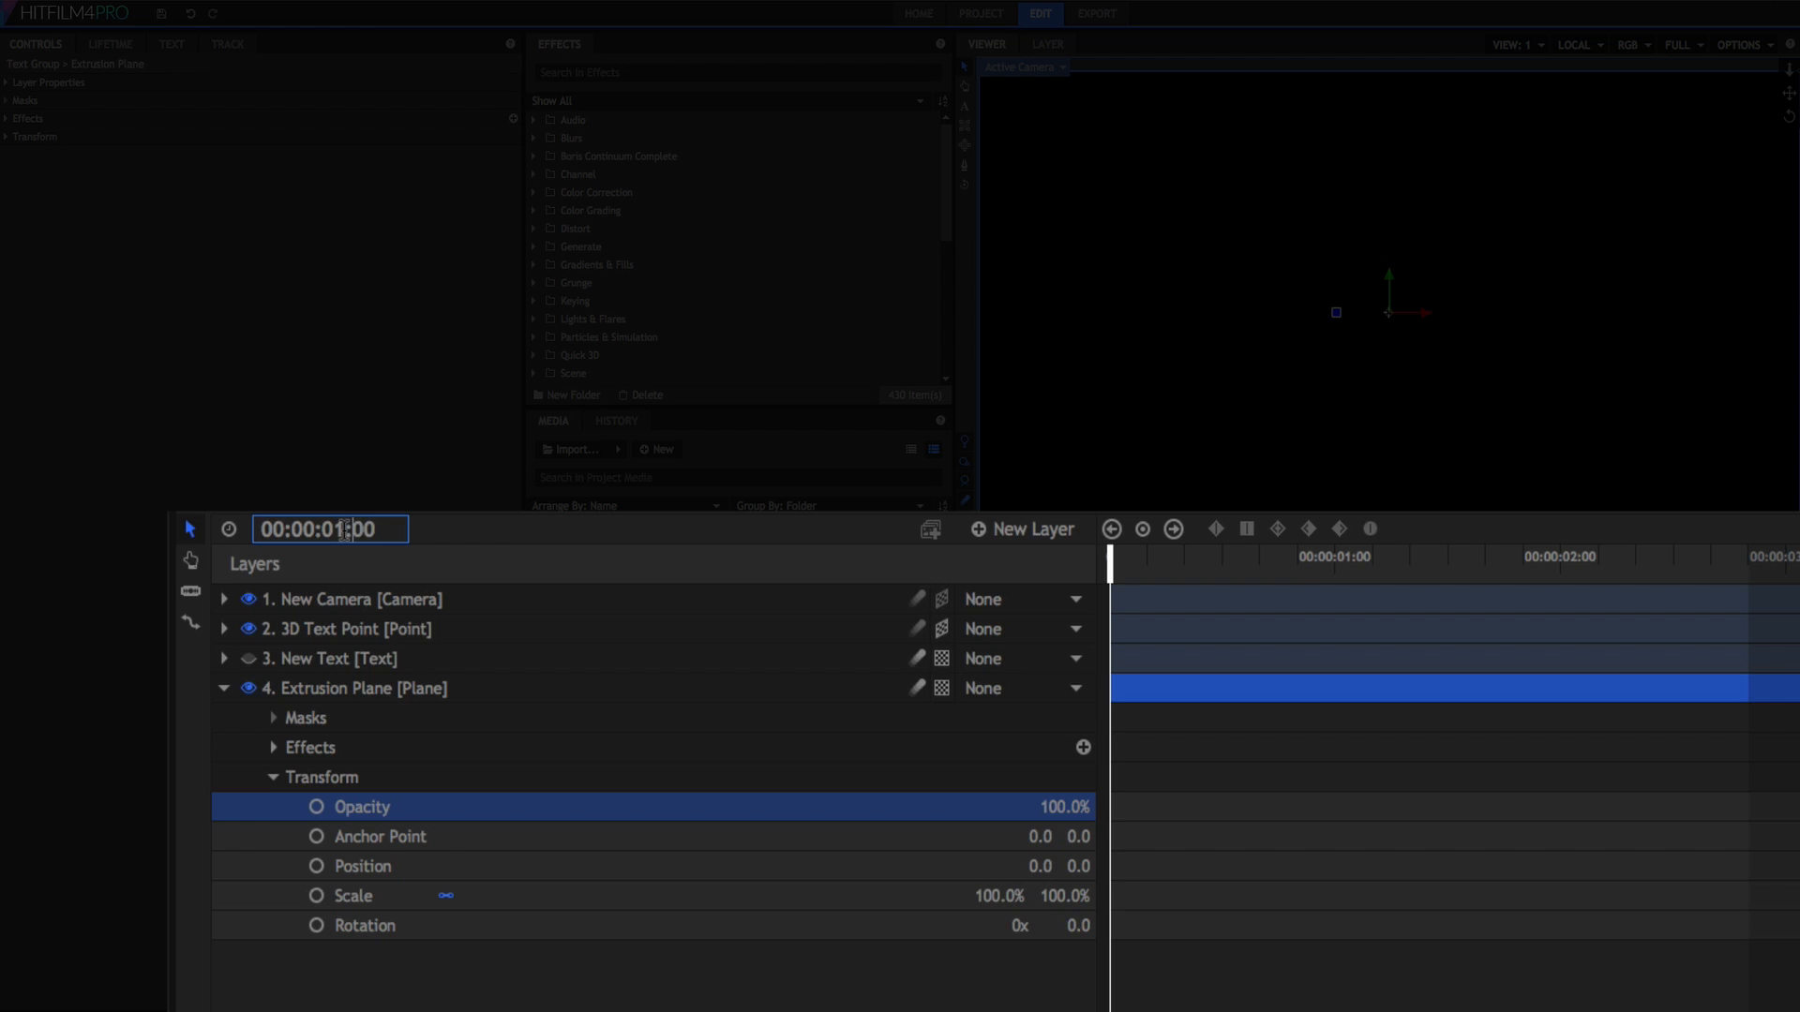
type("21")
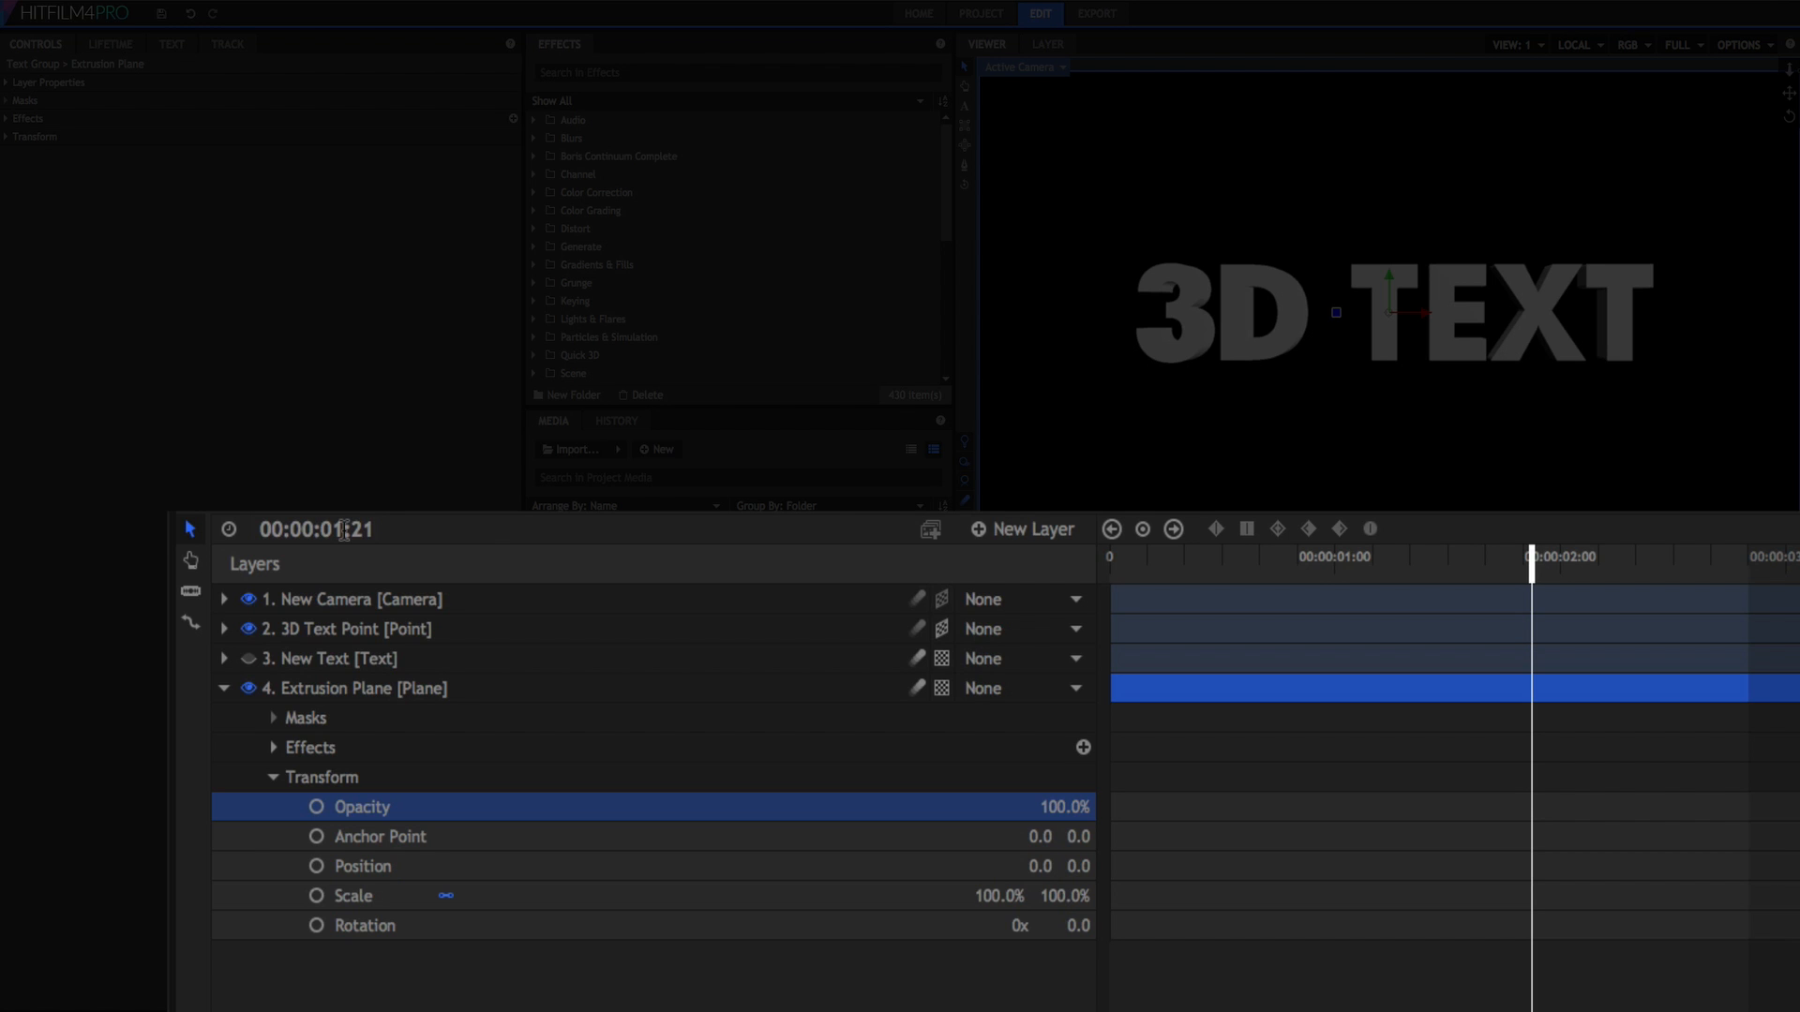
left_click(316, 807)
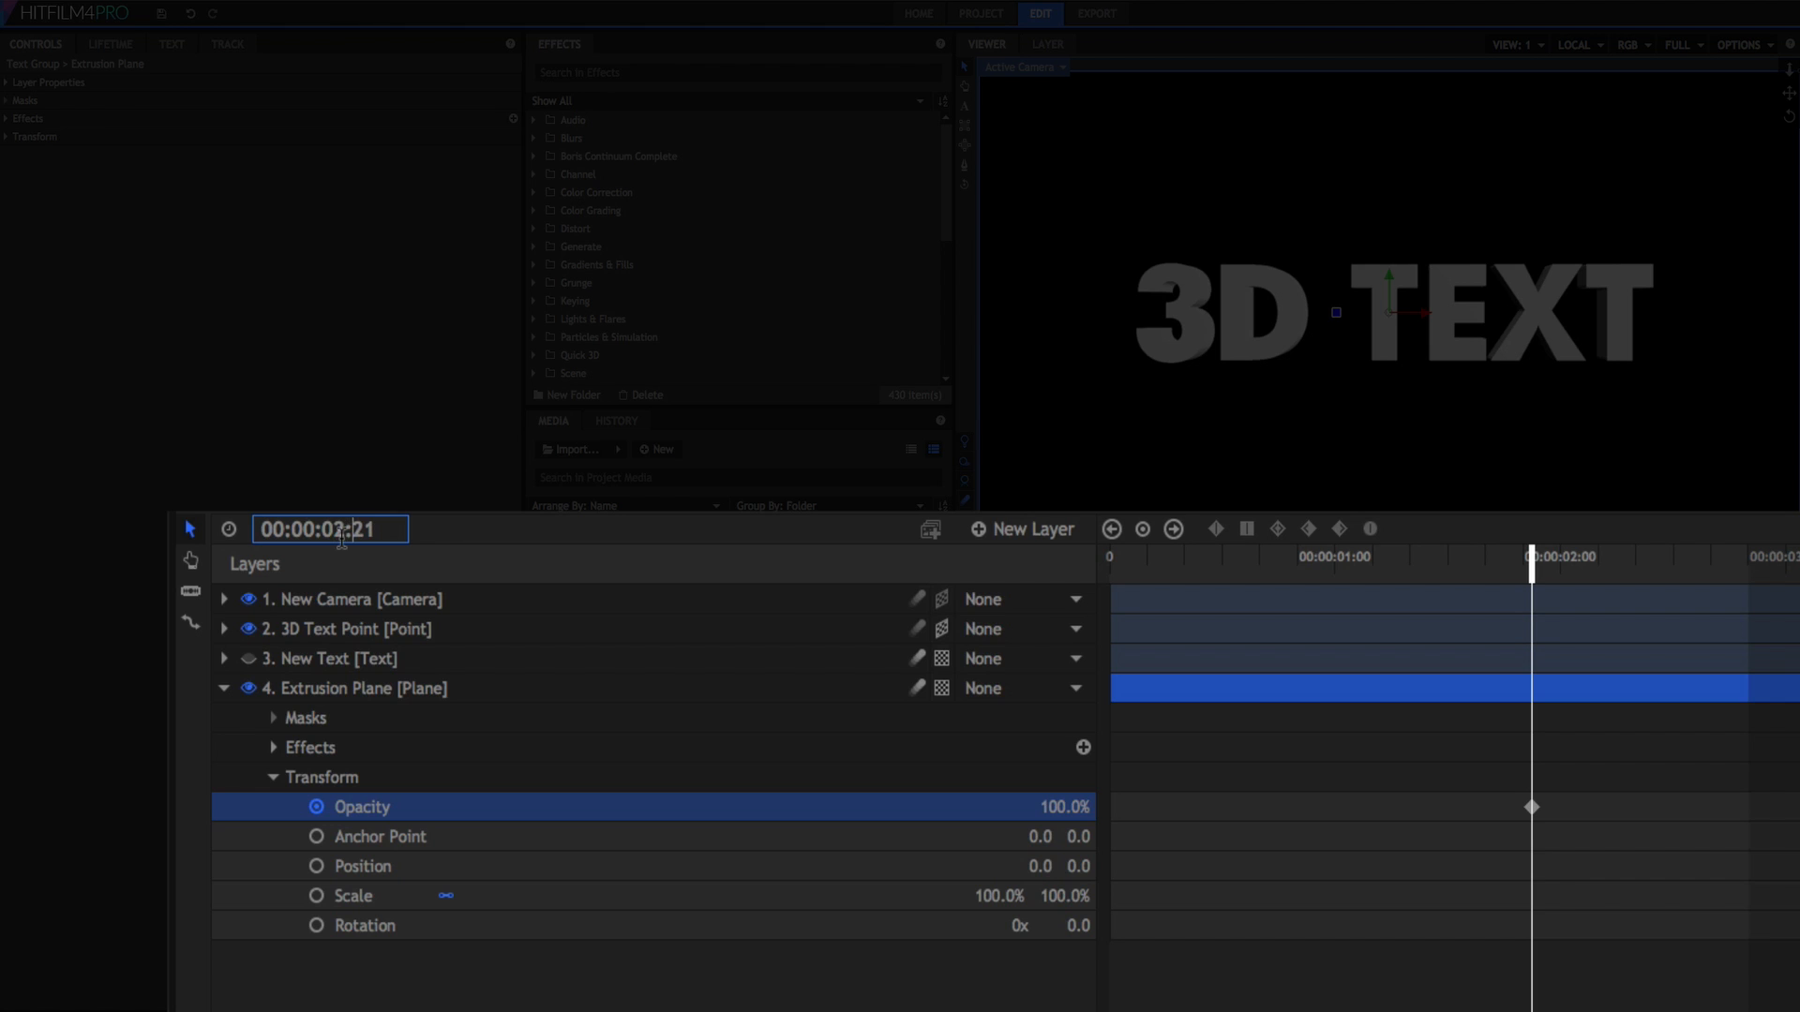
Keyframe Extrusion Plane opacity at 80% at 2:08, then edit the value at 2:19.
type("08")
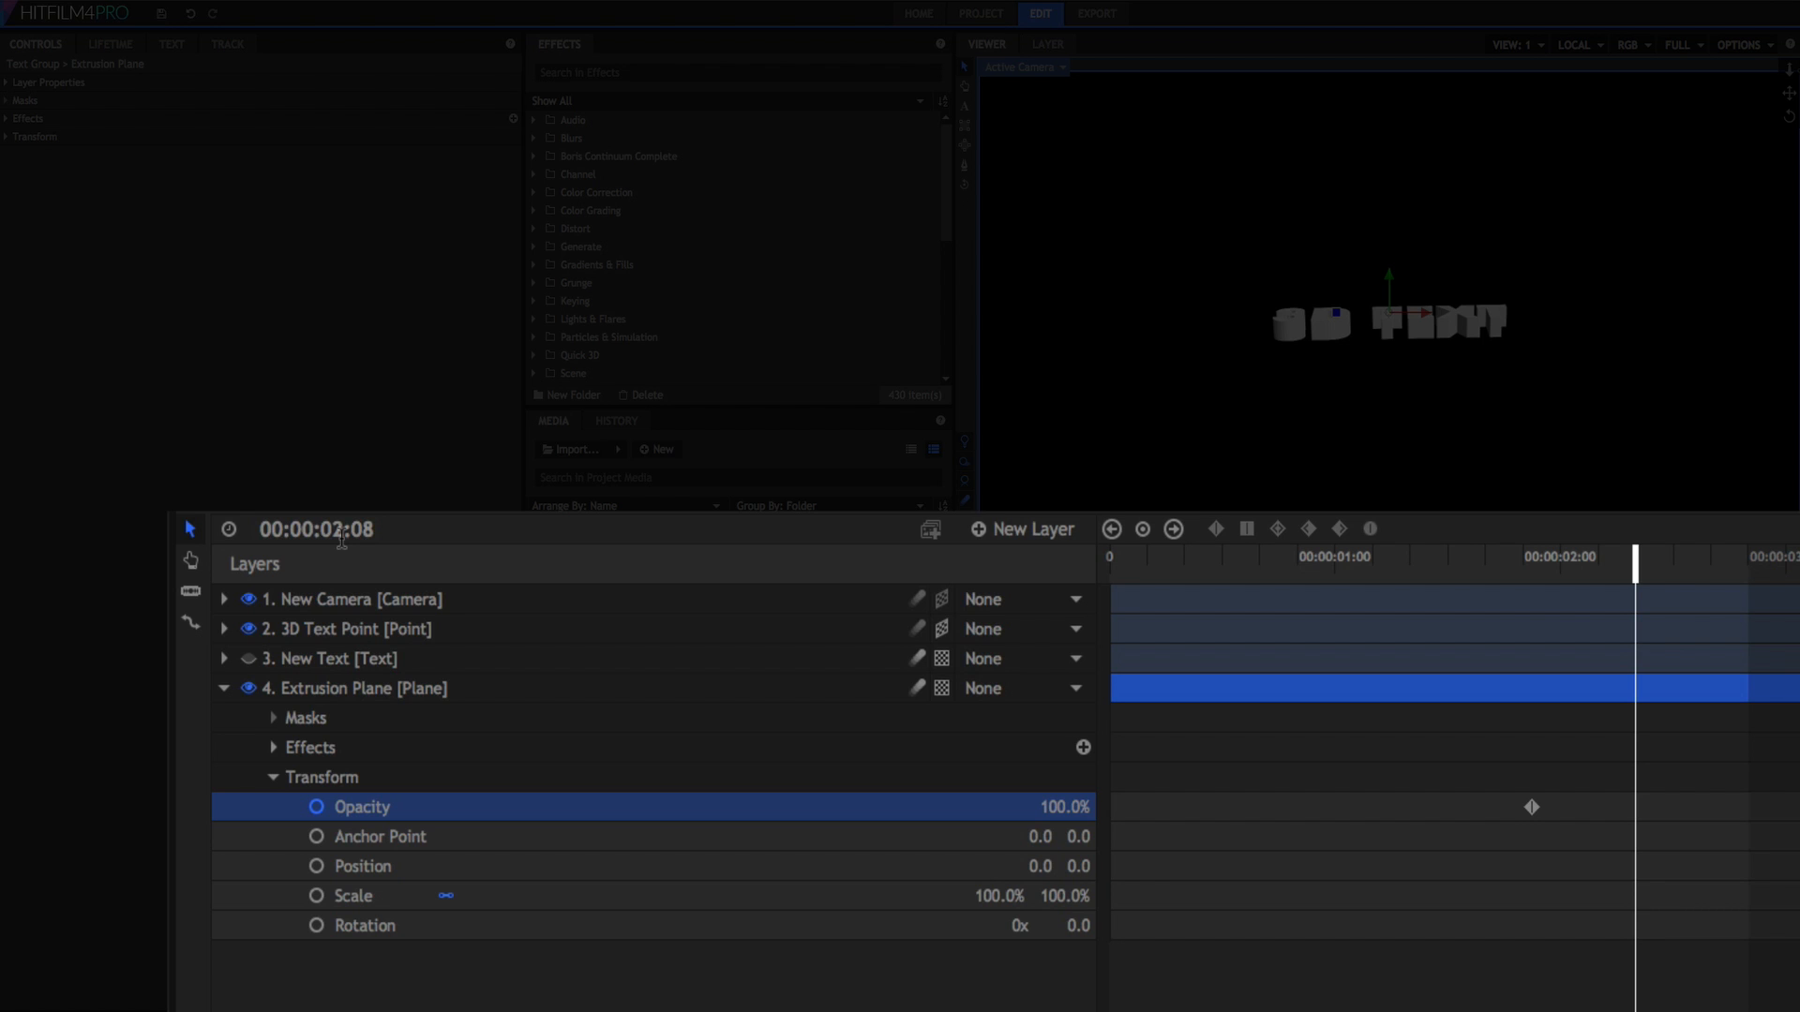
double_click(1048, 807)
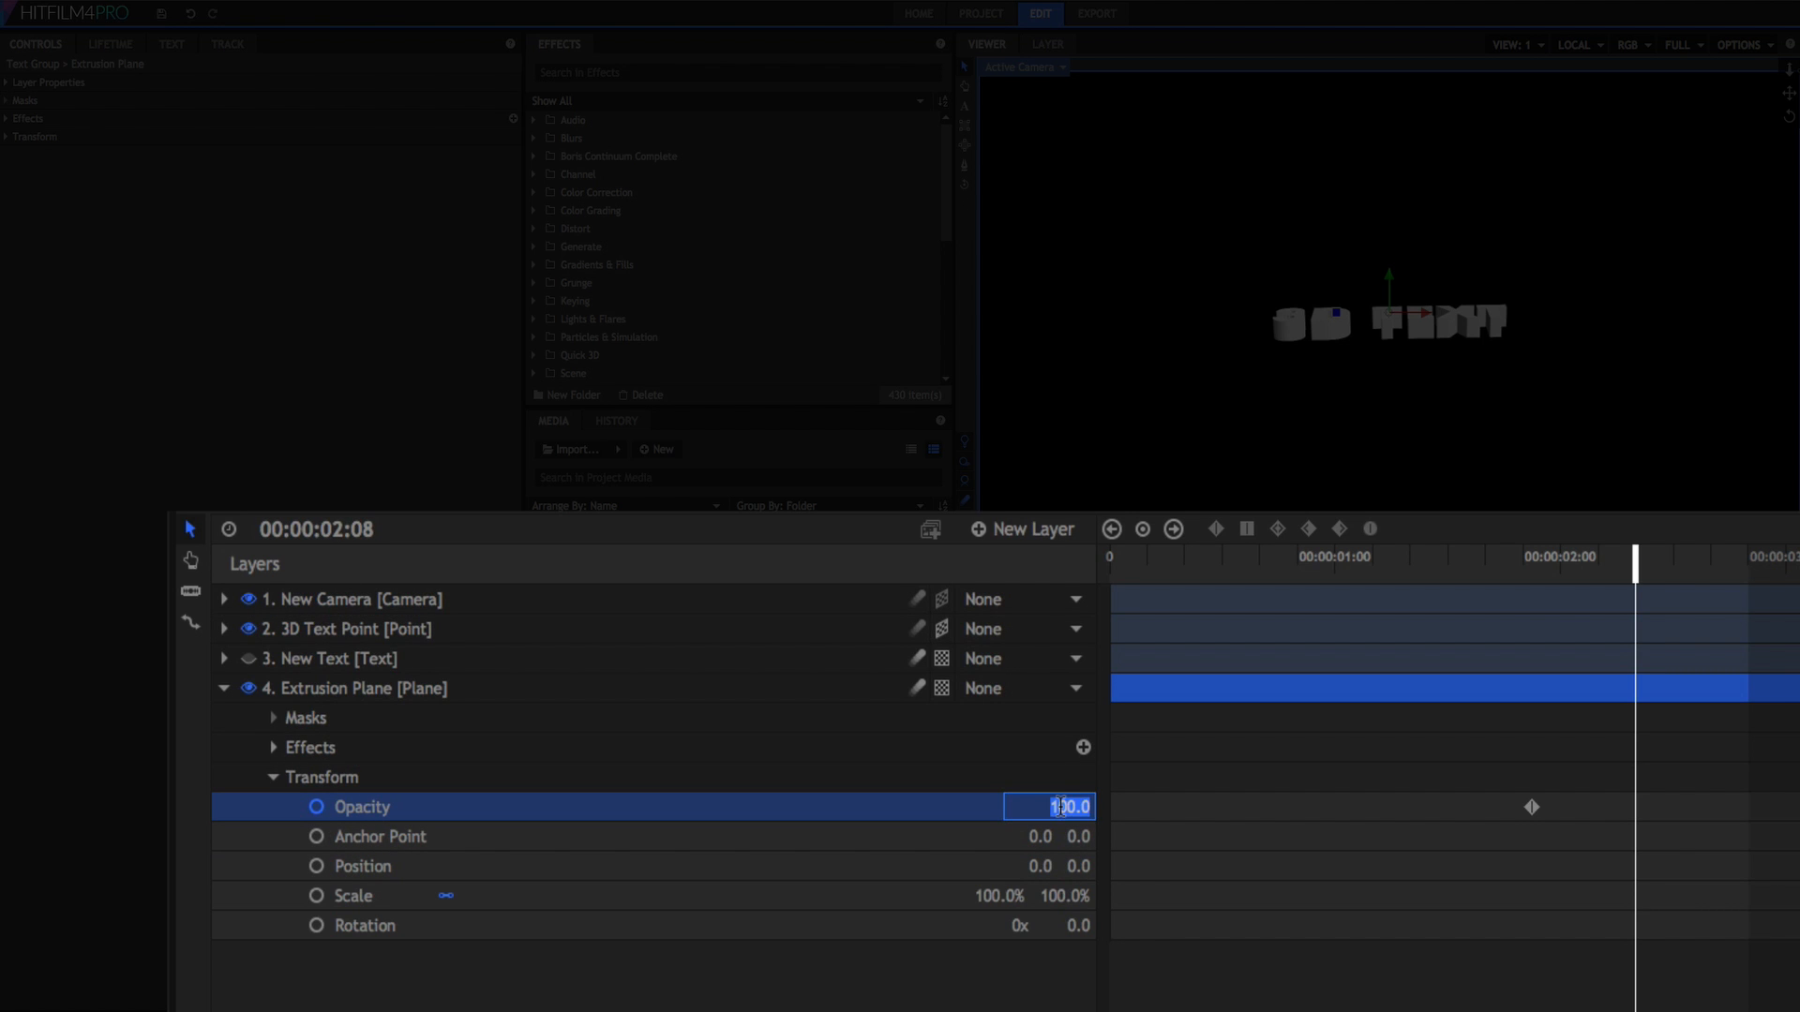
type("80")
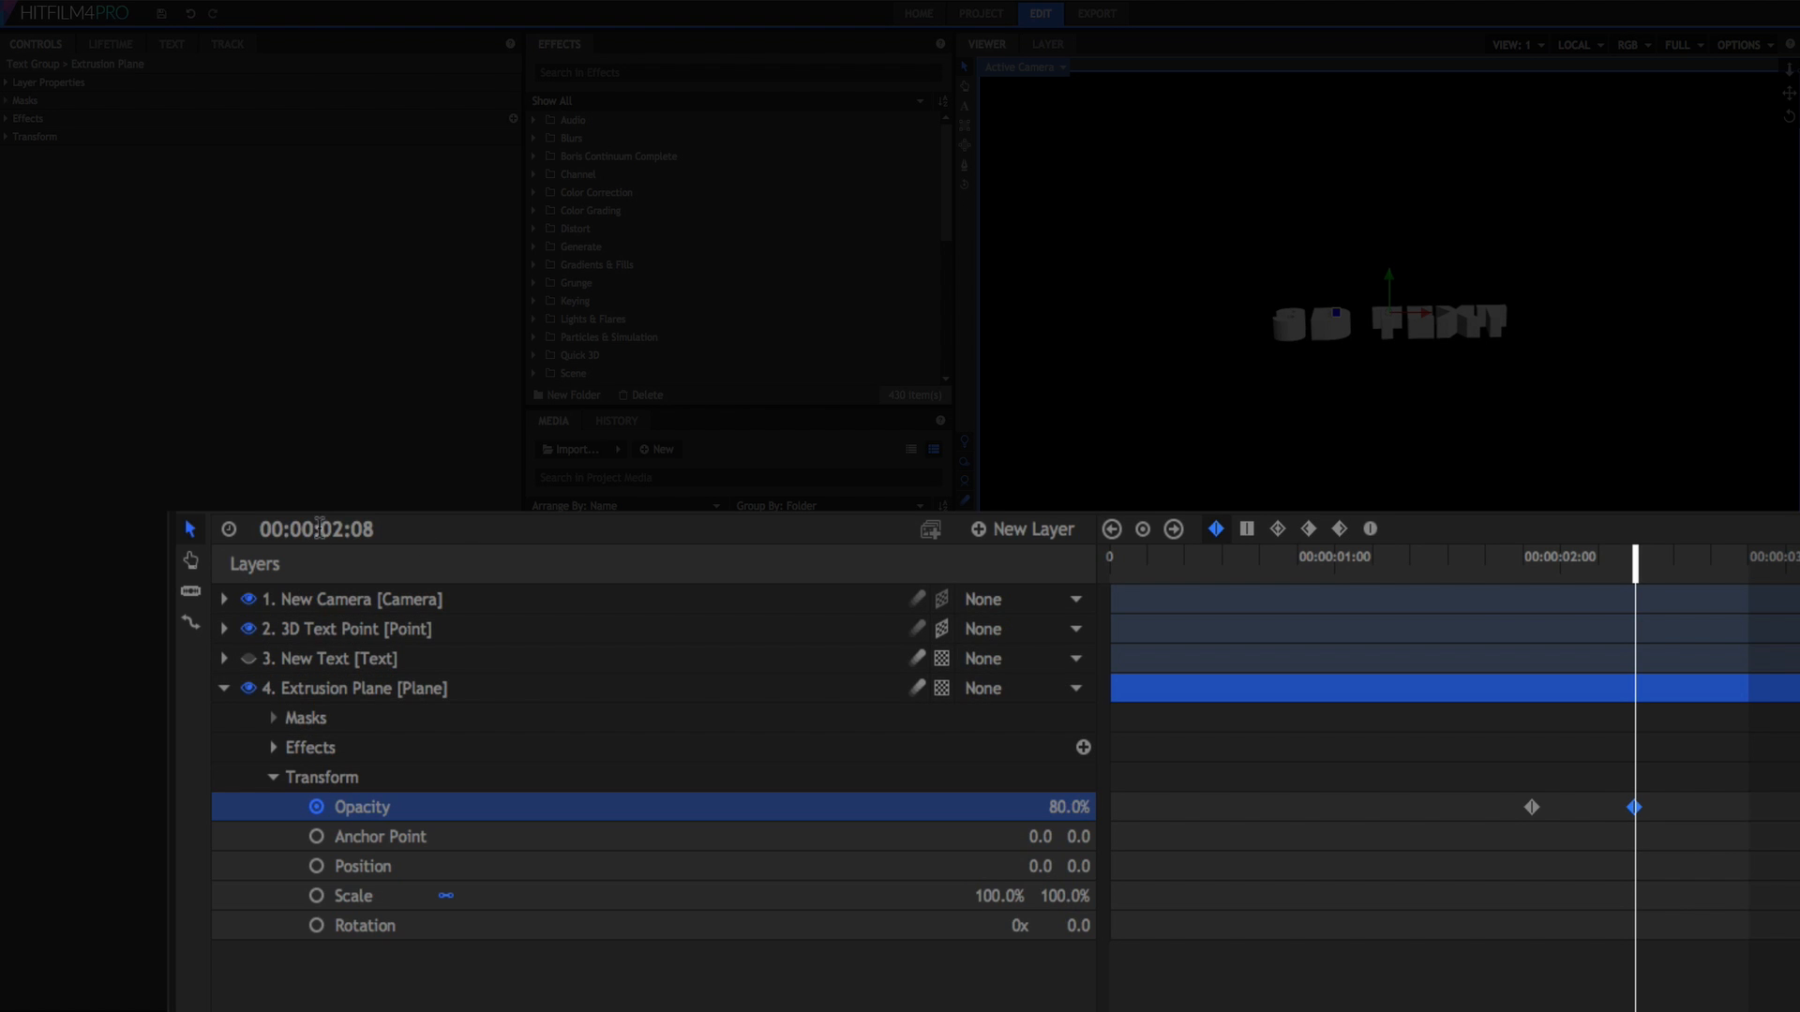
double_click(315, 528)
type("19")
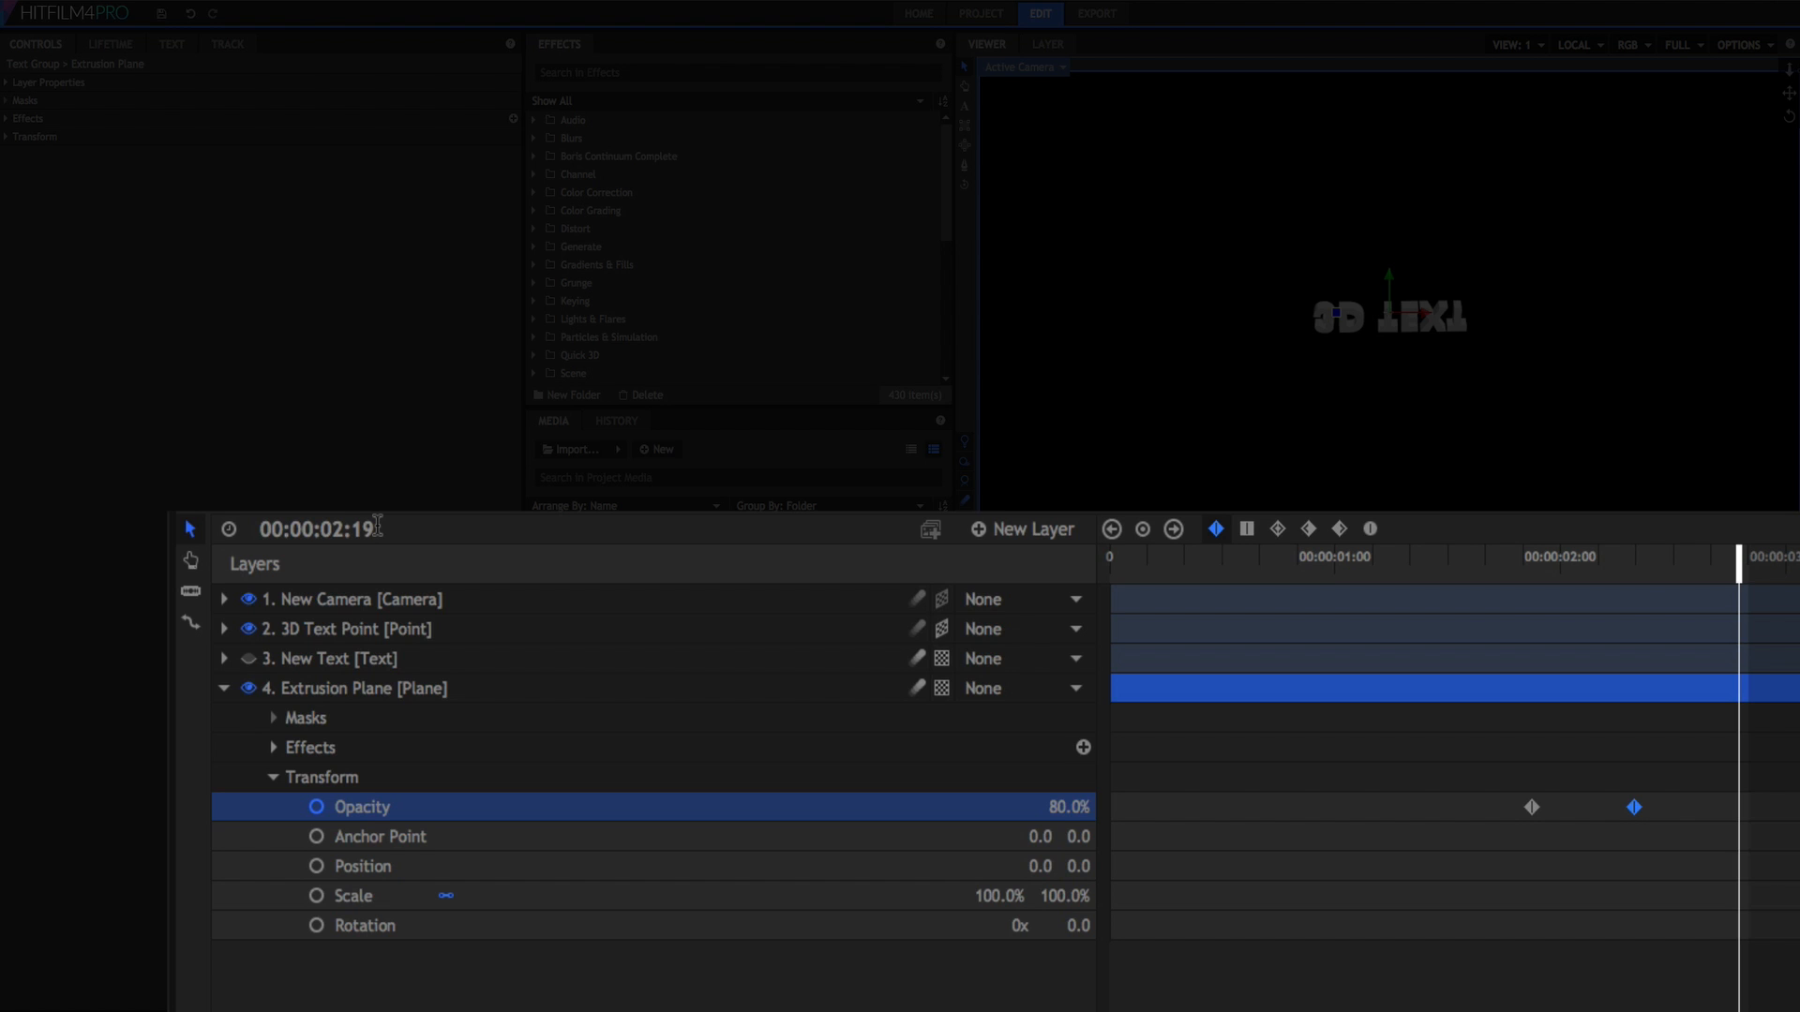
mouse_move(447, 563)
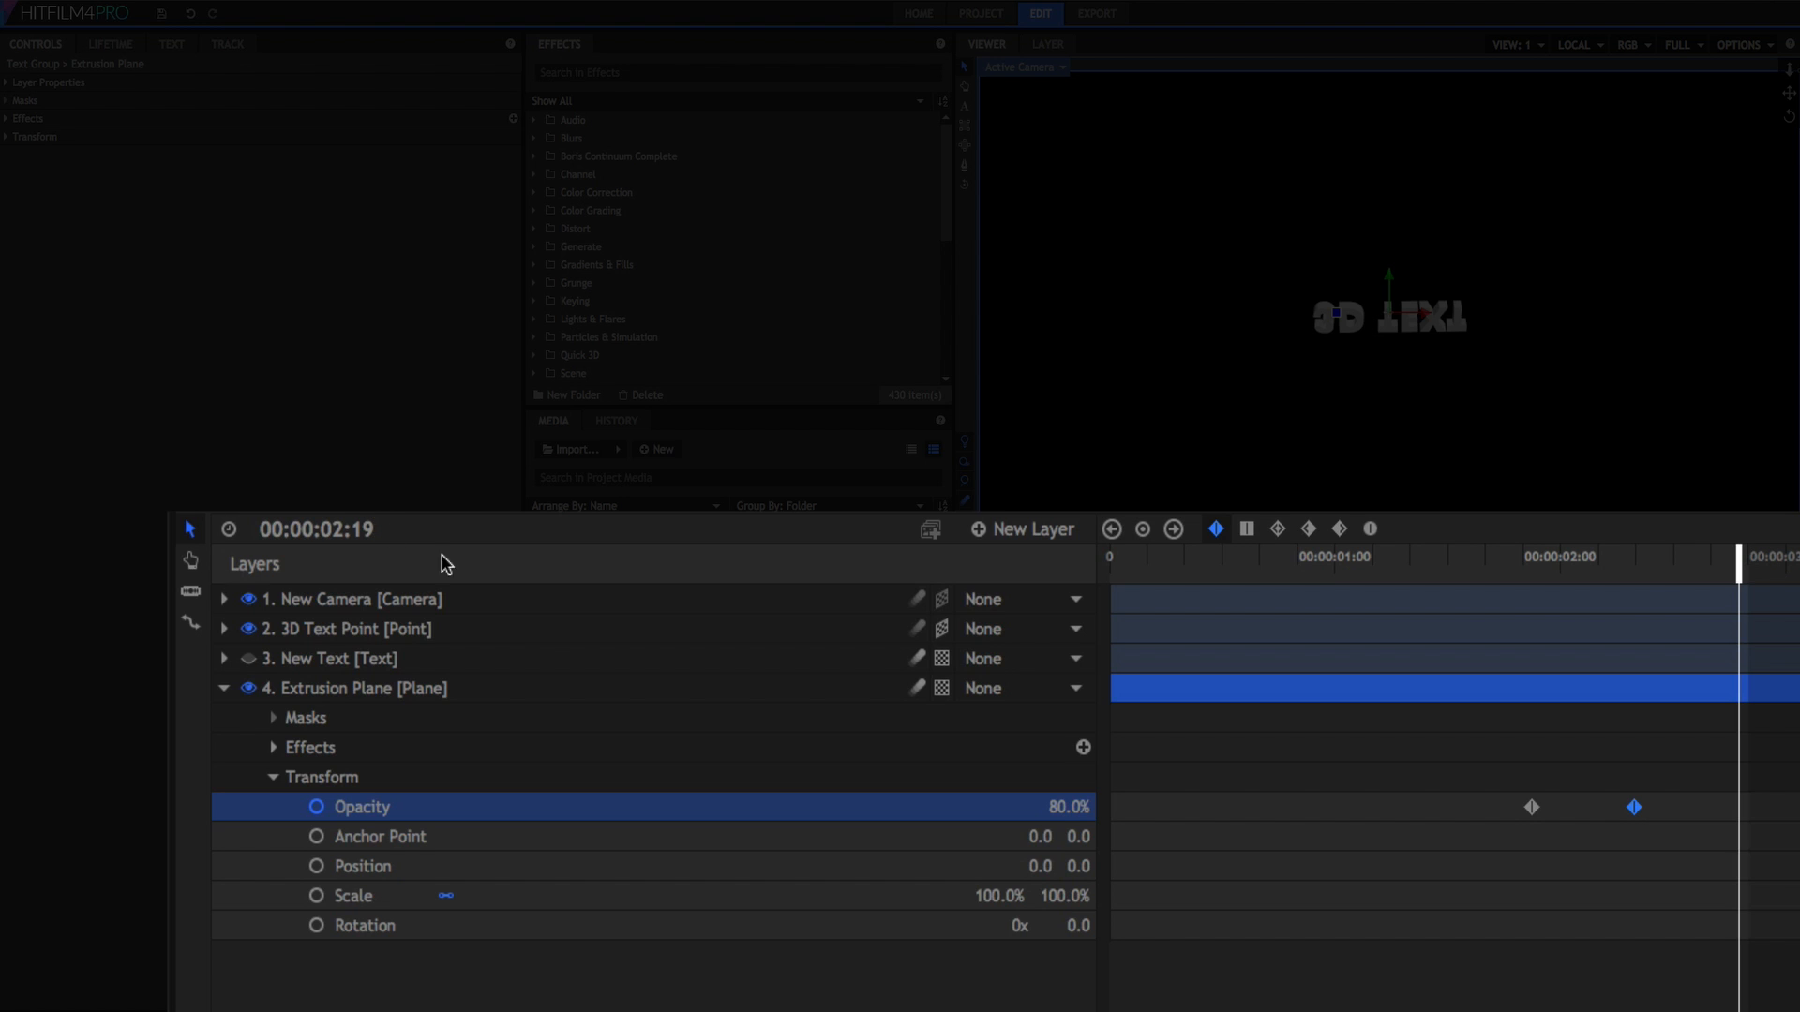
double_click(1048, 807)
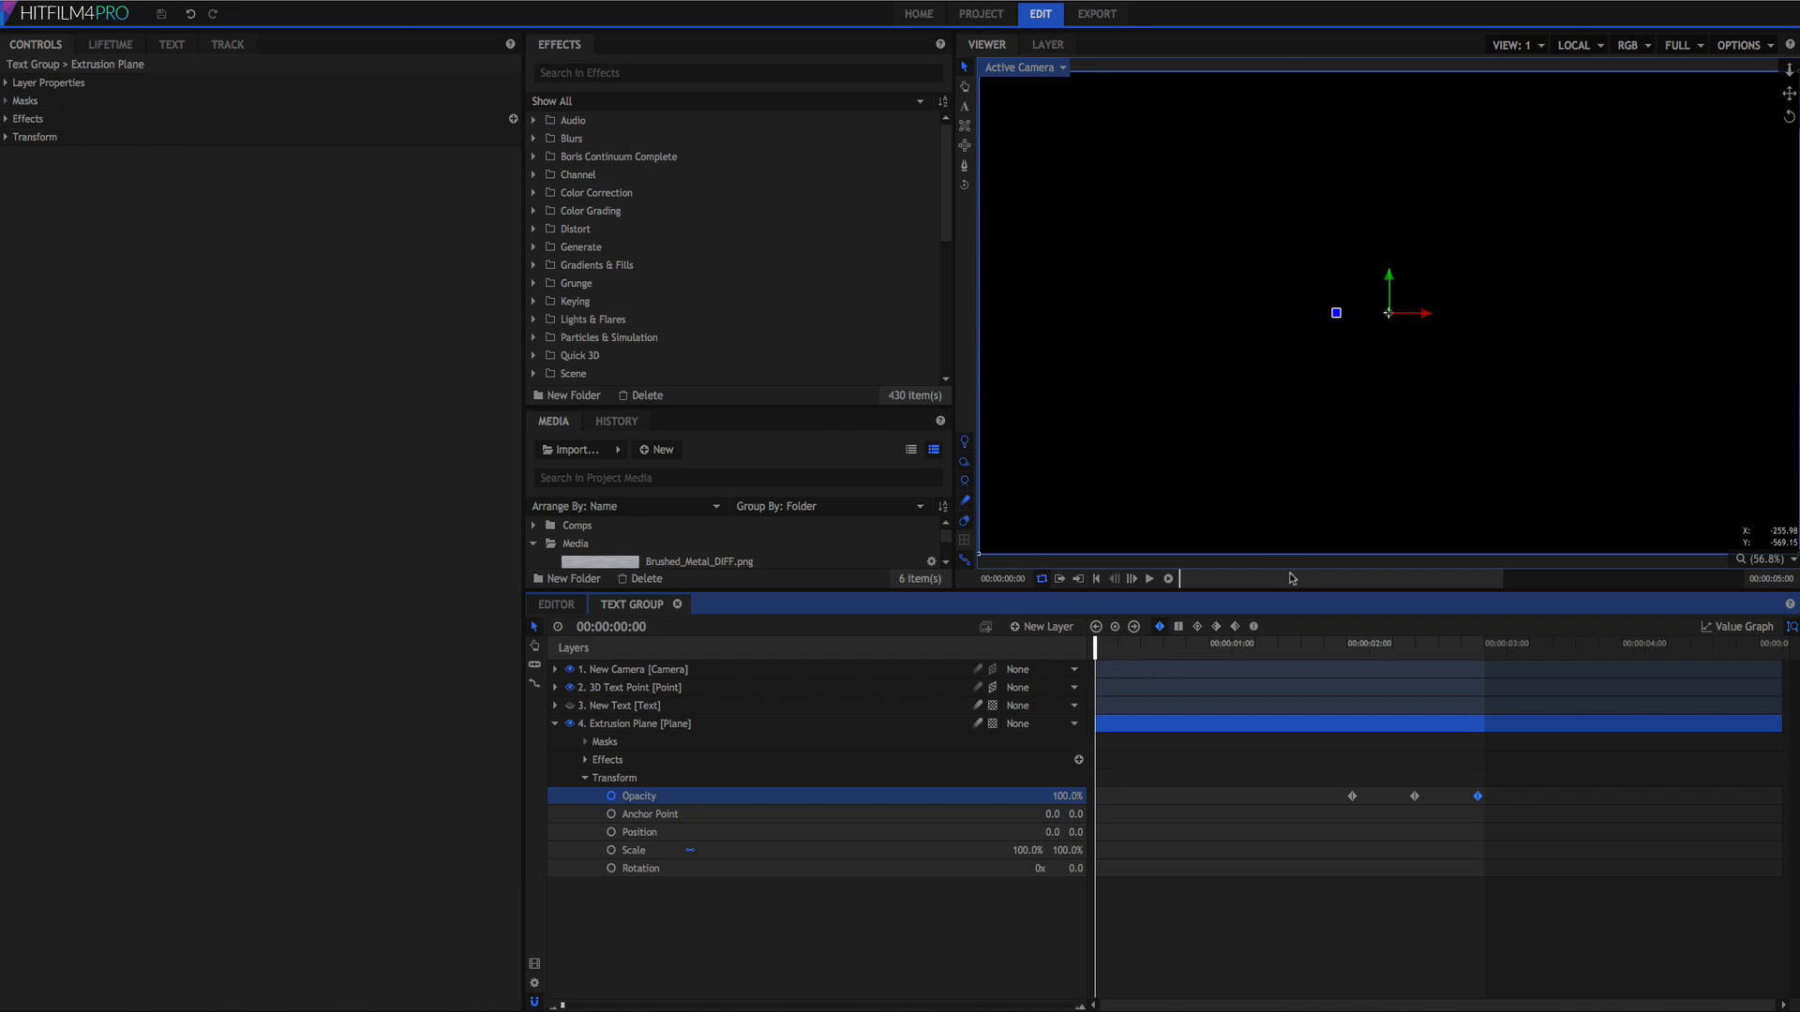
mouse_move(1196, 671)
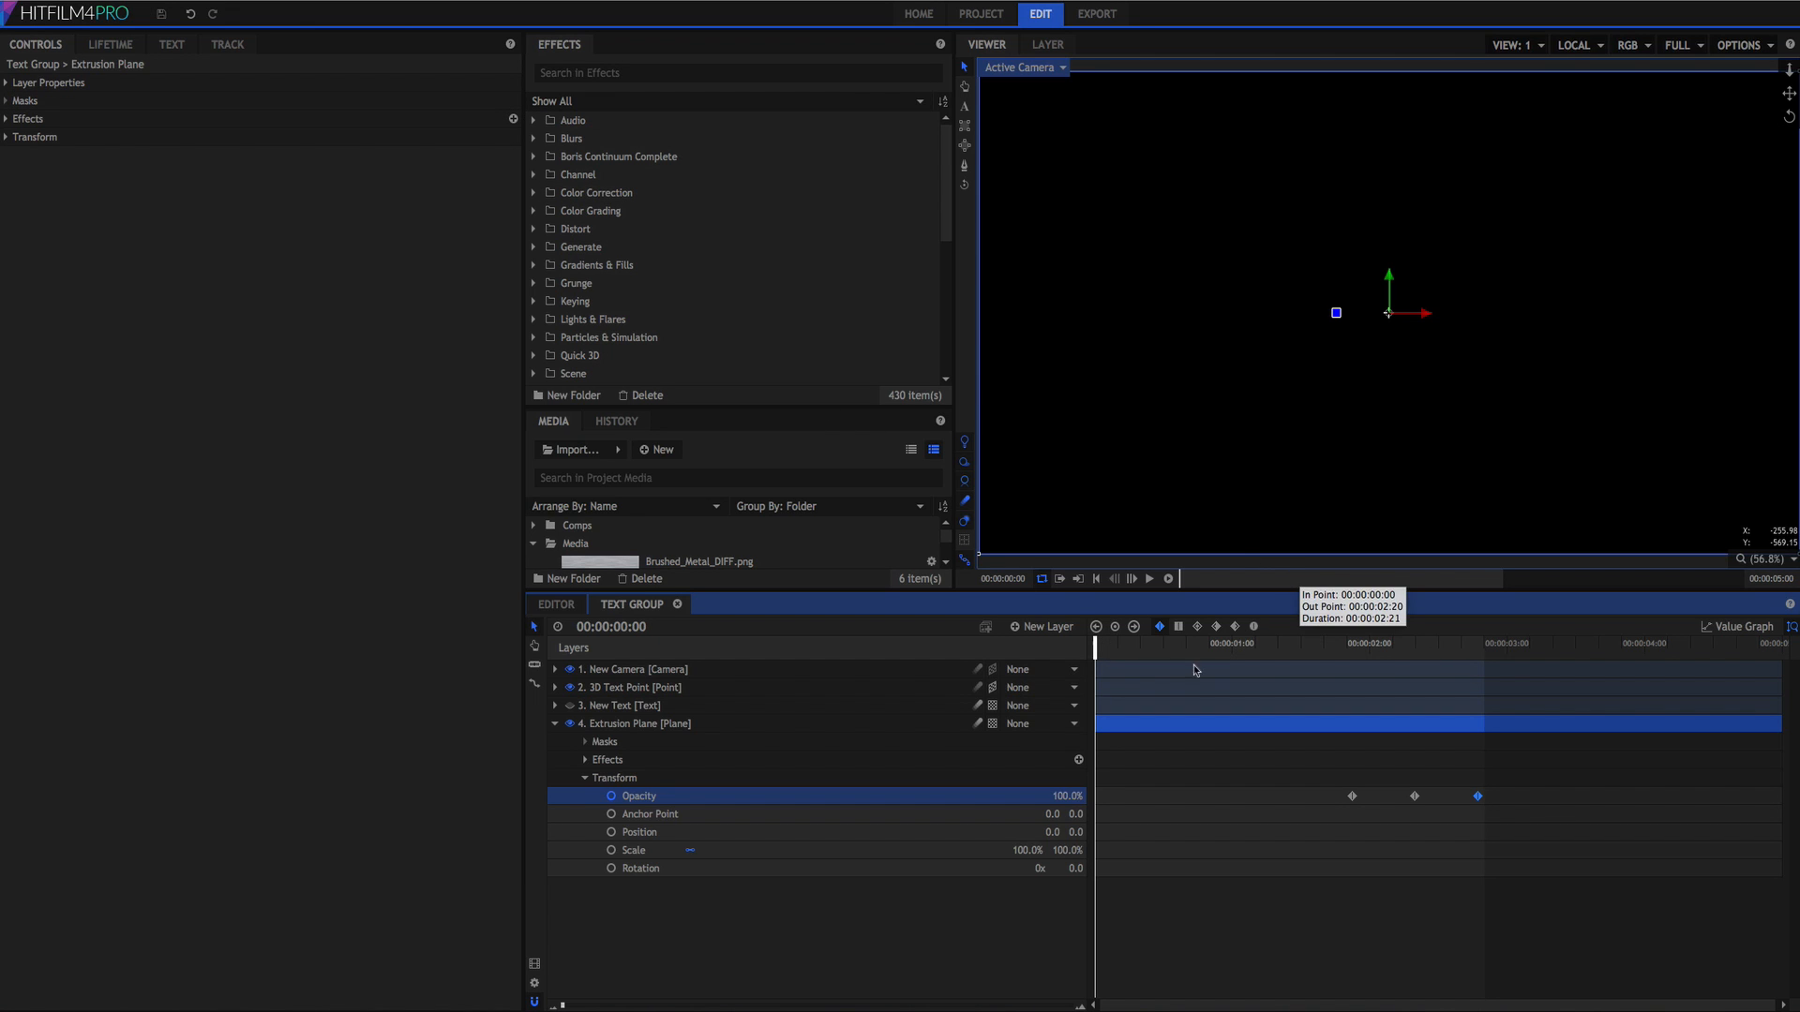
mouse_move(1150, 677)
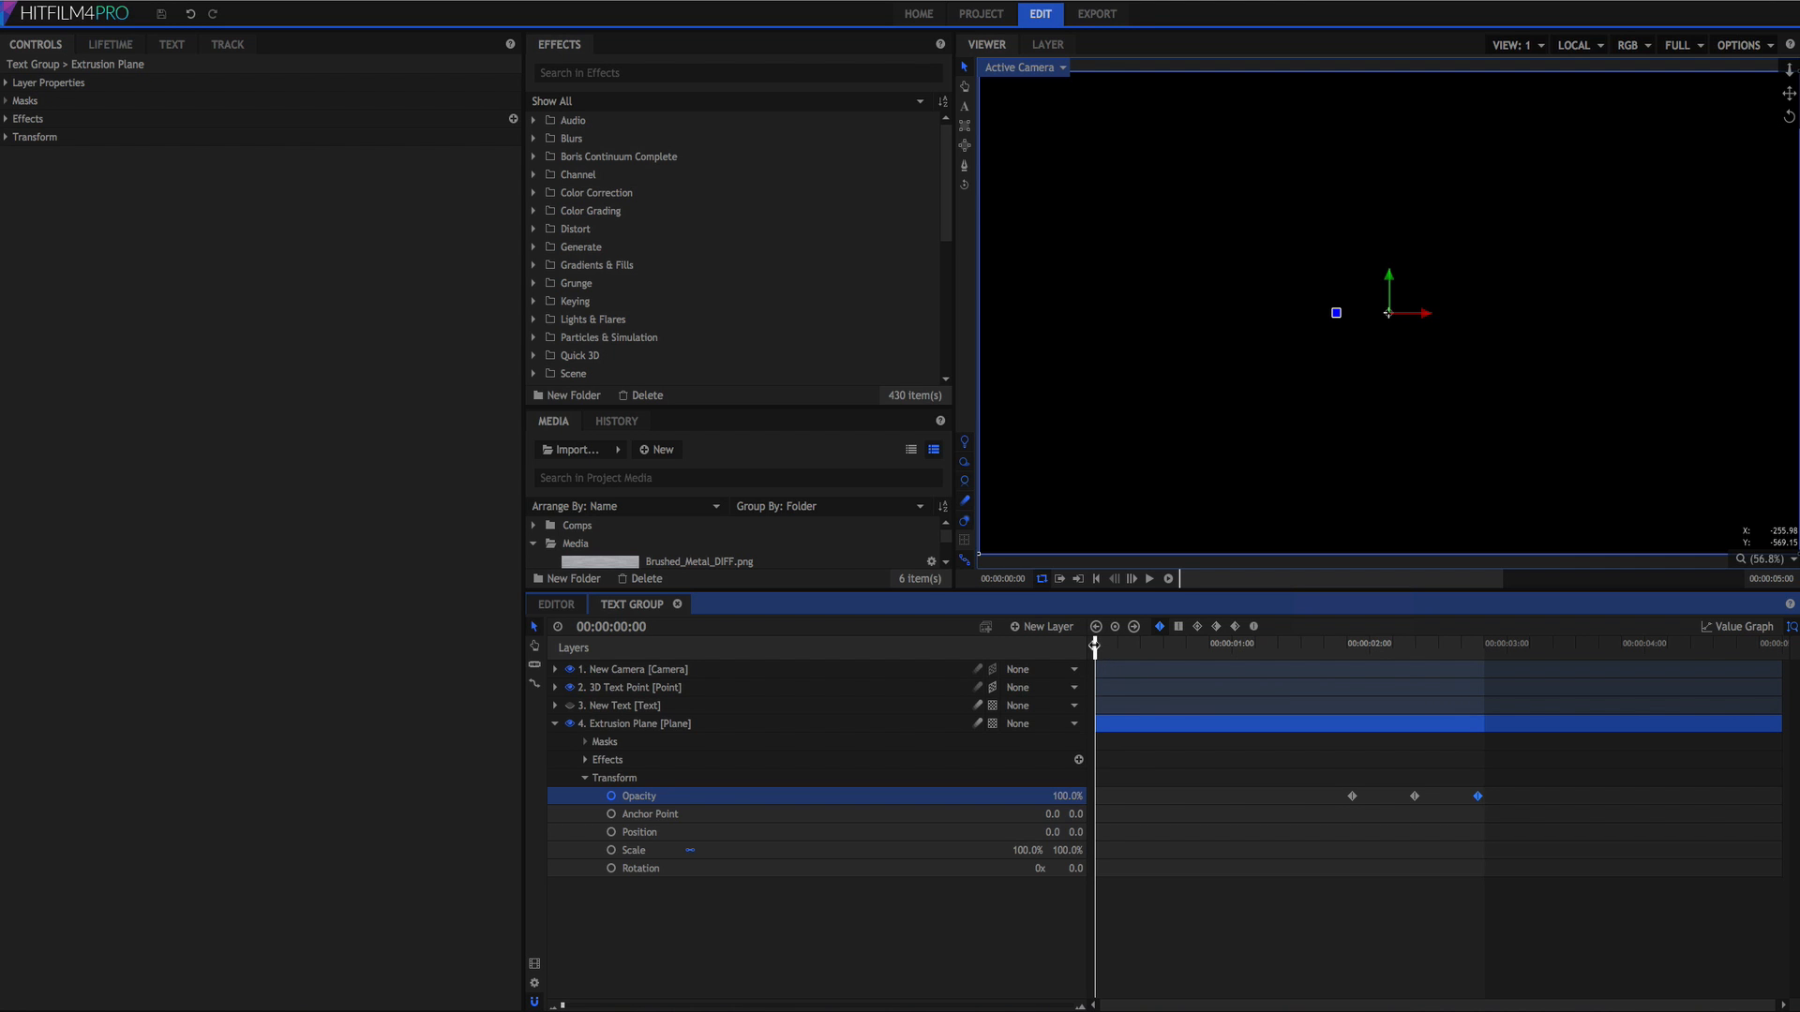
Play the 3D TEXT animation from the start to preview the fly-in and fade.
left_click(1148, 579)
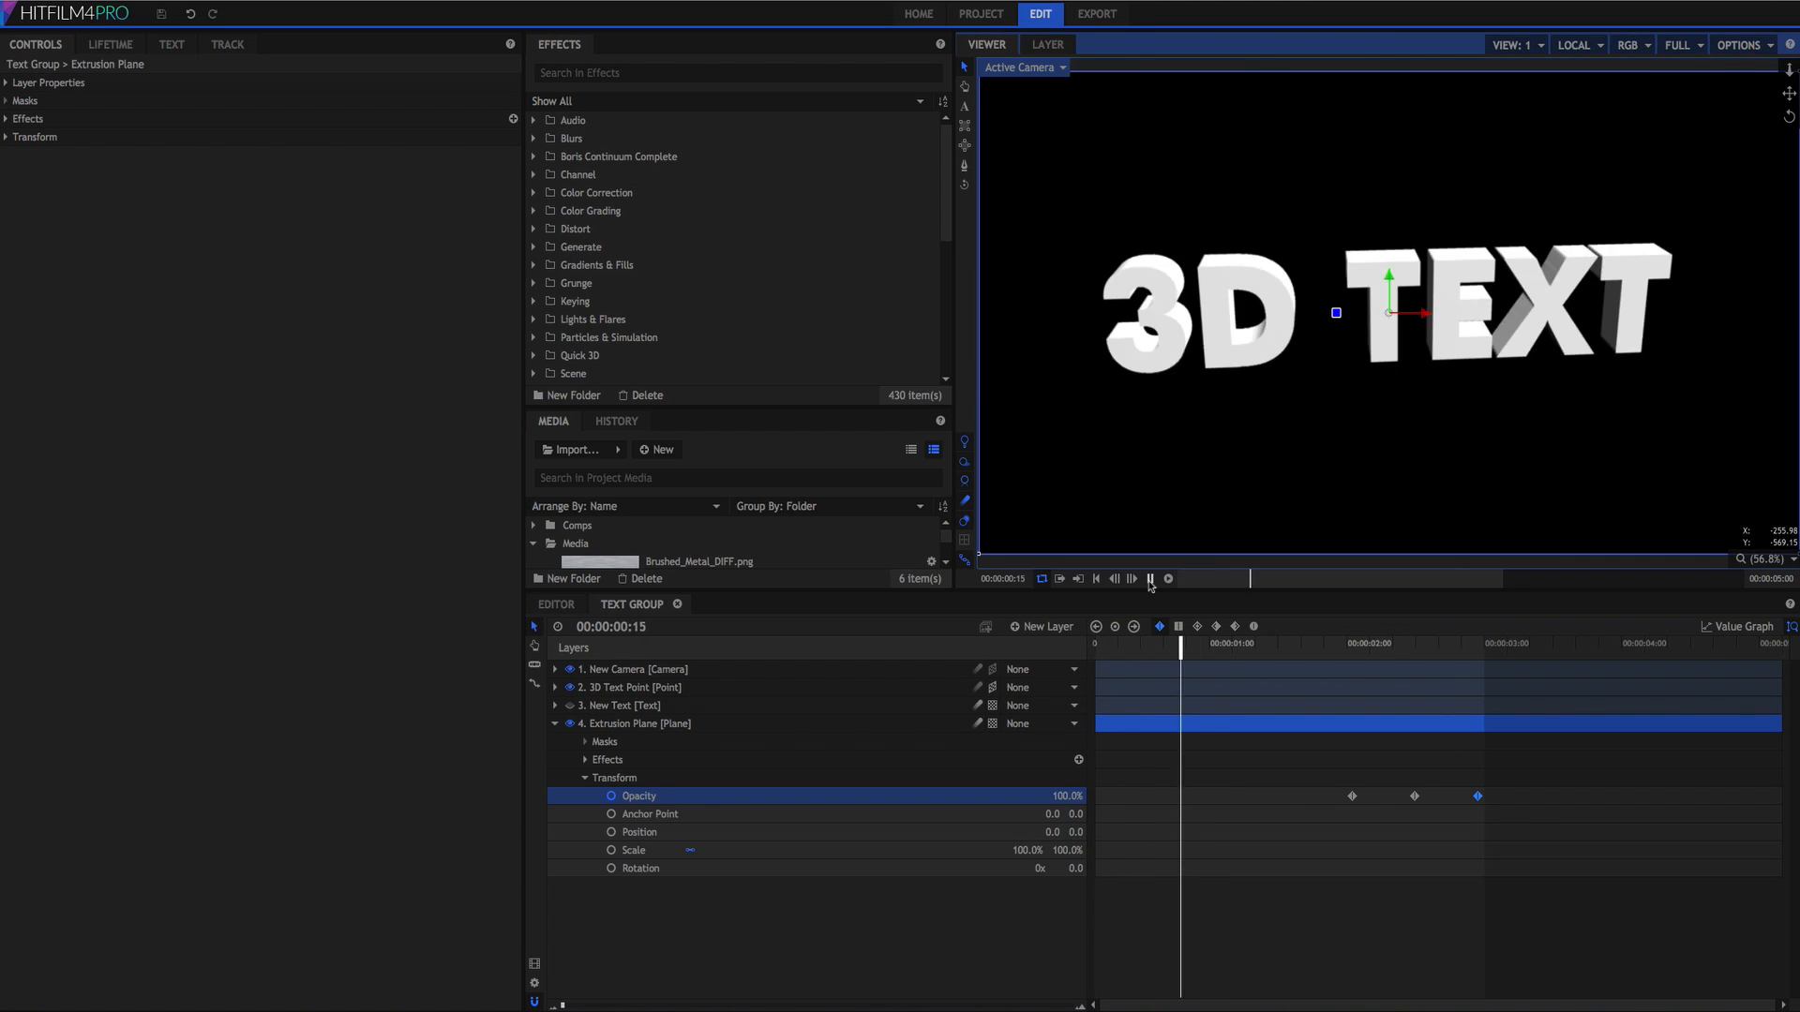